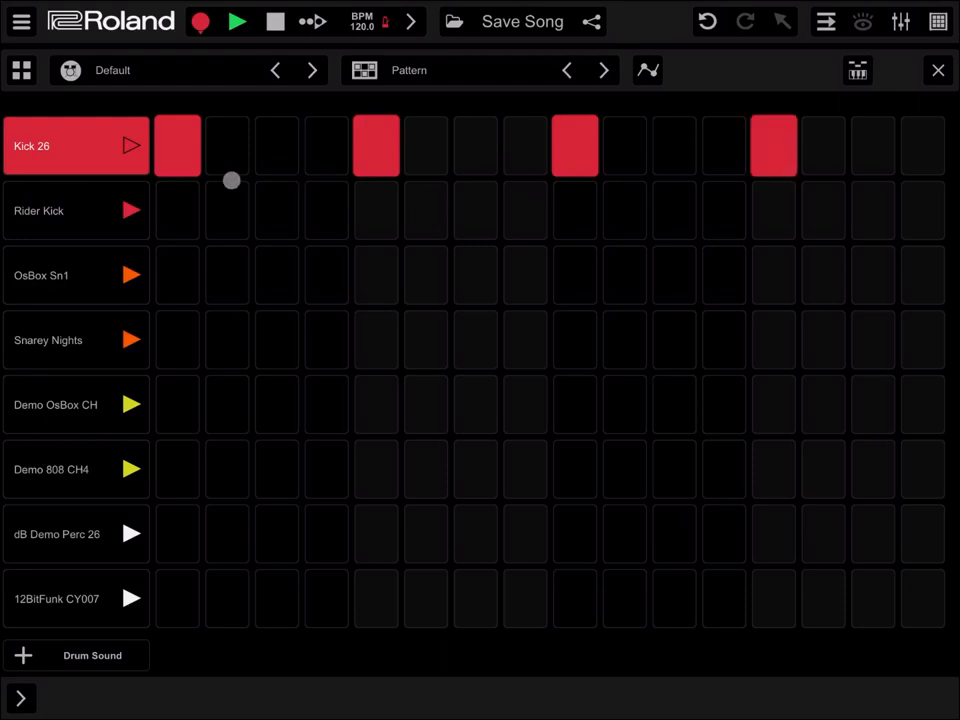
pyautogui.moveTo(292, 160)
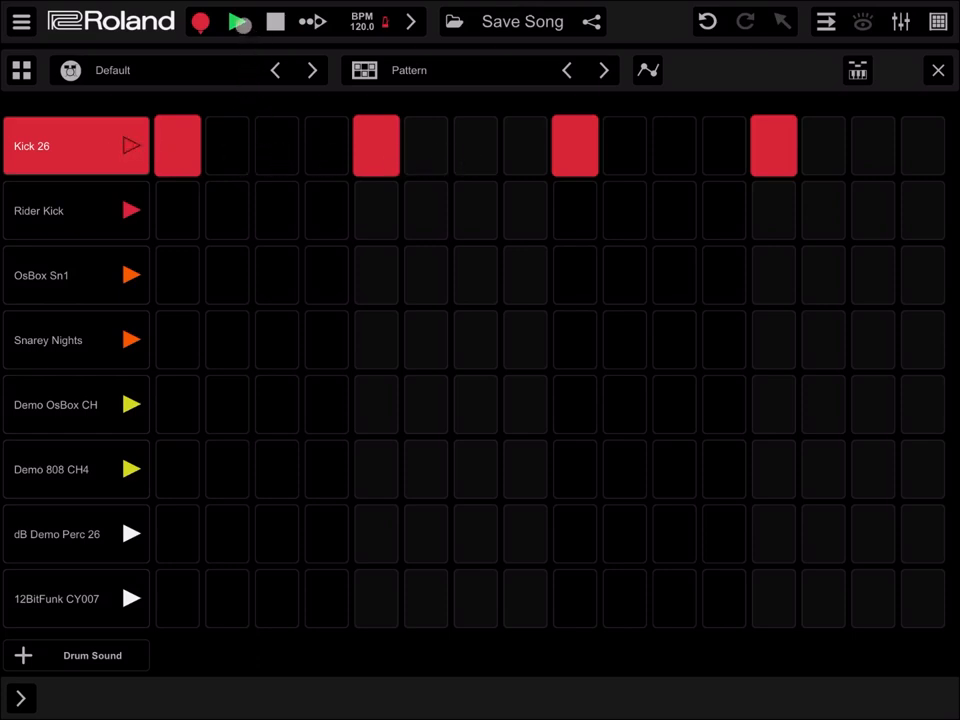
# Step: Play the kick pattern, then add an instrument track and scroll All Plugins to Drambo
pyautogui.click(238, 21)
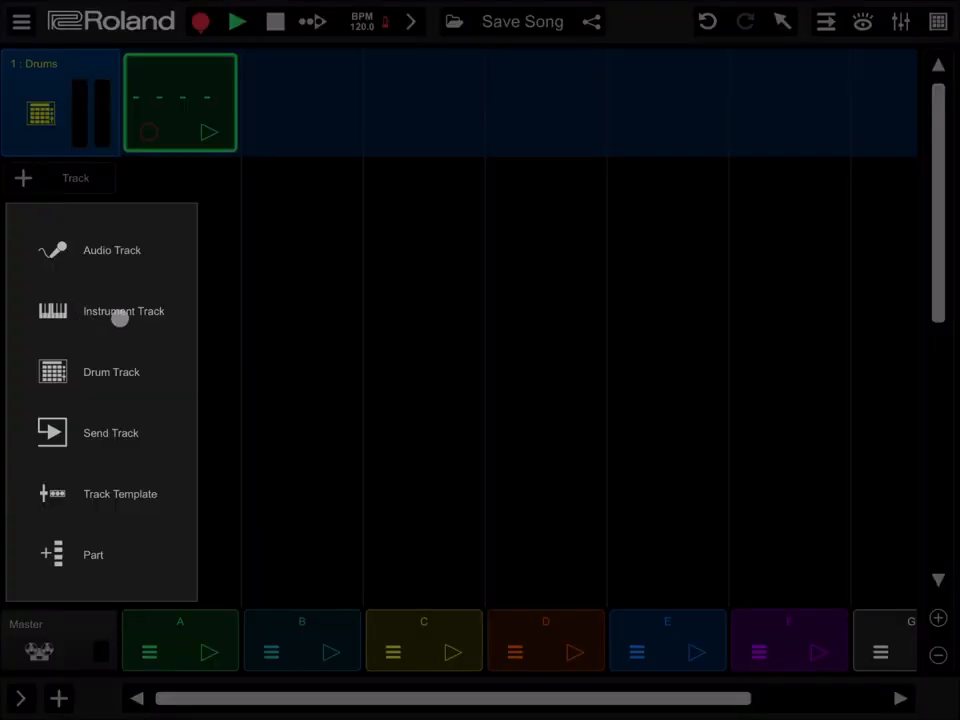
pyautogui.click(123, 311)
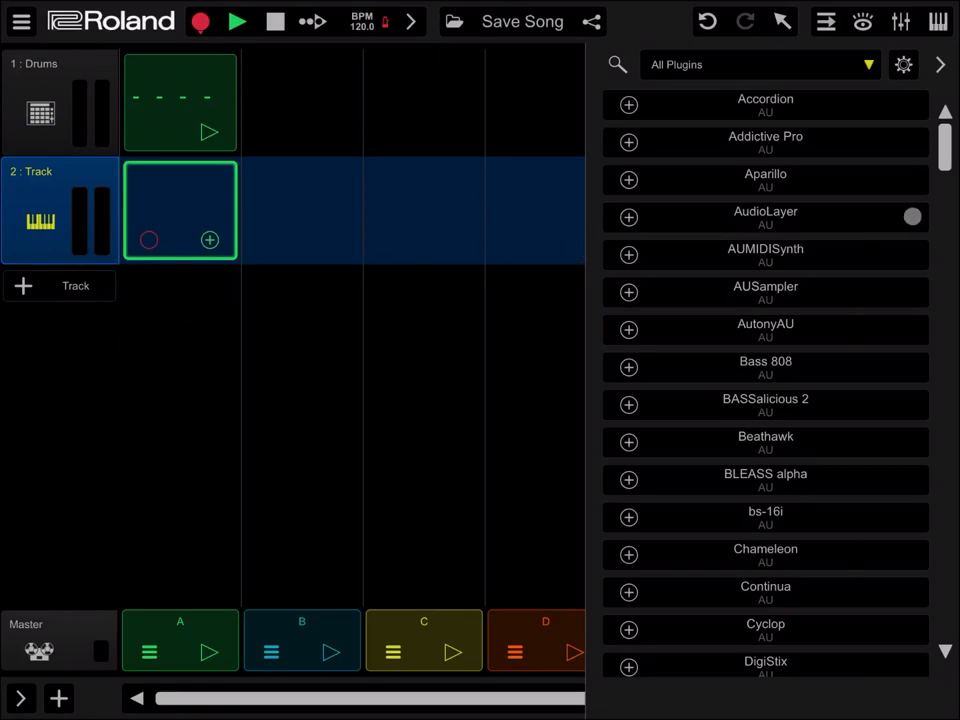
pyautogui.scroll(-3)
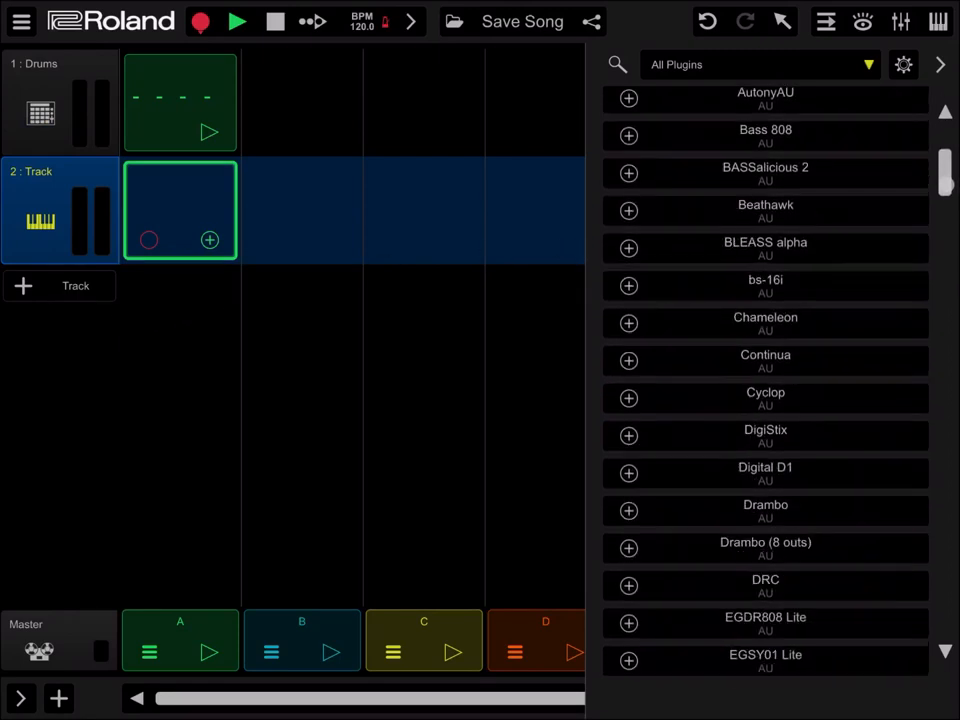
pyautogui.scroll(-3)
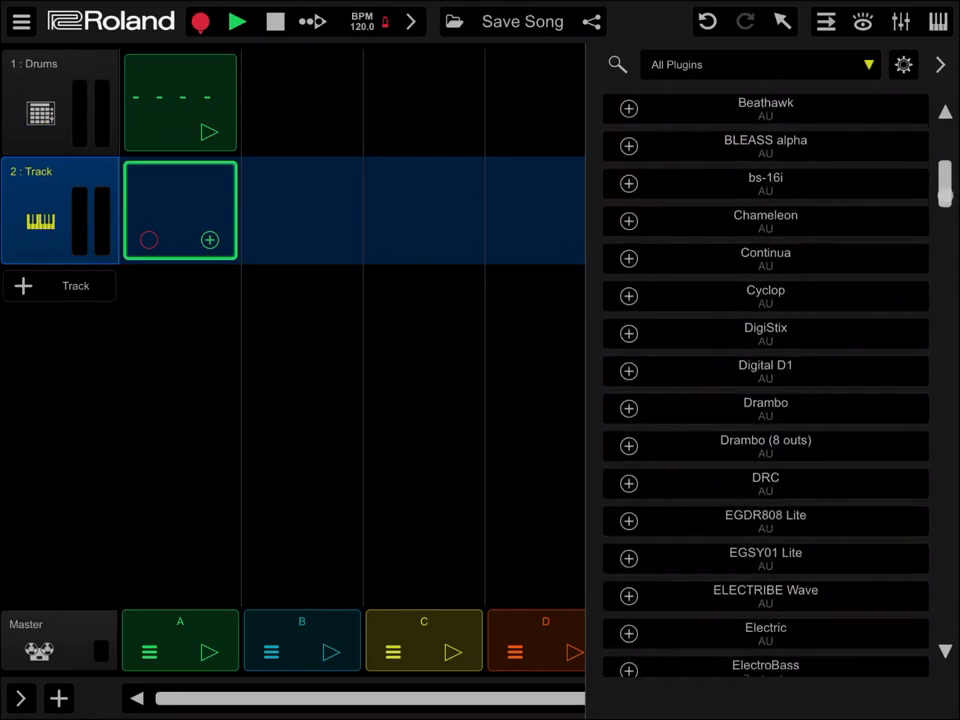
pyautogui.scroll(-3)
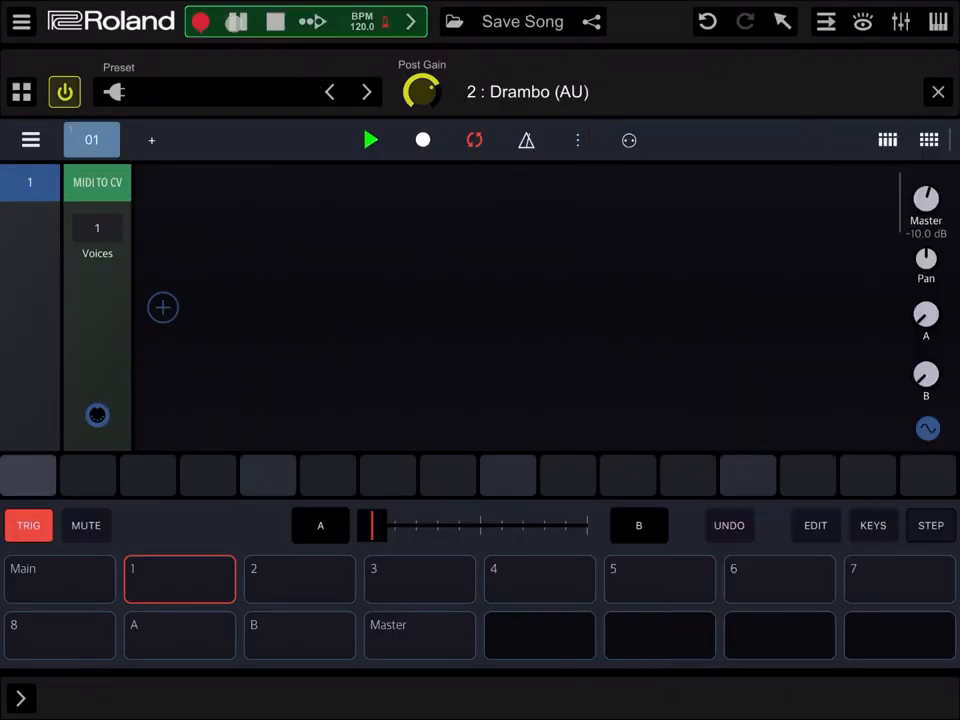
# Step: Stop playback, nudge the master volume in the mixer, and return to the arrangement
pyautogui.click(370, 140)
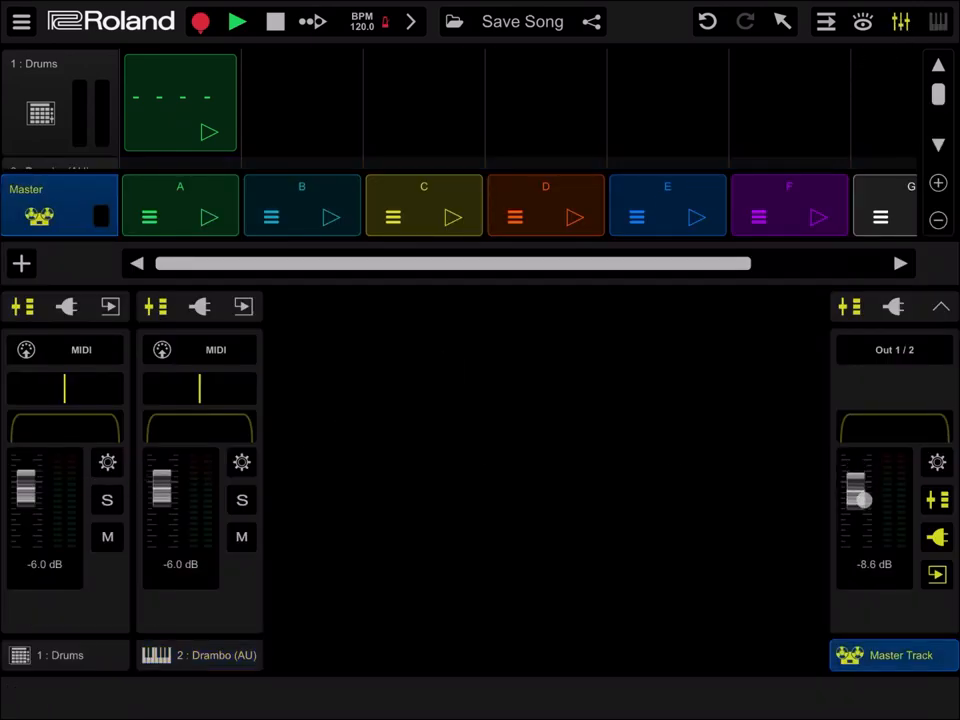
pyautogui.moveTo(862, 495); pyautogui.dragTo(862, 515)
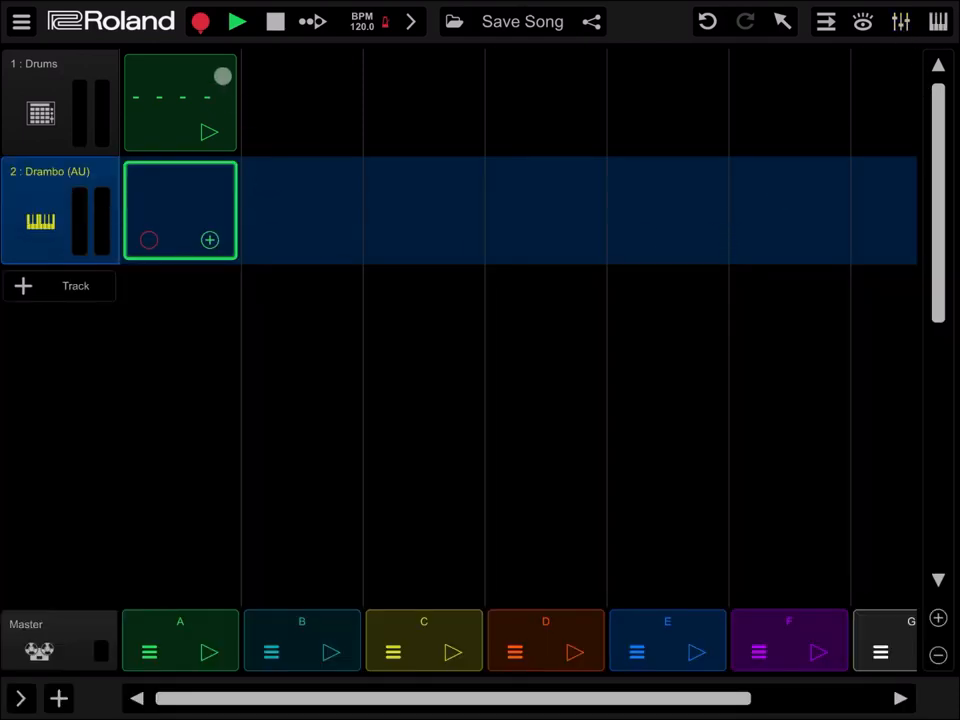
pyautogui.click(237, 21)
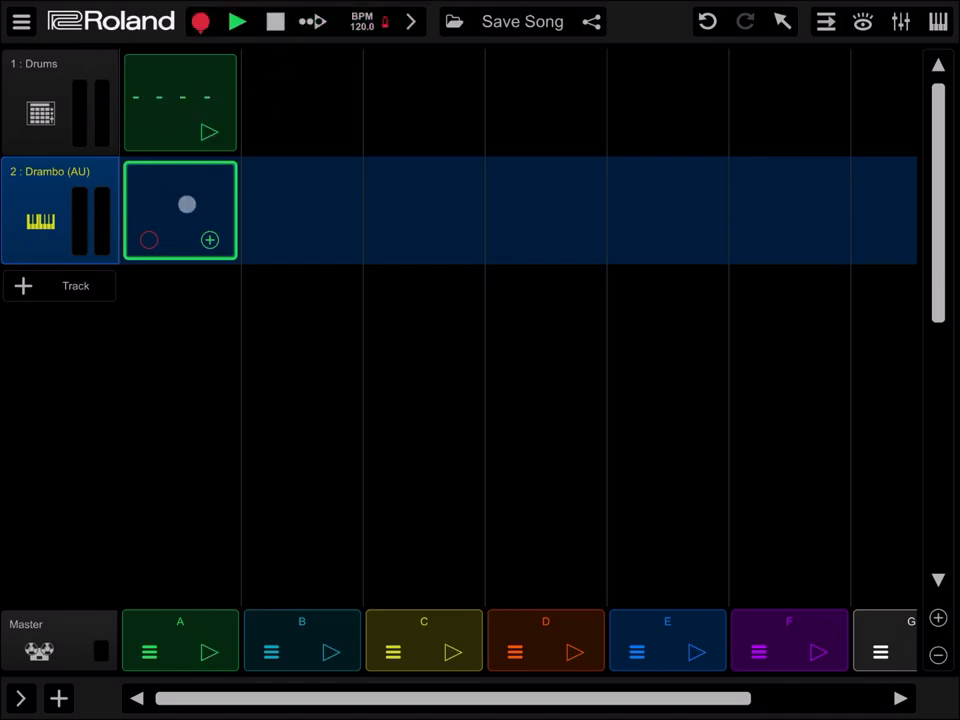
# Step: Draw a C3 note across the Drambo clip's first half, play it, and close the piano roll
pyautogui.doubleClick(180, 210)
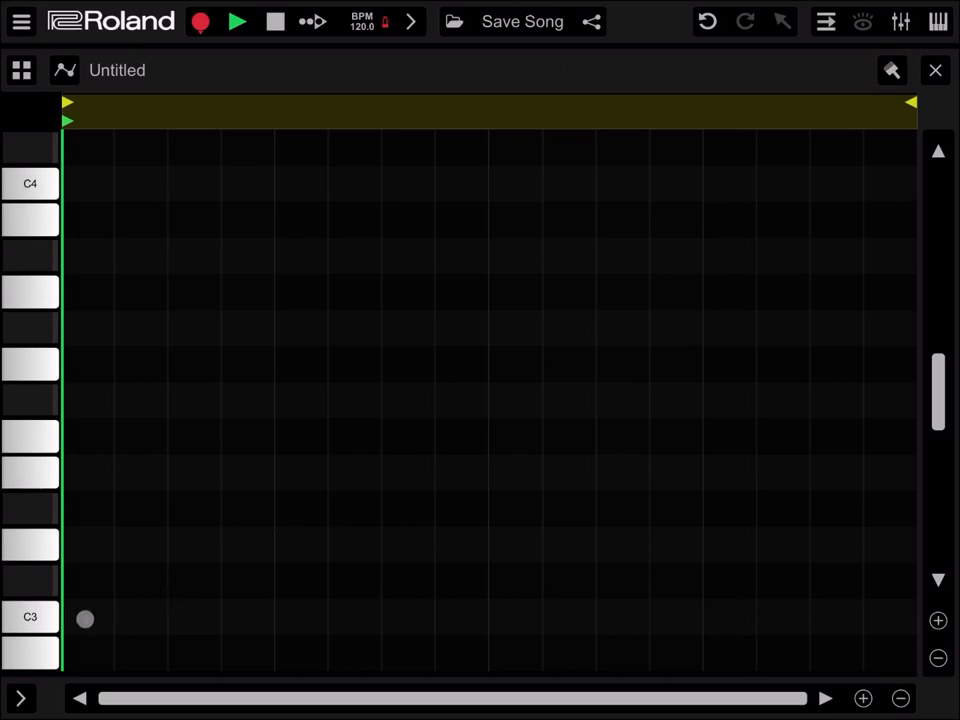
pyautogui.moveTo(85, 618); pyautogui.dragTo(448, 632)
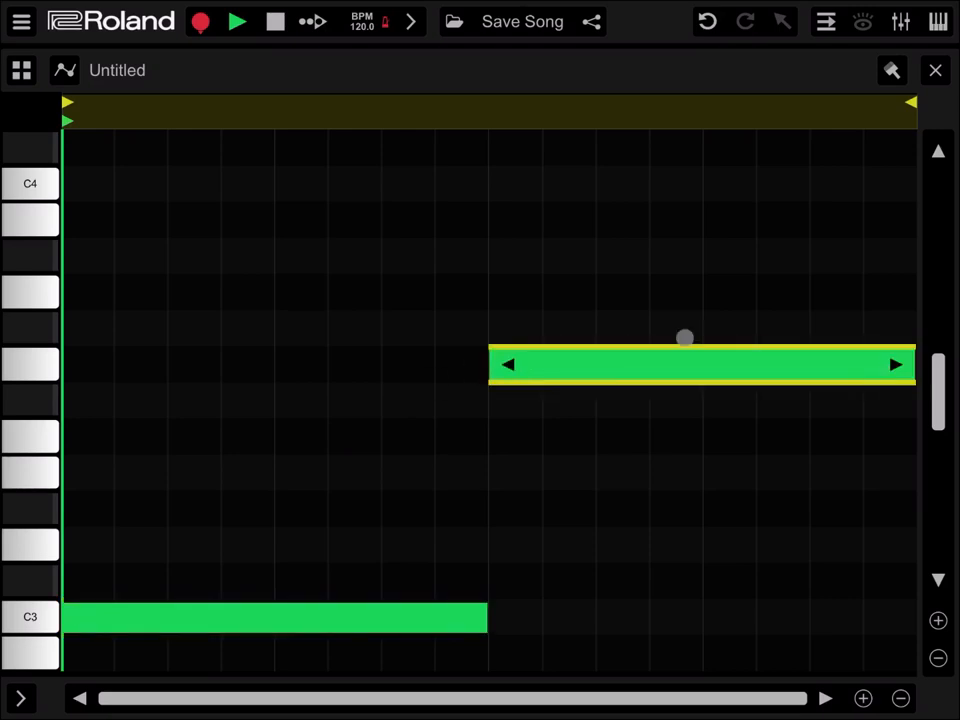
pyautogui.click(237, 21)
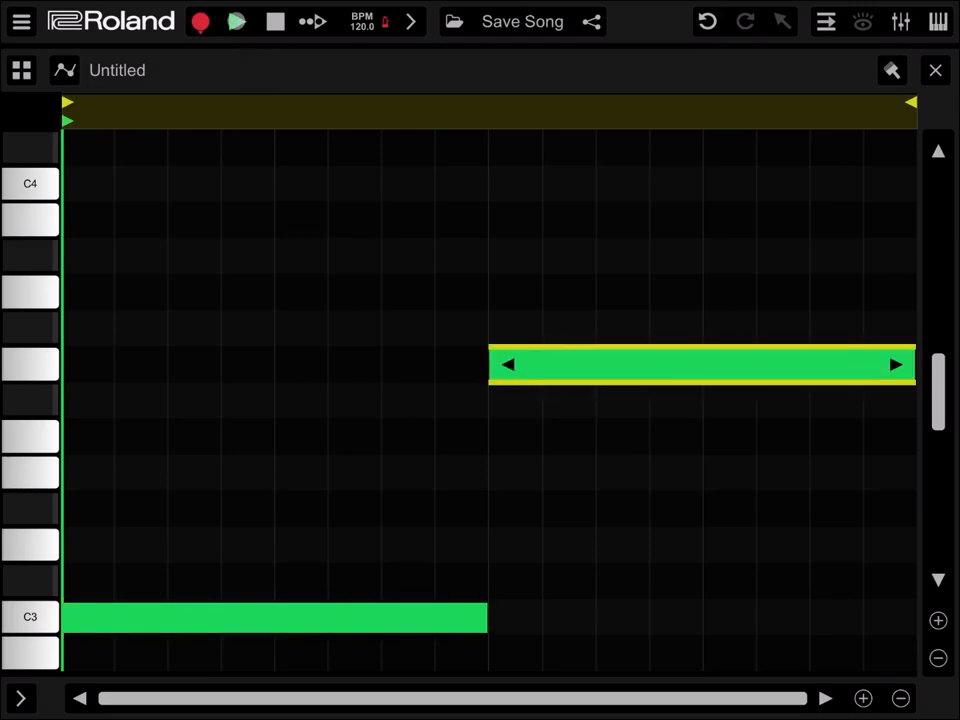
pyautogui.click(236, 21)
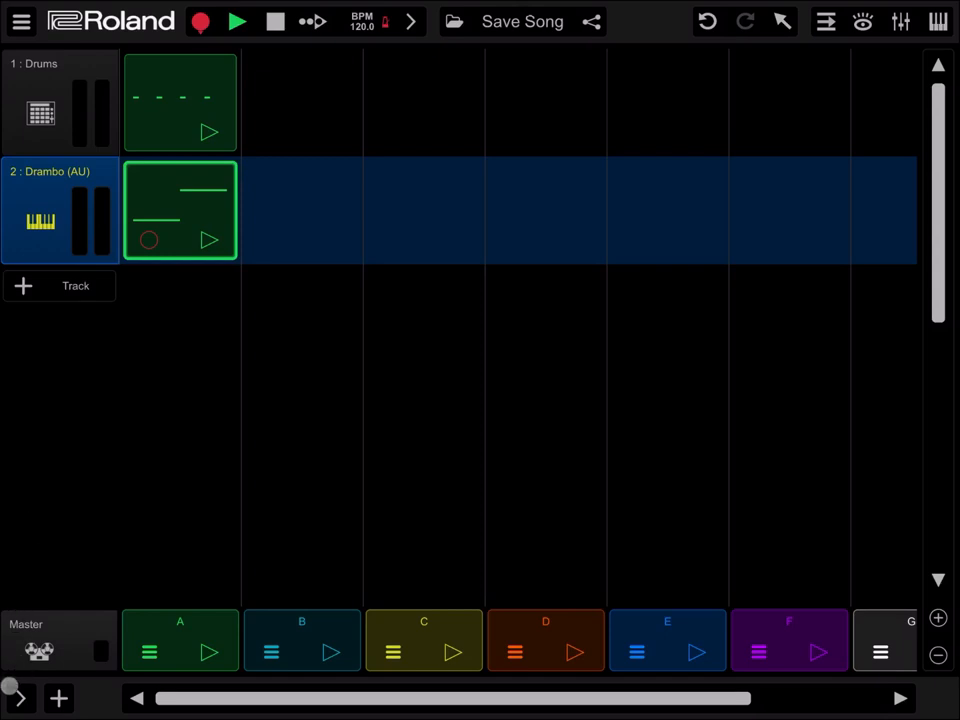
# Step: Open Drambo from the track inspector and add an Amp env ADSR processor module
pyautogui.click(55, 210)
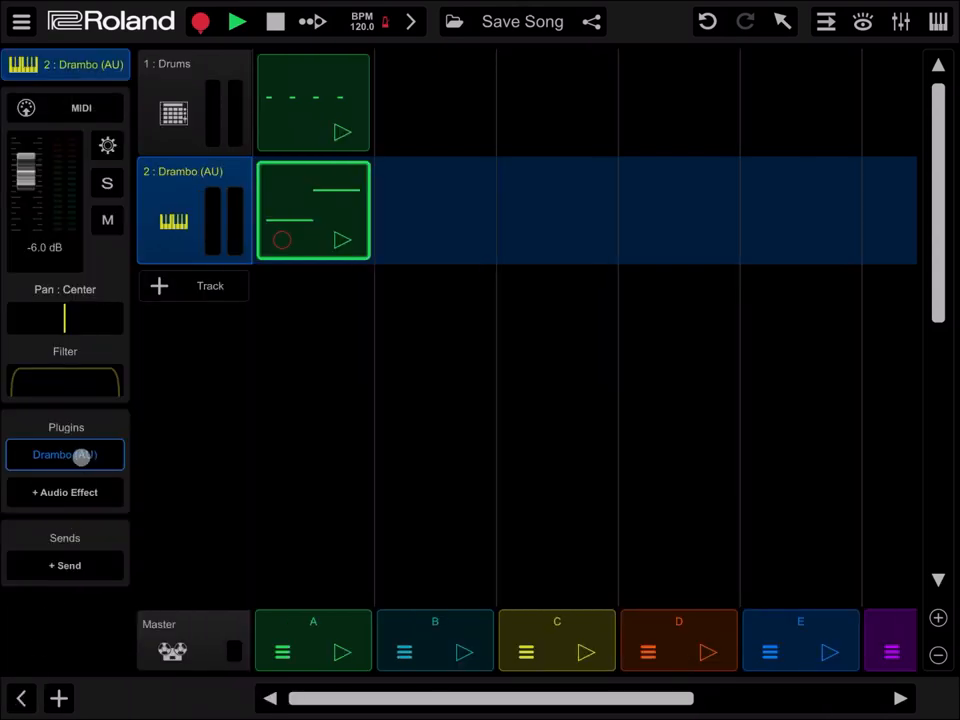
pyautogui.click(64, 454)
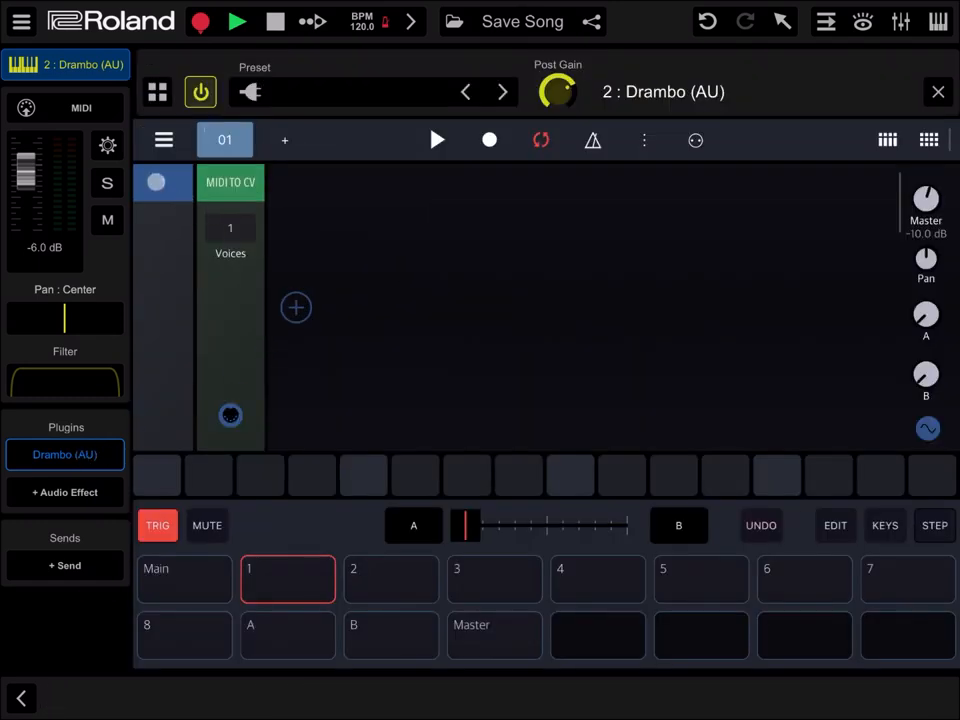
pyautogui.click(288, 578)
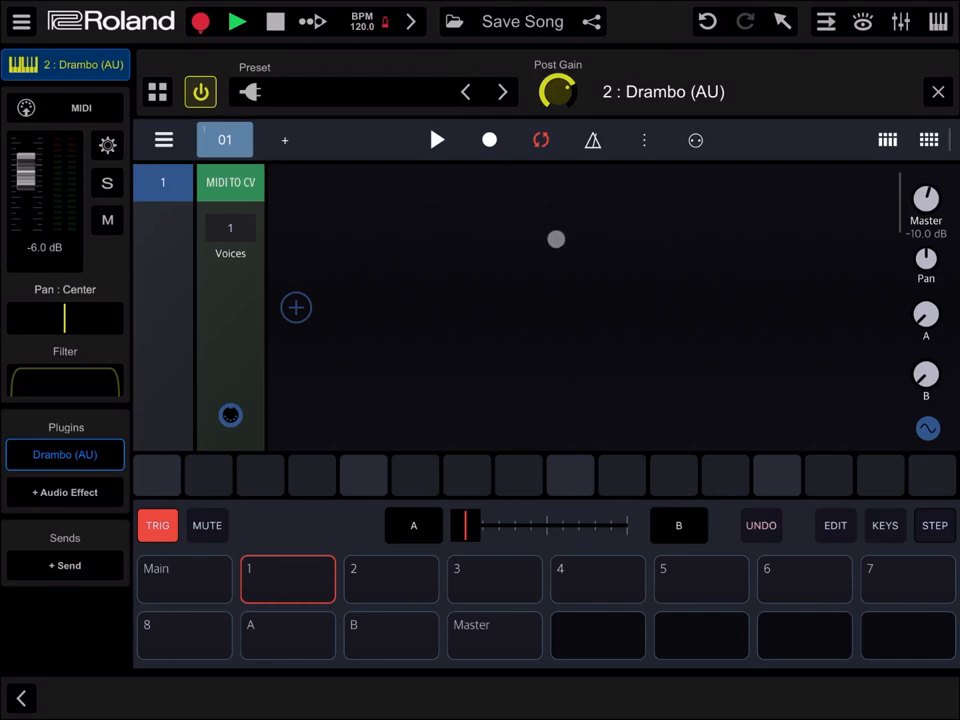
pyautogui.click(295, 307)
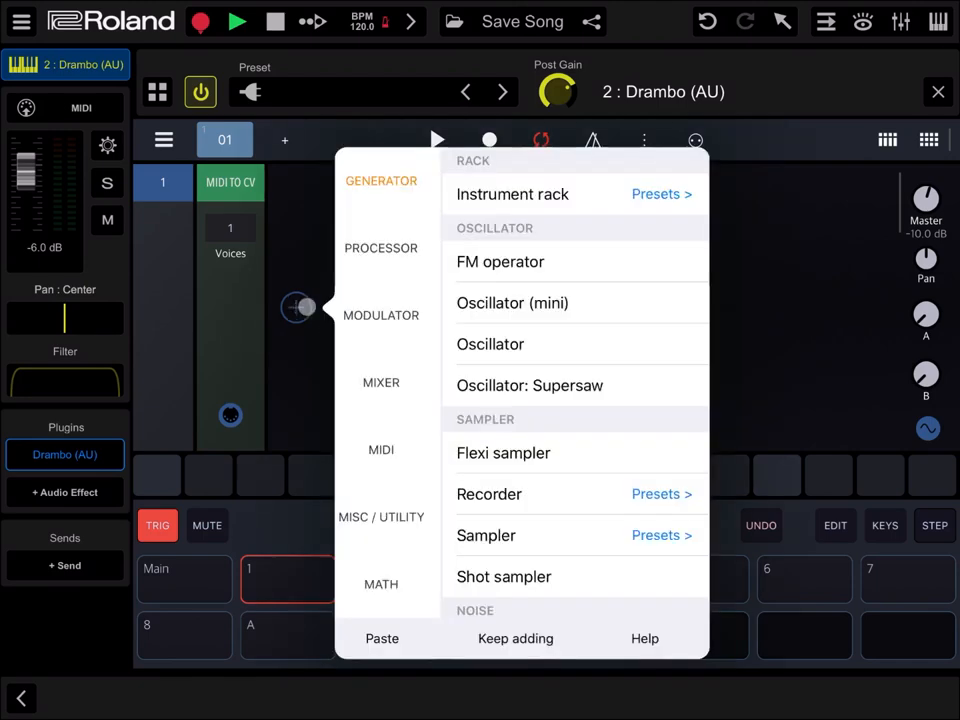
pyautogui.click(381, 248)
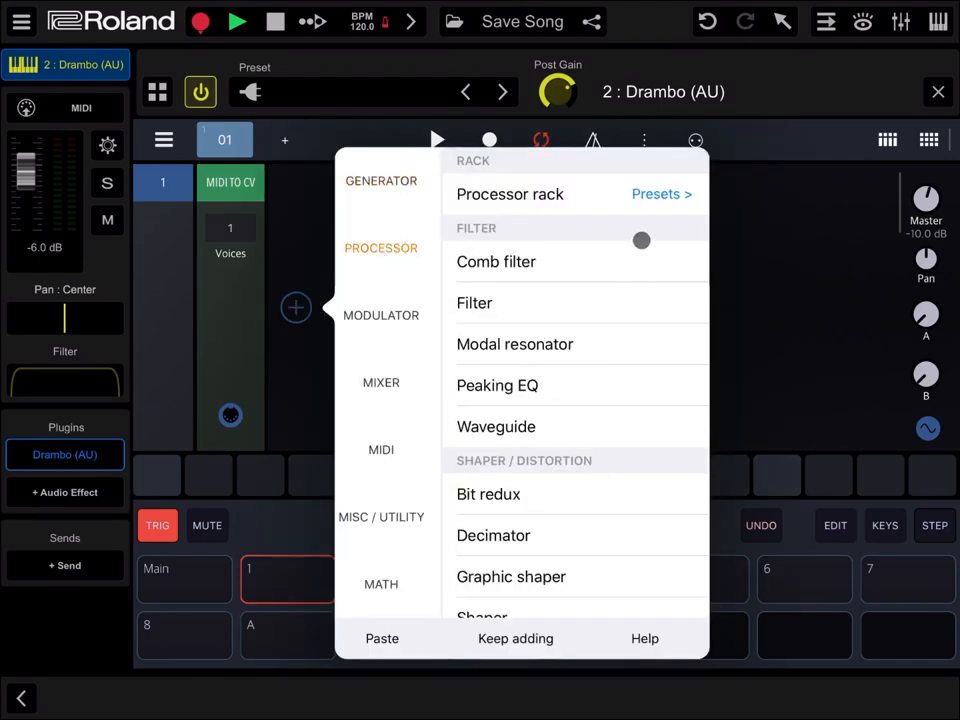
pyautogui.scroll(-3)
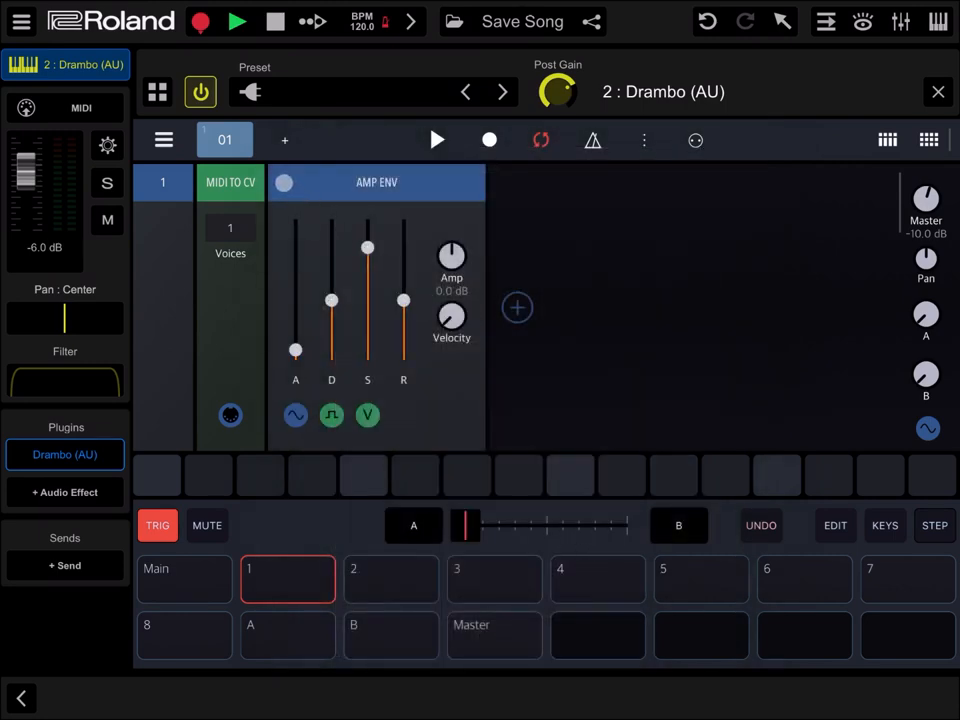
# Step: Add an Oscillator generator module to the Drambo rack
pyautogui.click(517, 307)
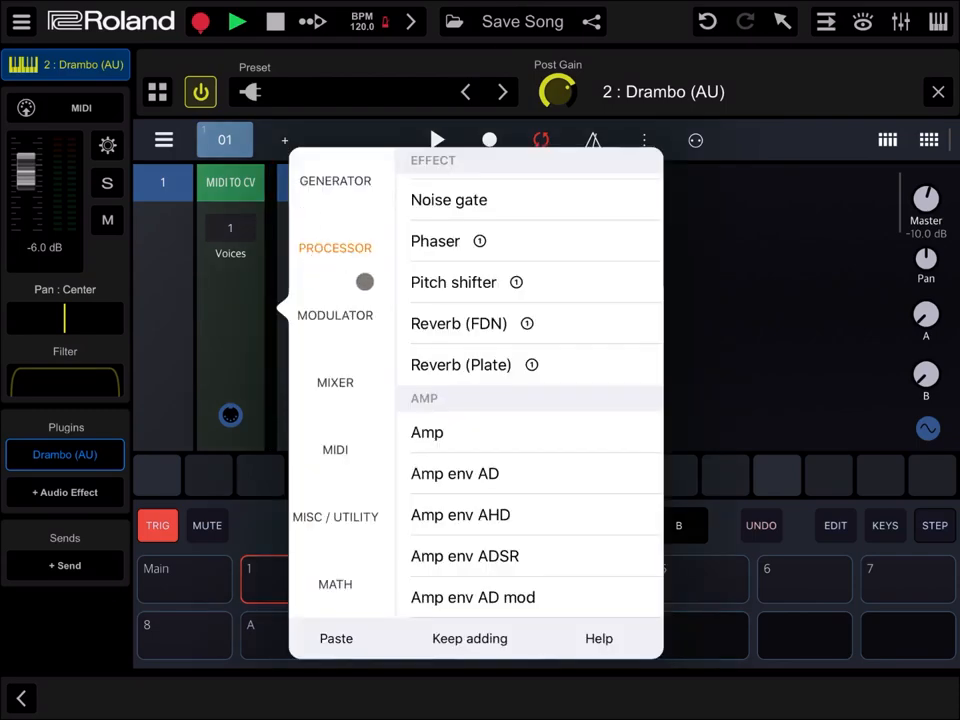
pyautogui.click(335, 181)
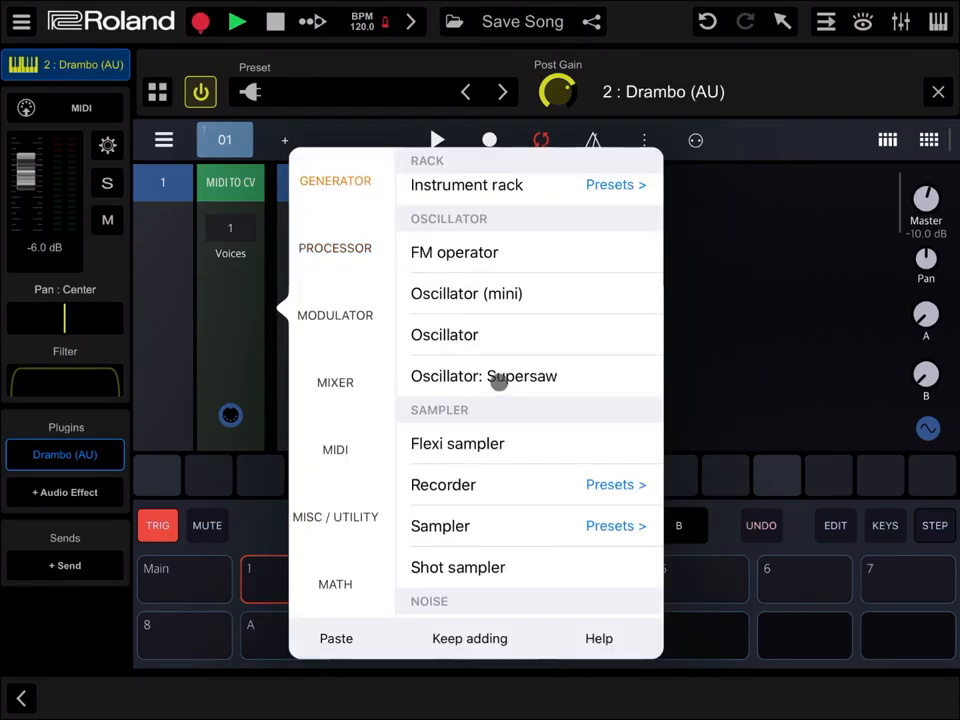
pyautogui.click(444, 334)
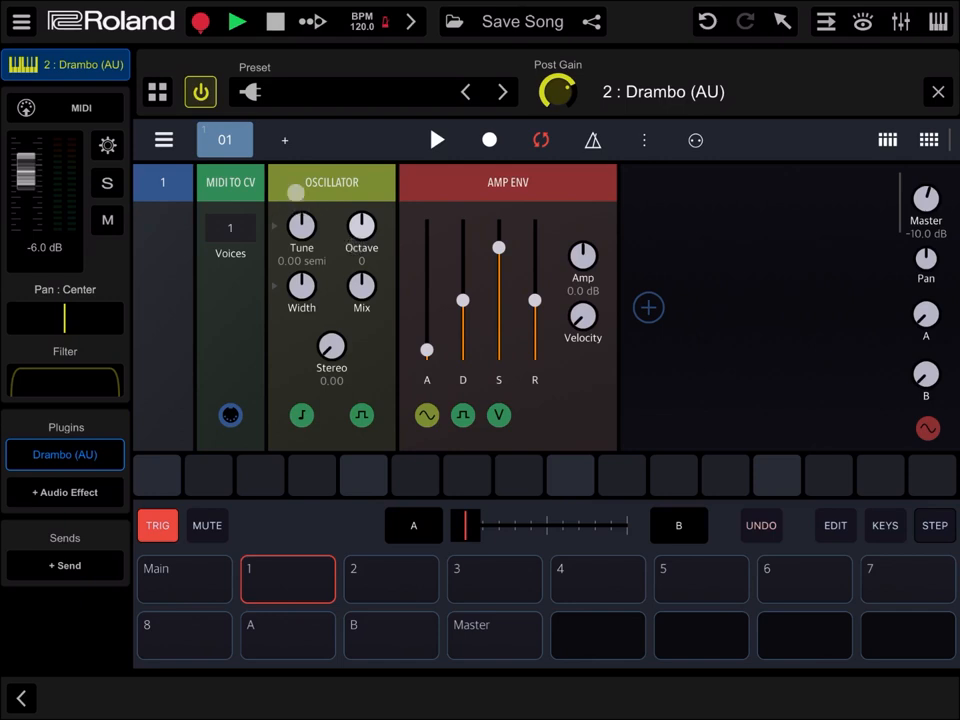
# Step: Play the song, turn Drambo's Master knob to -5.1 dB, and play again
pyautogui.click(237, 21)
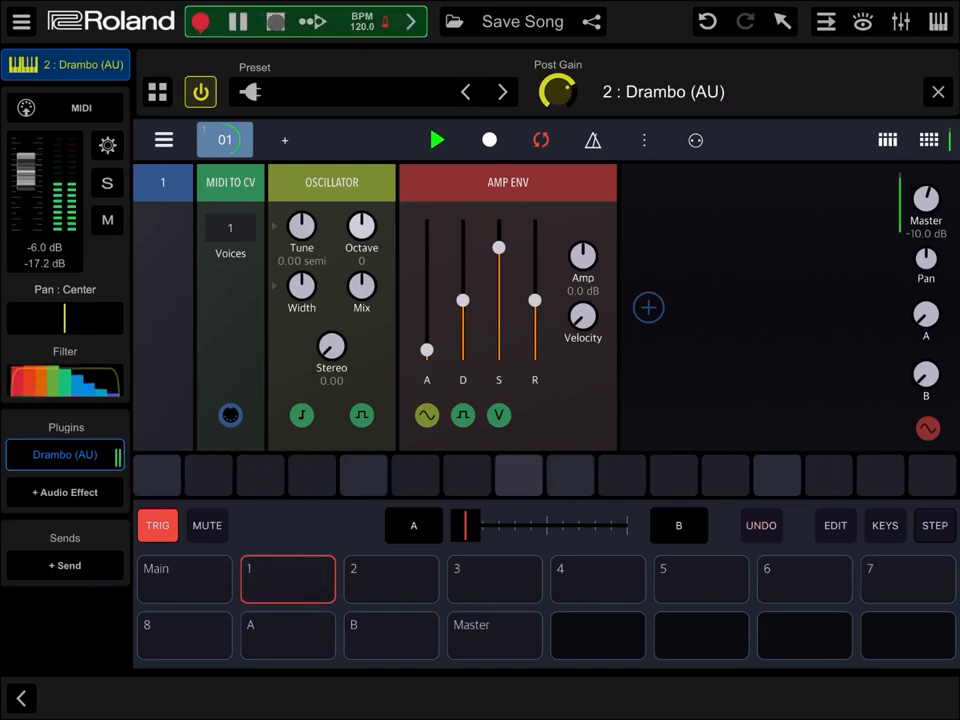
pyautogui.click(237, 21)
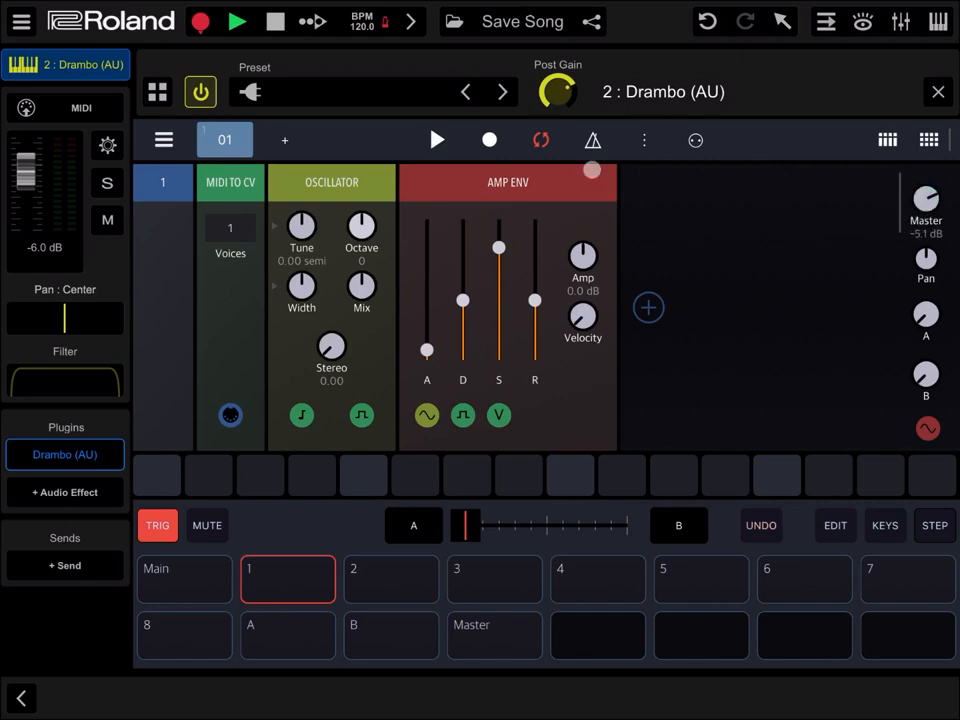
pyautogui.click(237, 21)
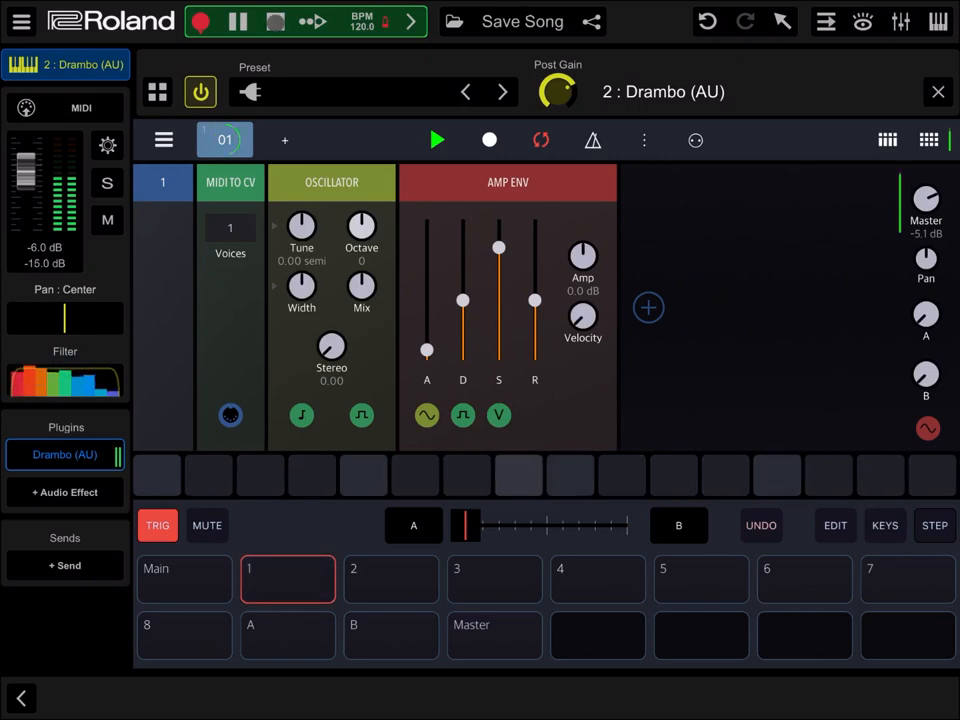
pyautogui.click(237, 21)
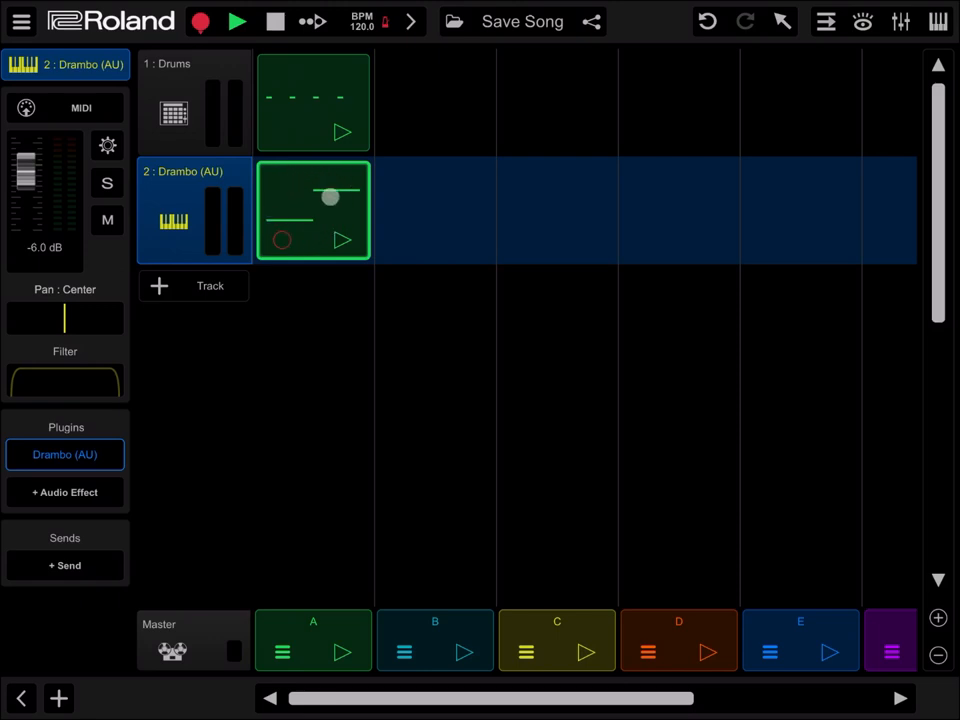
pyautogui.moveTo(331, 195); pyautogui.dragTo(317, 212)
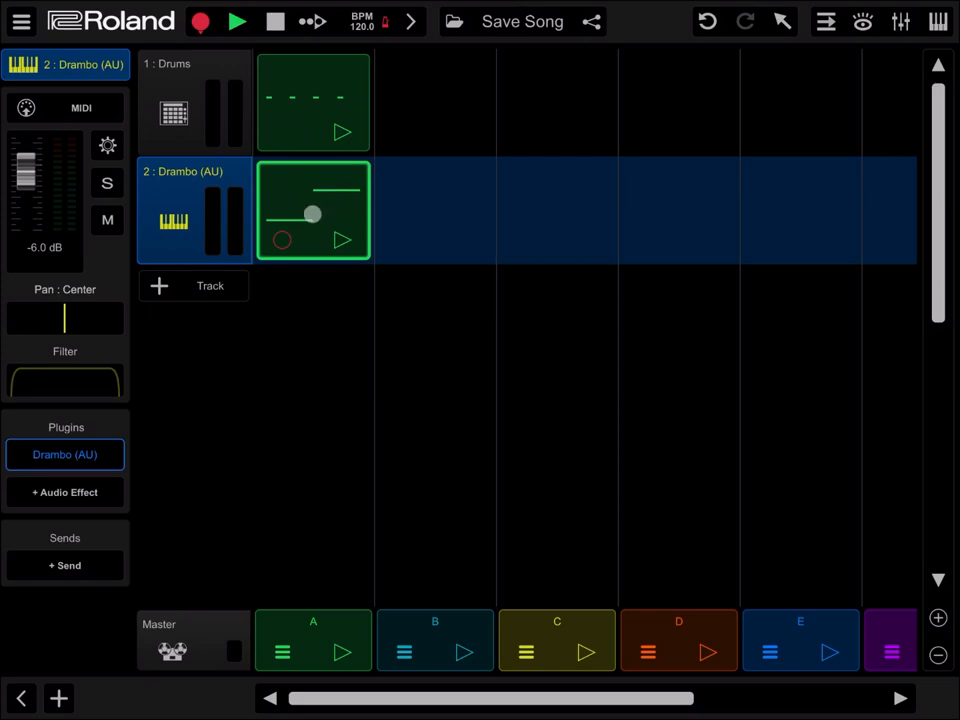
pyautogui.click(313, 210)
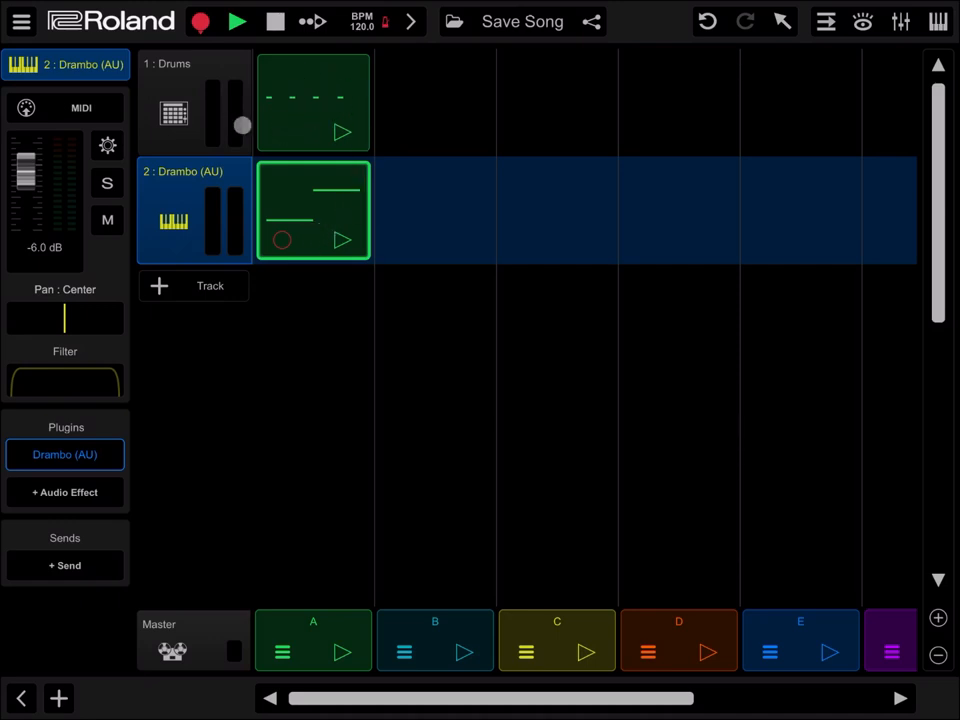
pyautogui.click(190, 100)
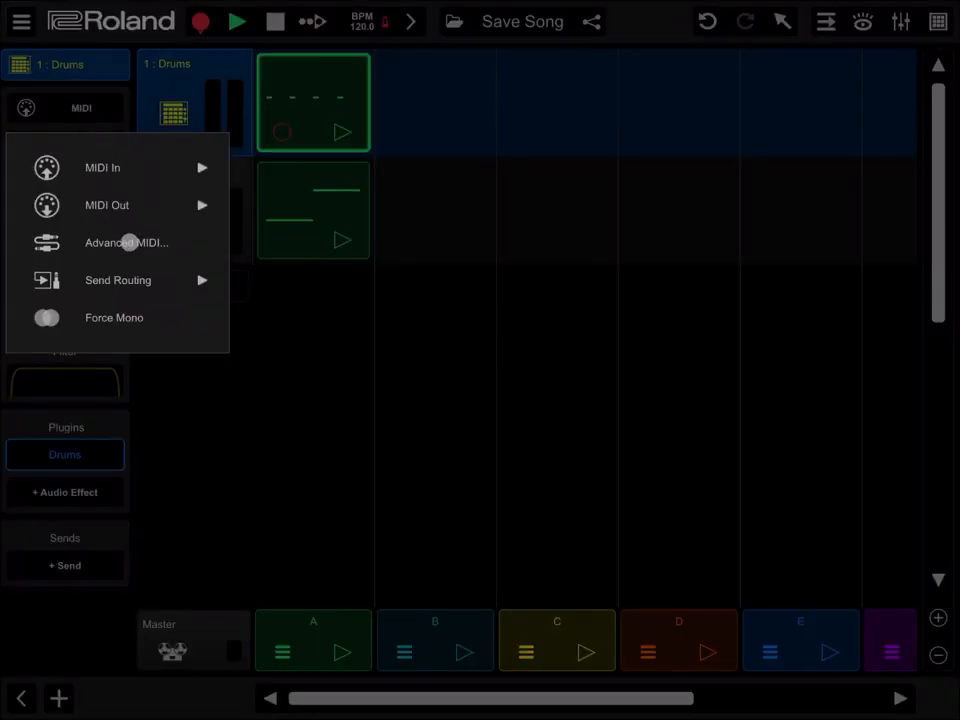
# Step: In Advanced MIDI, set Output Track to 2: Drambo (AU) with output channel 2
pyautogui.click(126, 242)
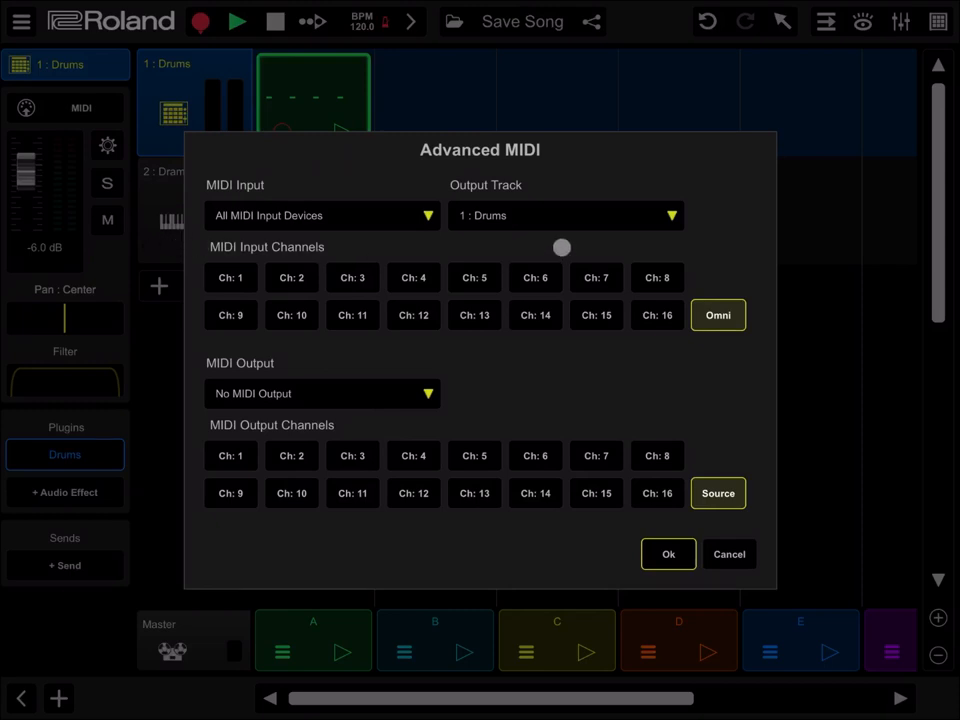
pyautogui.click(565, 215)
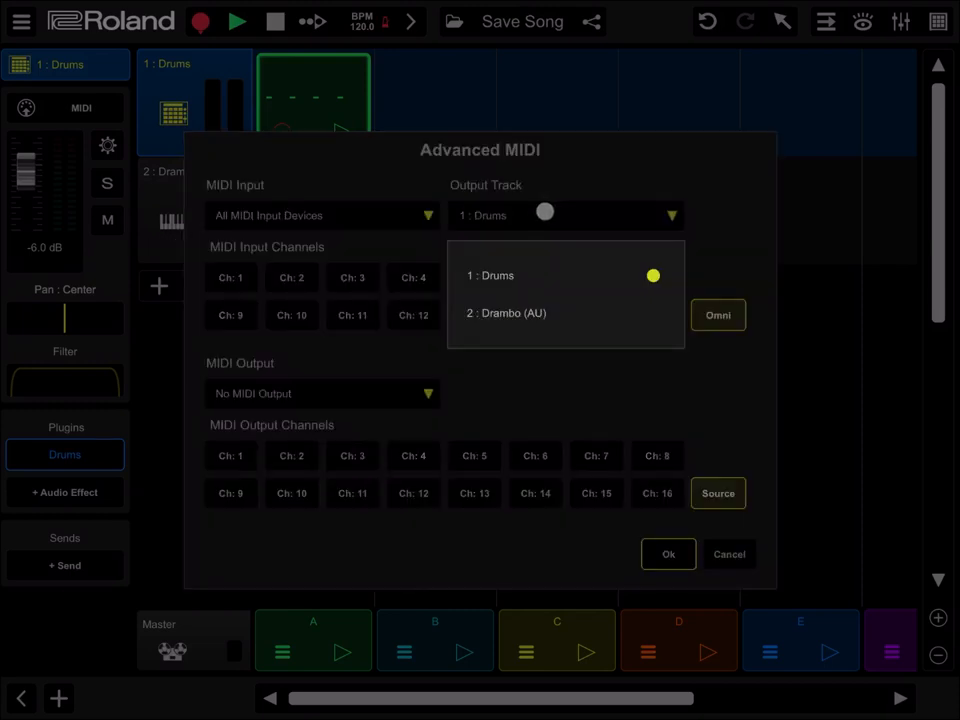
pyautogui.click(506, 312)
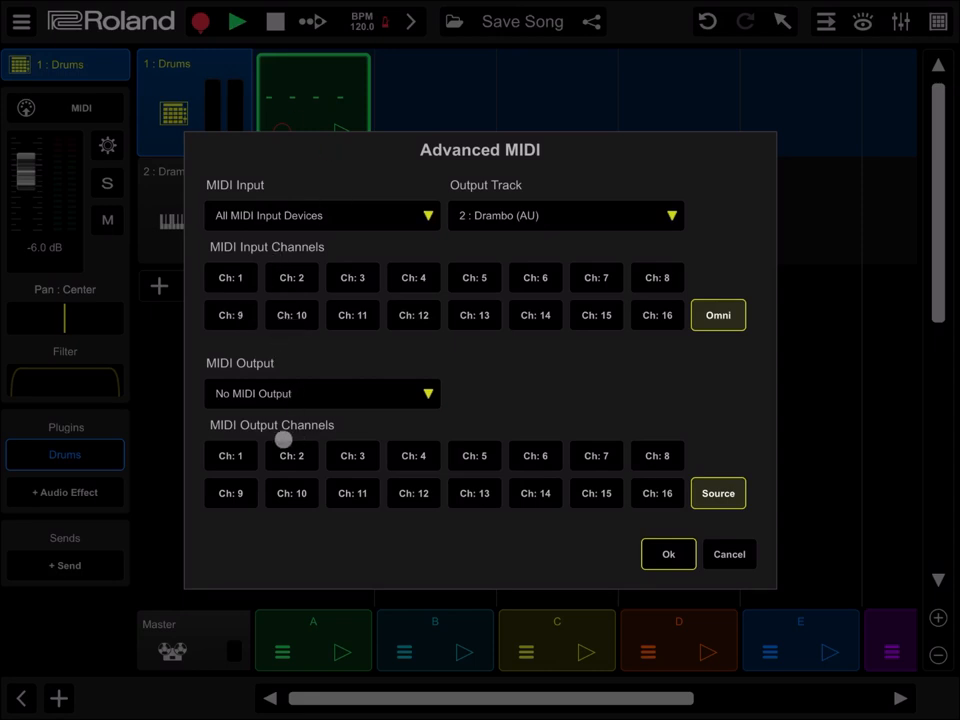
pyautogui.click(291, 455)
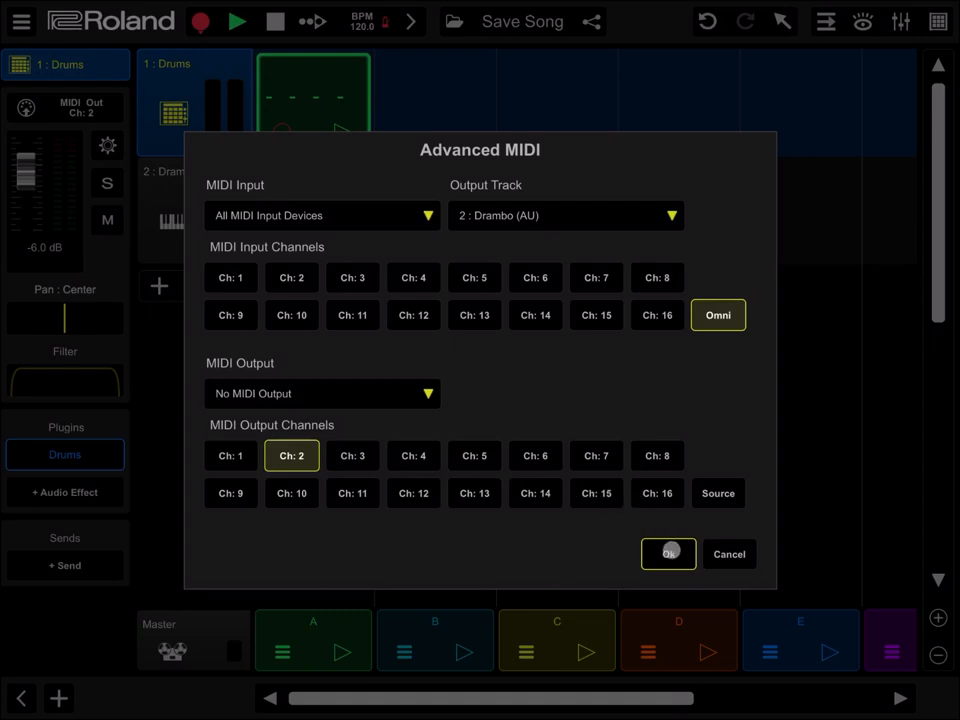
pyautogui.click(668, 553)
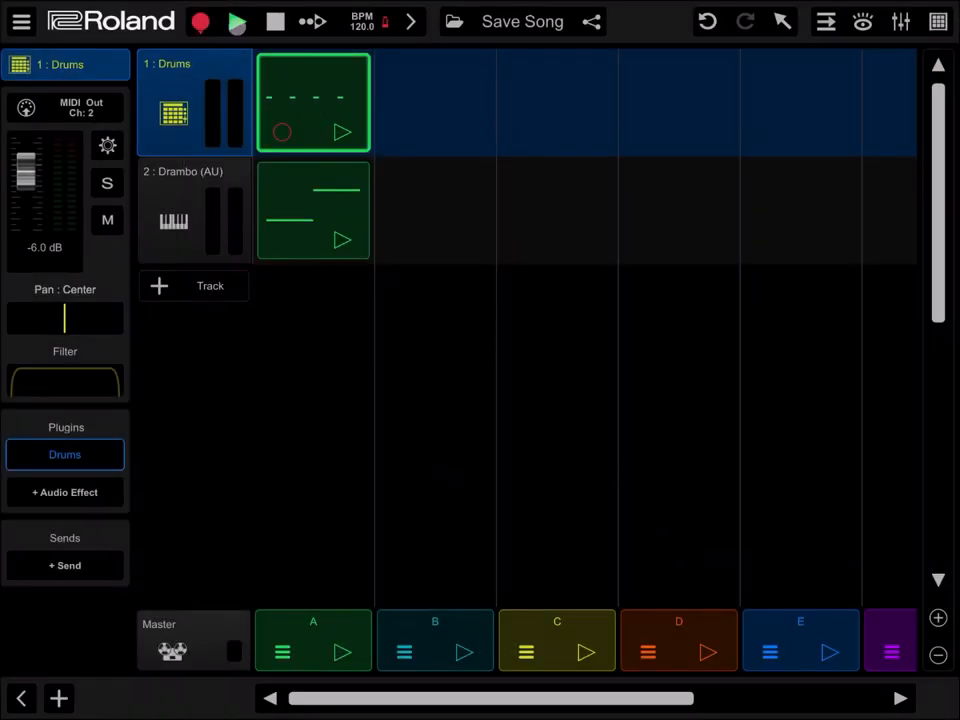
pyautogui.click(237, 21)
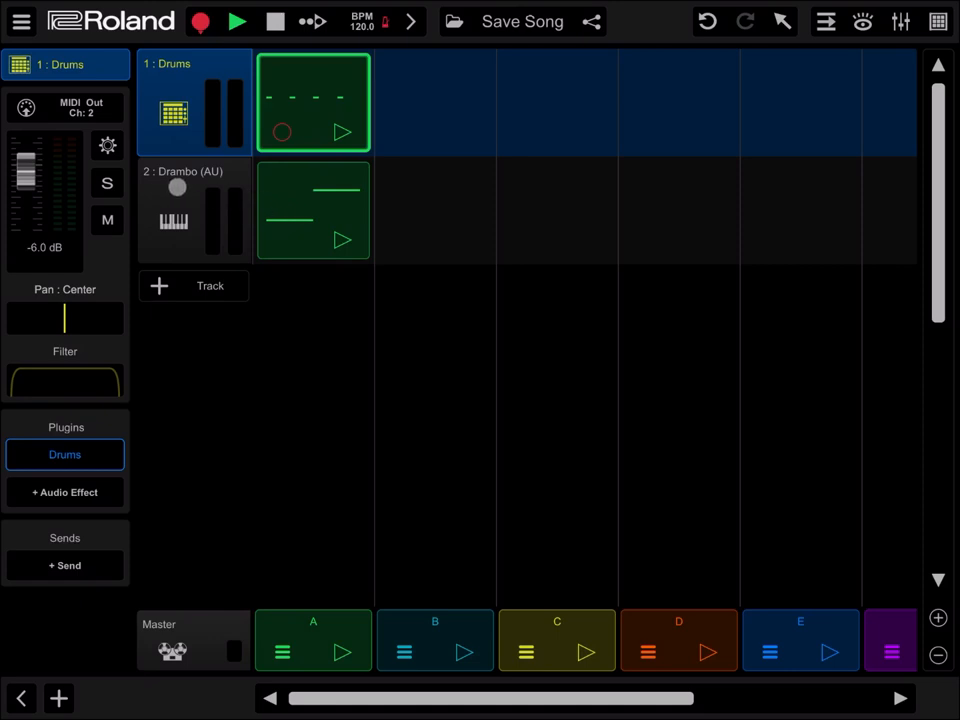
# Step: Select the Drambo (AU) track and bring up Drambo's track 1 settings
pyautogui.click(194, 210)
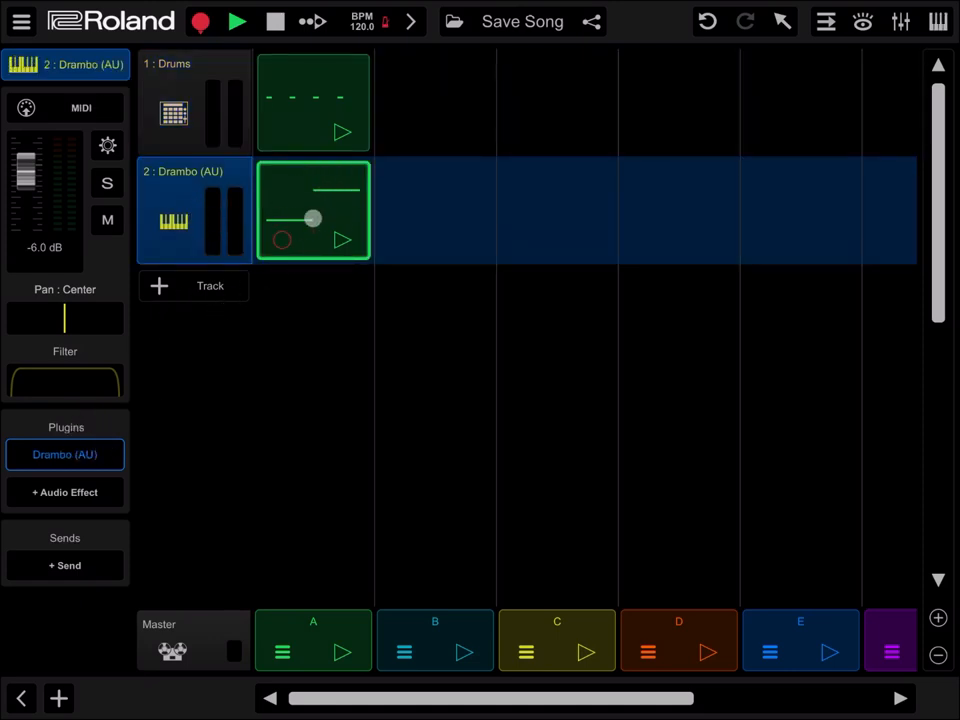
pyautogui.moveTo(313, 218); pyautogui.dragTo(300, 205)
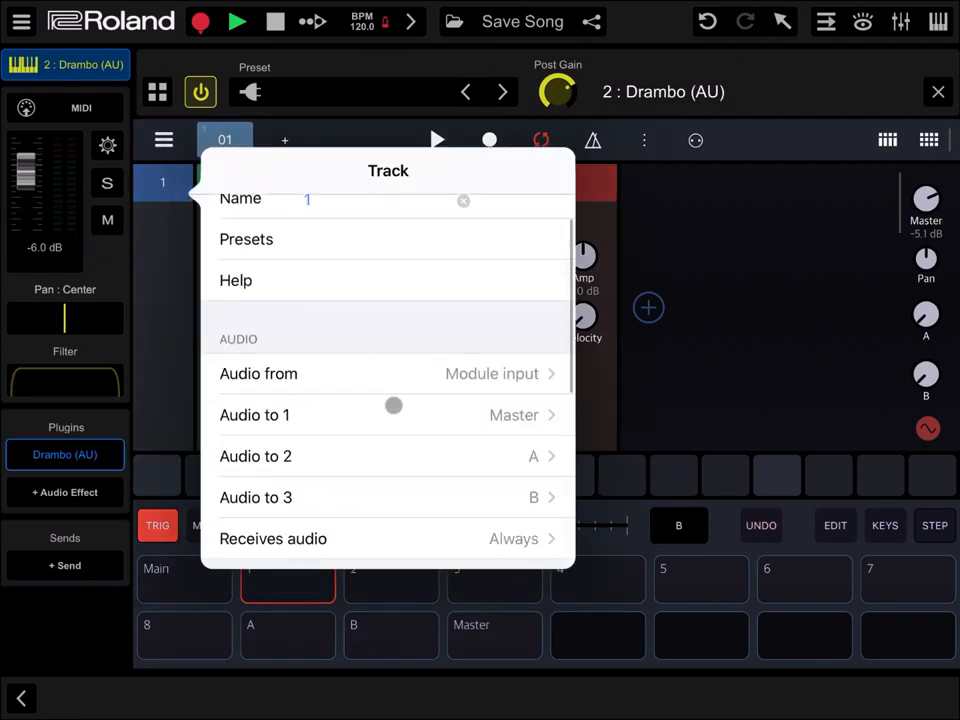
# Step: Set Drambo track 1's MIDI channel to 1, close the popover, then play and stop
pyautogui.scroll(-3)
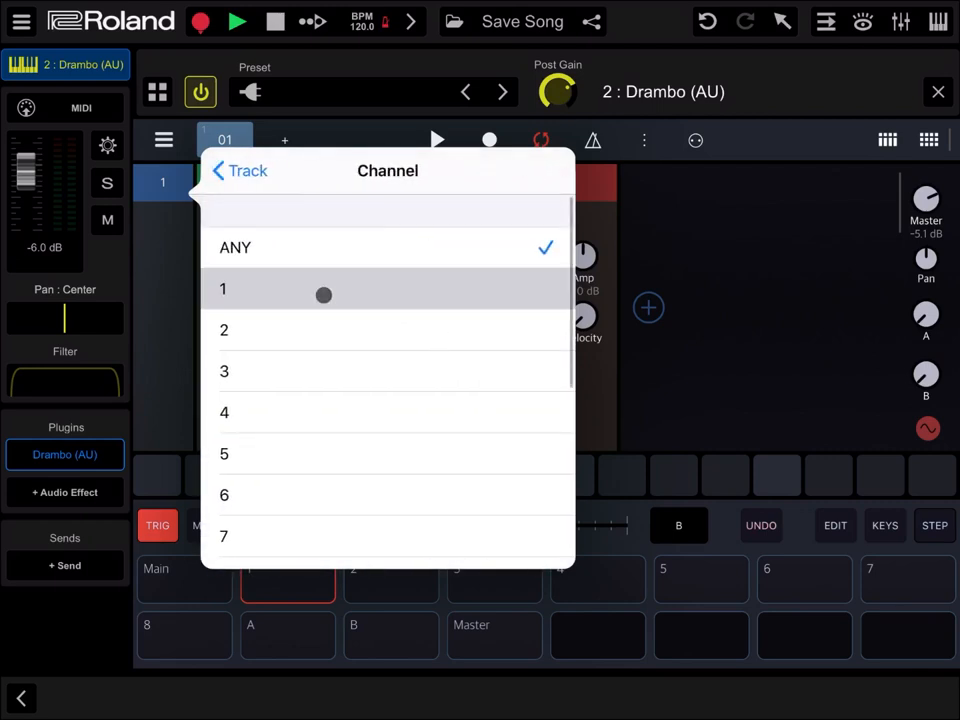
pyautogui.click(223, 289)
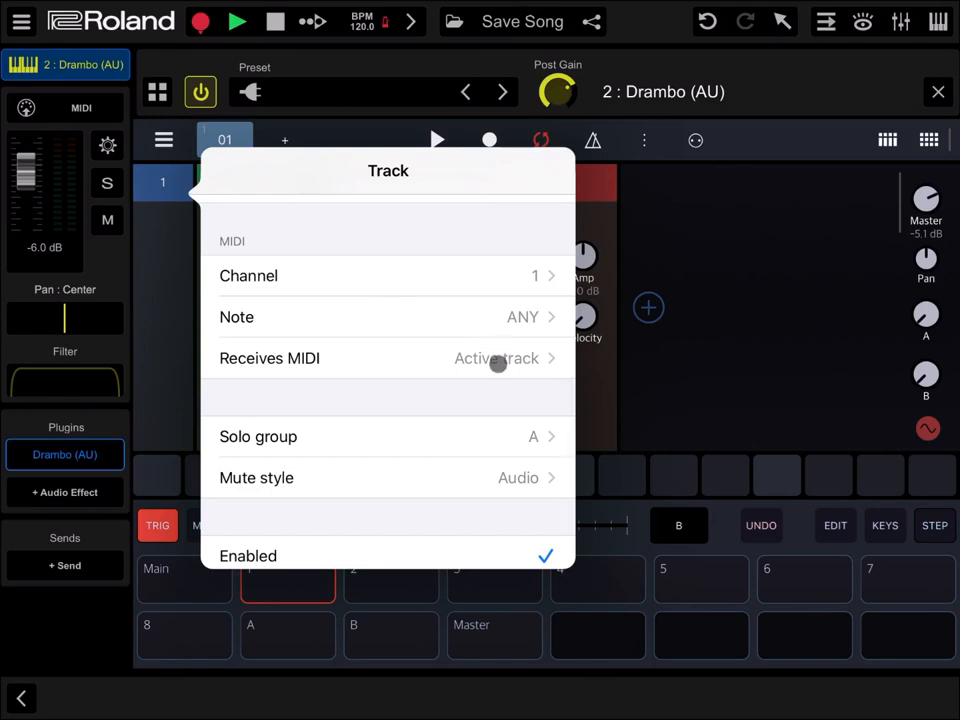
pyautogui.moveTo(352, 373)
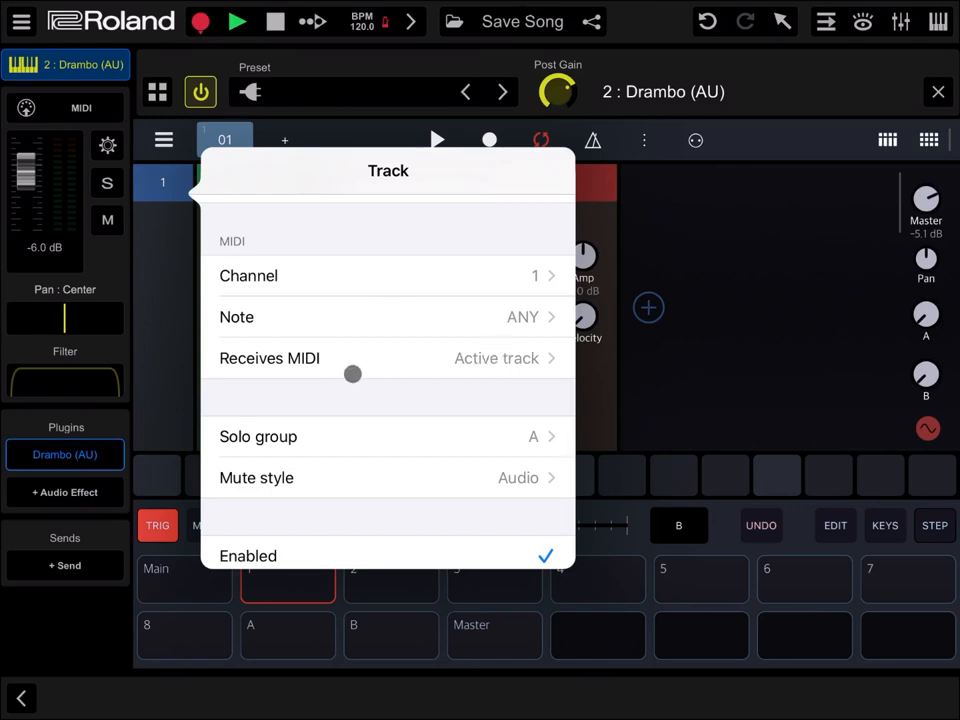
pyautogui.click(269, 358)
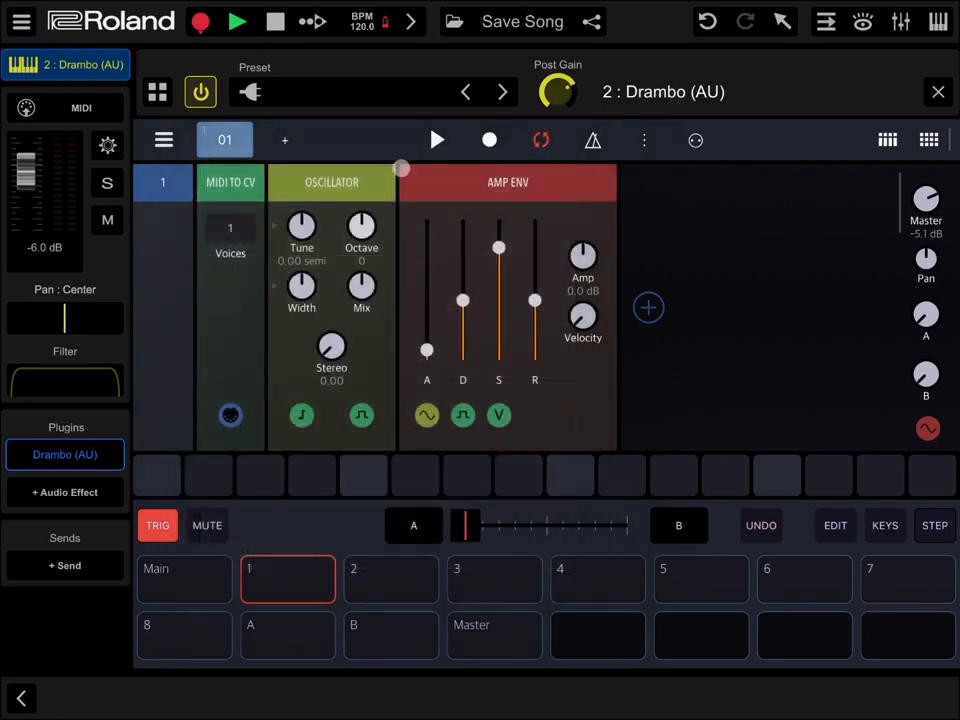
pyautogui.click(237, 21)
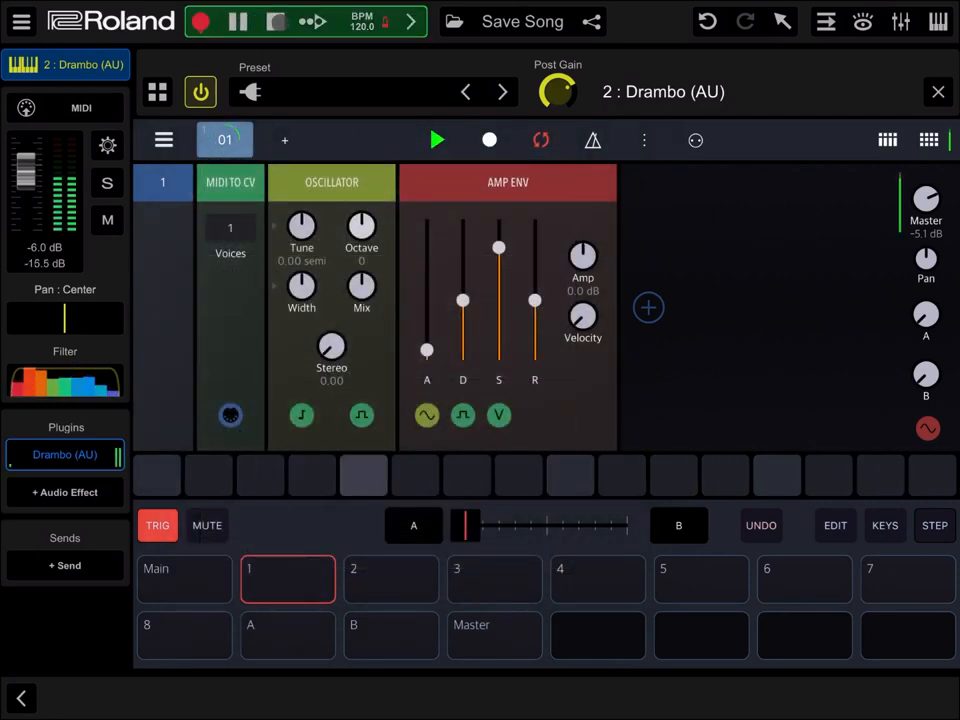
pyautogui.click(238, 21)
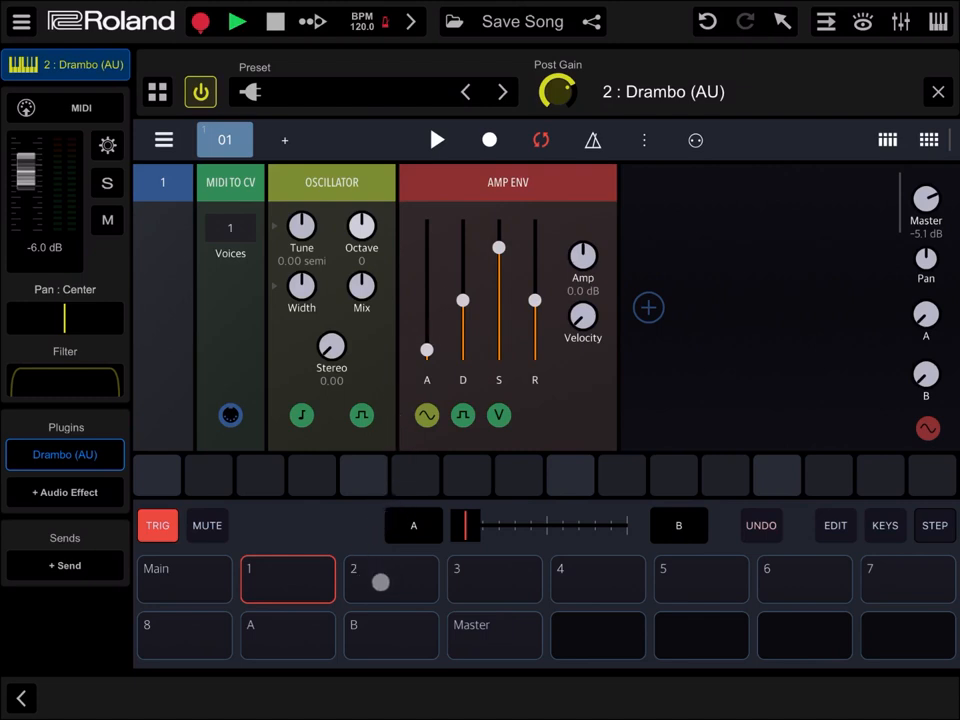
# Step: Open pad 2's Track menu and set its MIDI channel to 2
pyautogui.click(390, 579)
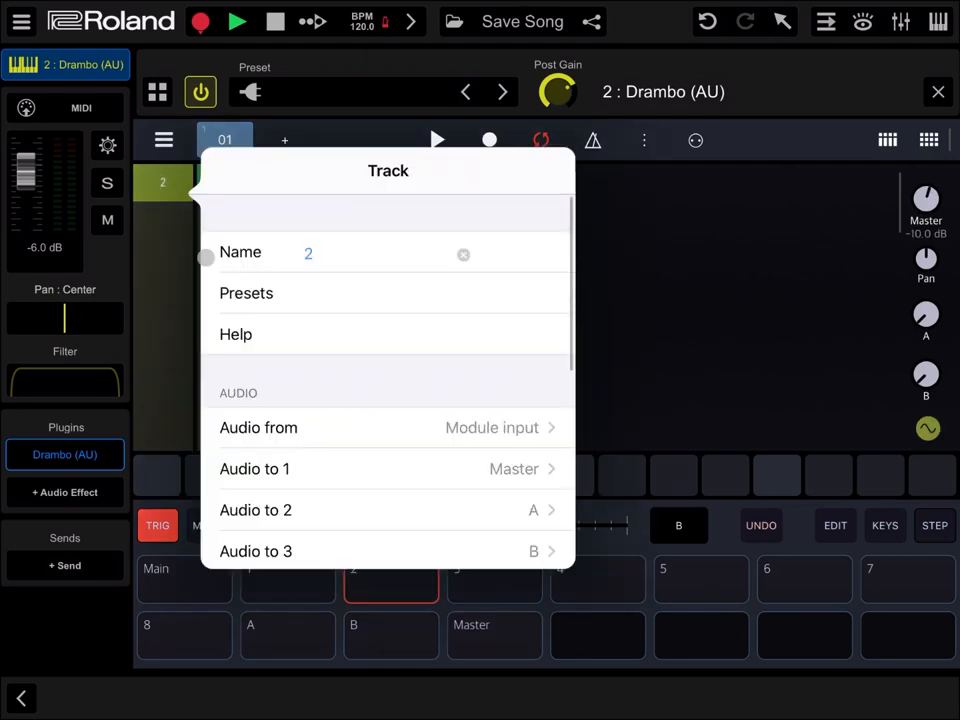
pyautogui.scroll(-3)
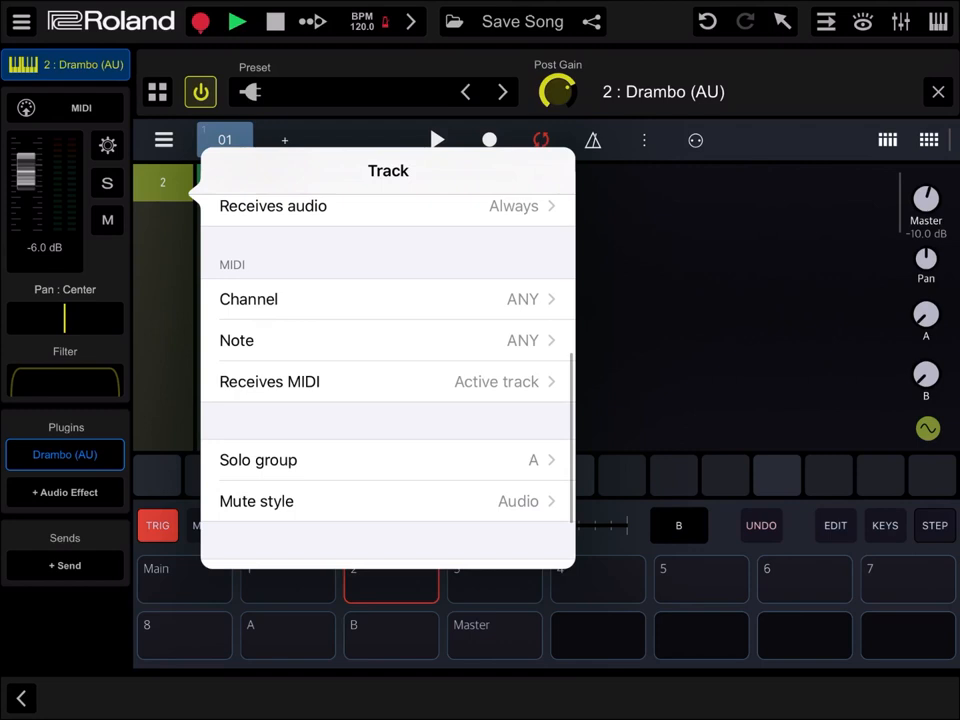
pyautogui.click(388, 299)
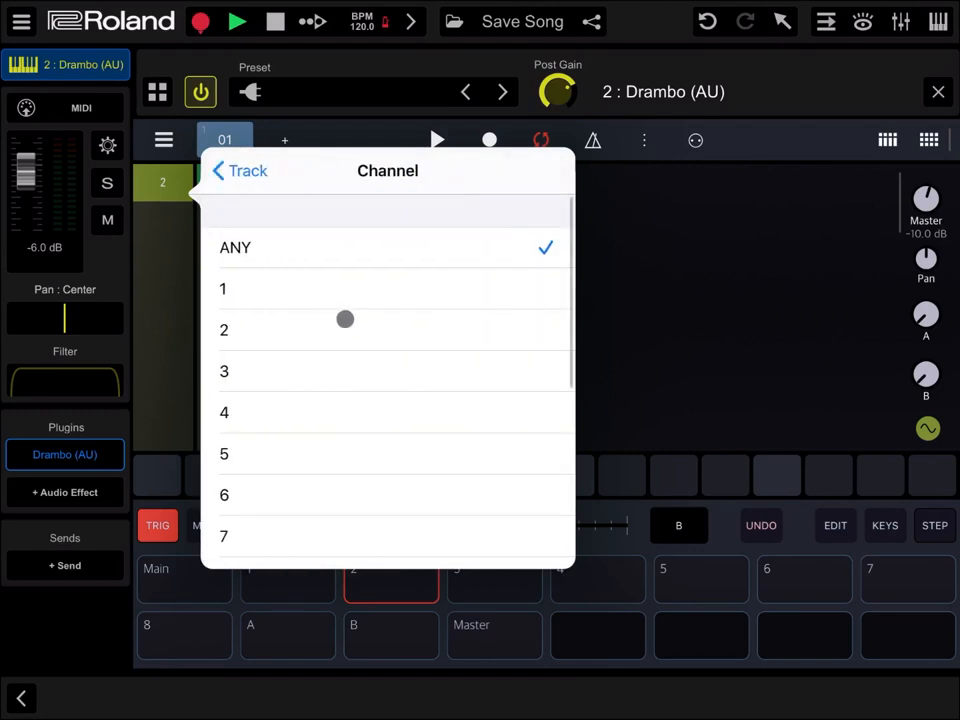
pyautogui.click(239, 170)
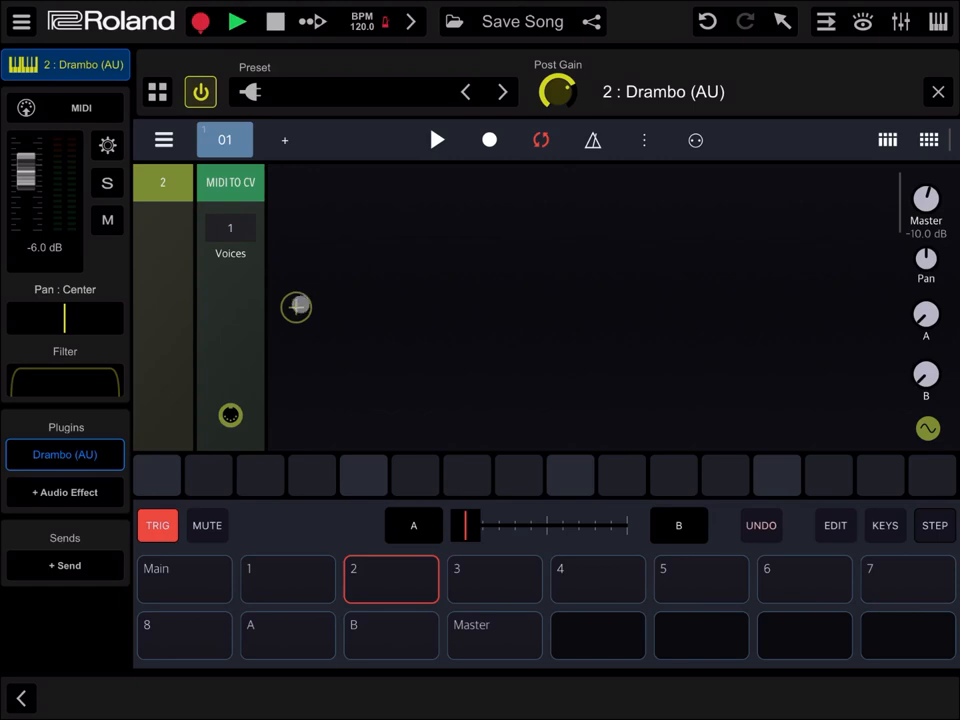
# Step: Add a MIDI Monitor module after MIDI to CV and watch channel 2 notes during playback
pyautogui.click(296, 307)
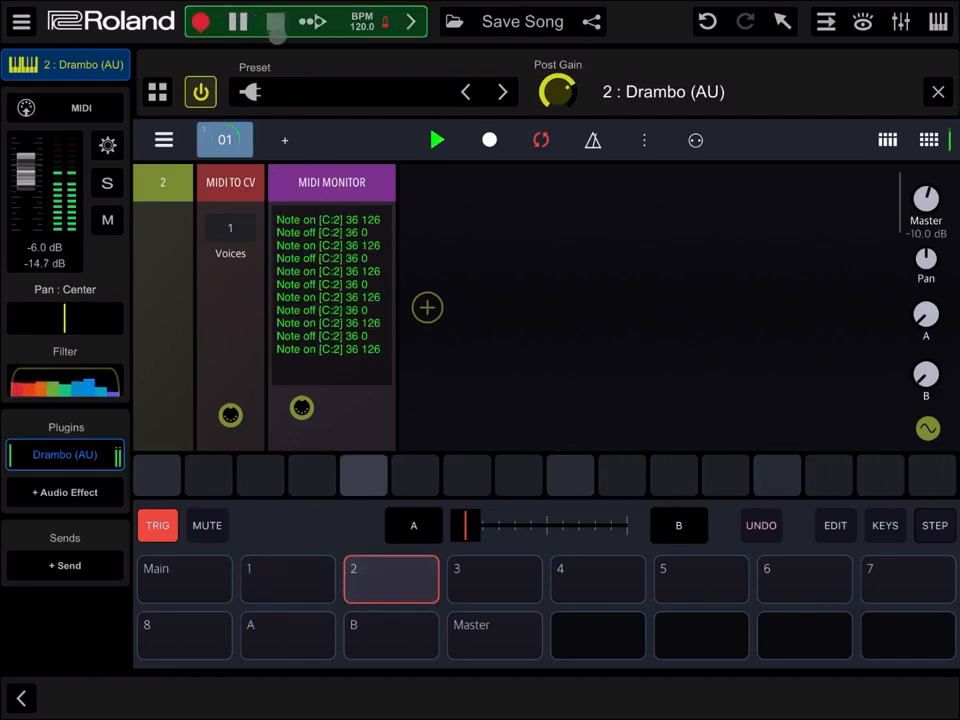
pyautogui.click(238, 21)
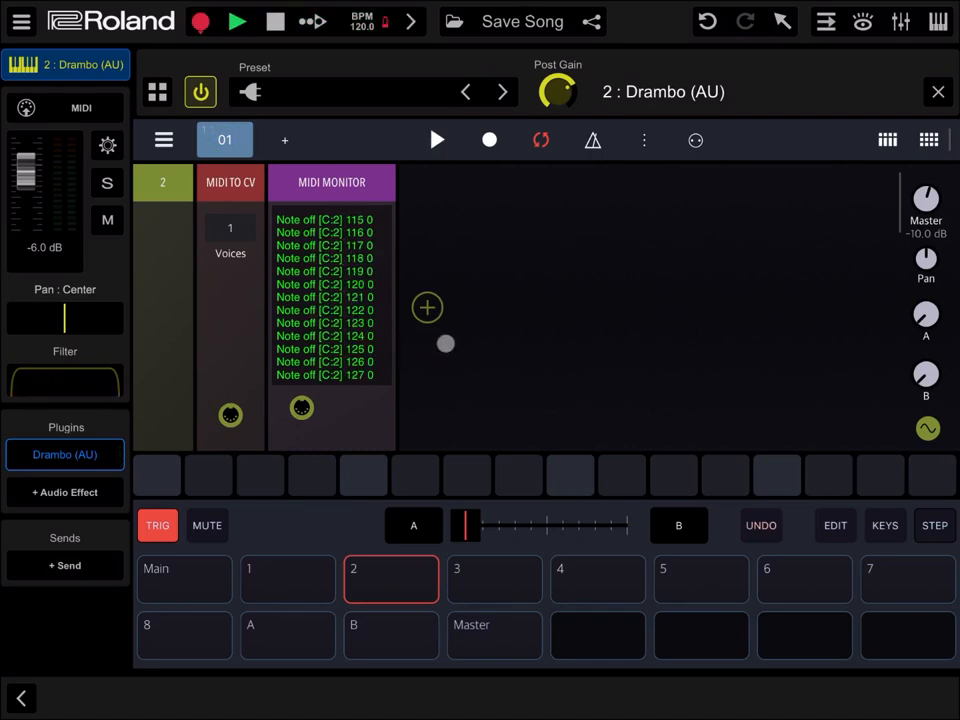
# Step: Add a Compressor module from Drambo's Processor list to the rack
pyautogui.click(427, 307)
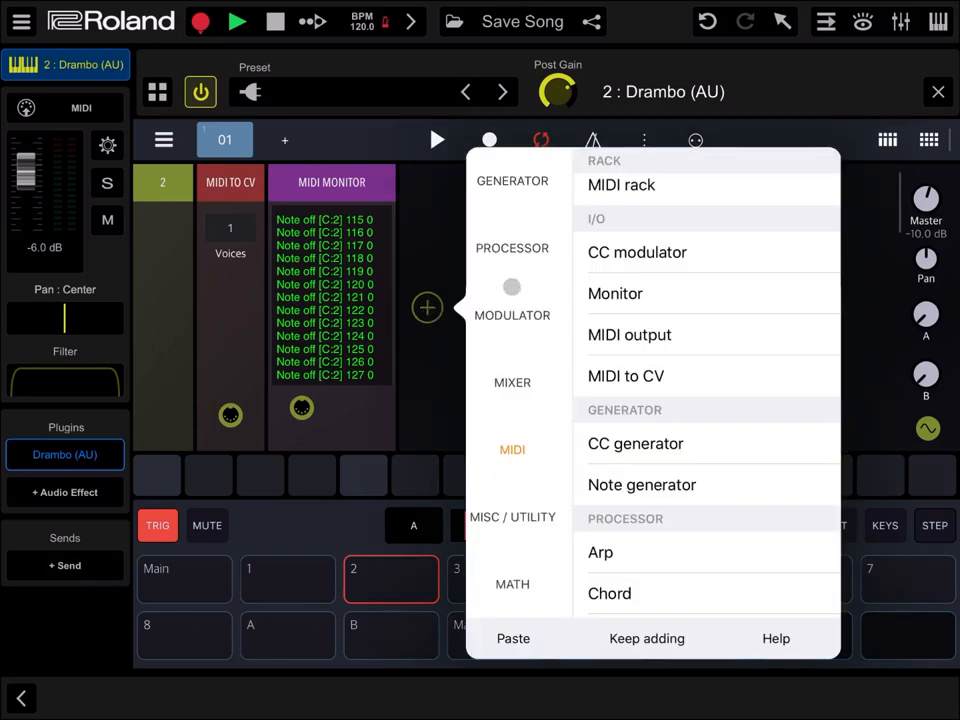
pyautogui.click(512, 247)
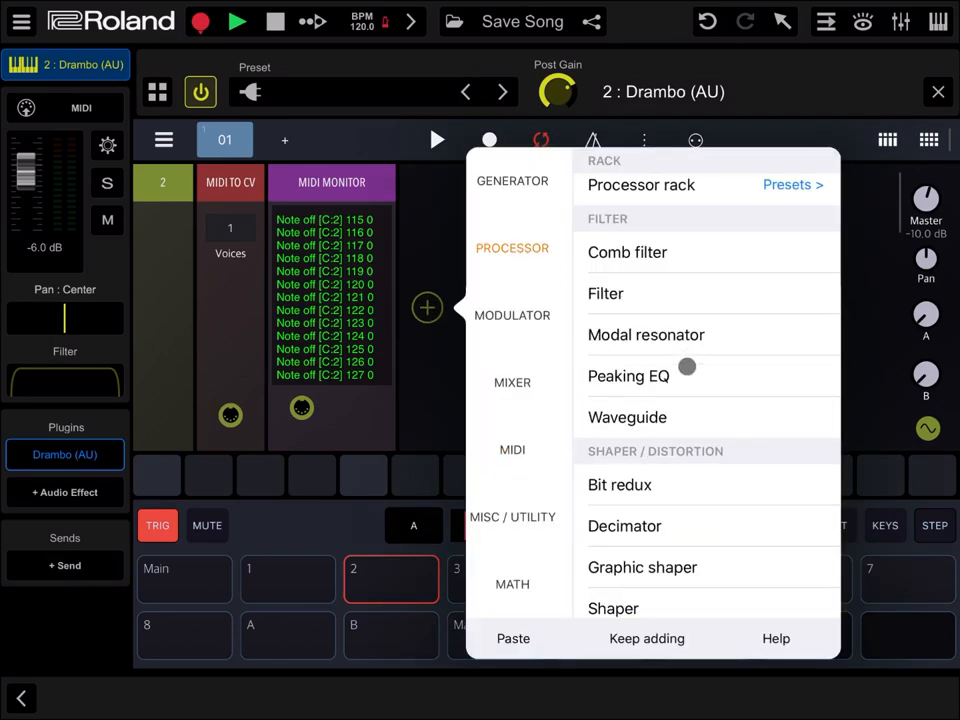
pyautogui.scroll(-3)
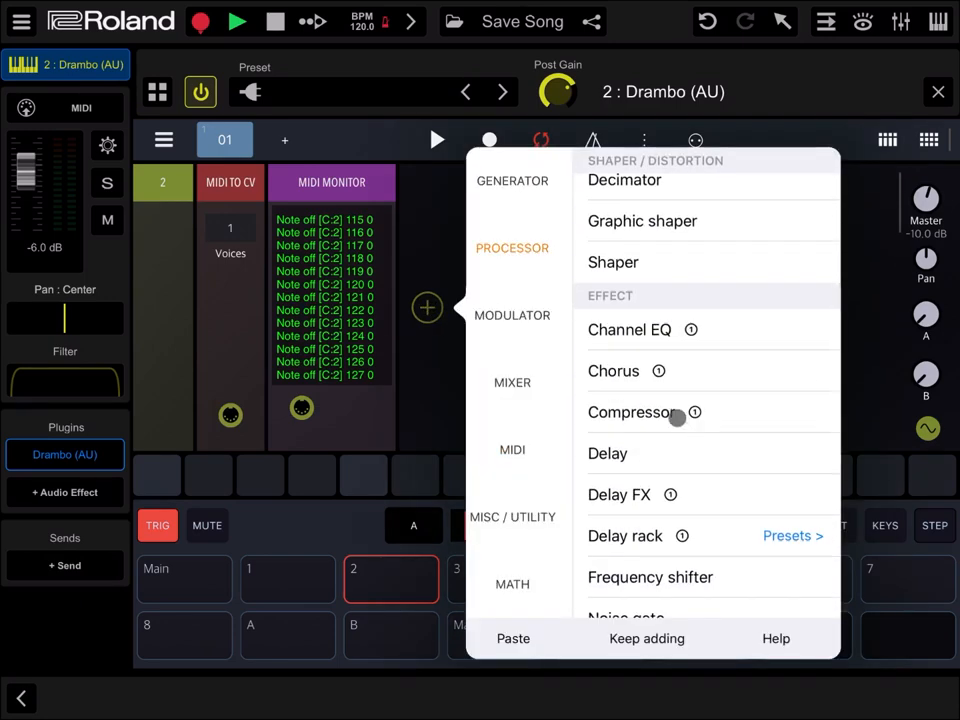
pyautogui.click(631, 412)
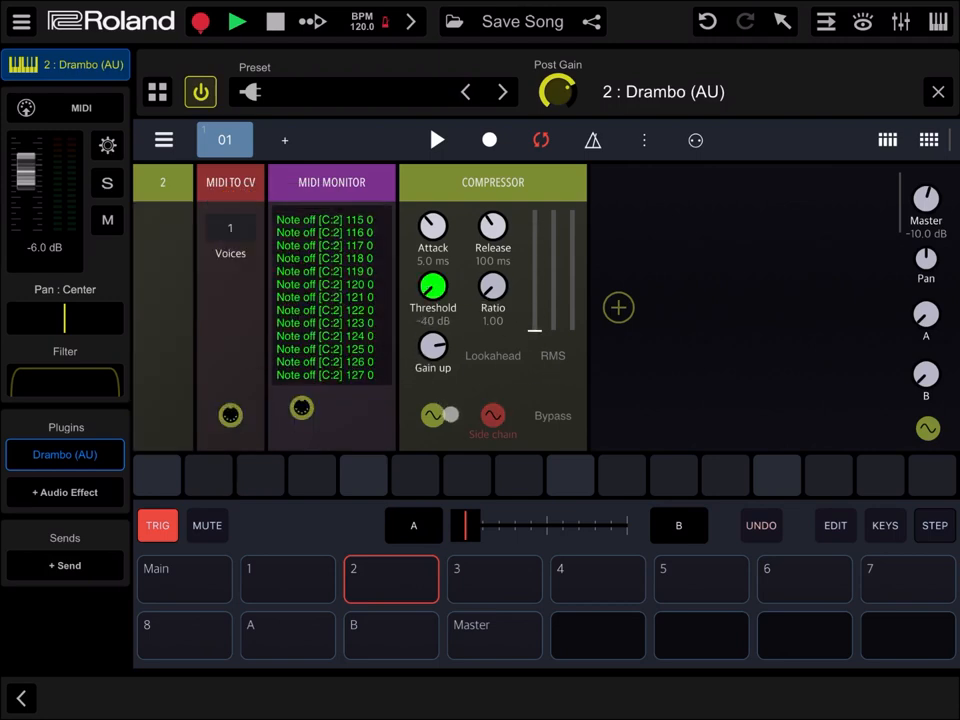
# Step: Set the compressor to -35 dB threshold, 0.1 ms attack, 9.9 ms release, ratio 6.11
pyautogui.moveTo(432, 287); pyautogui.dragTo(432, 270)
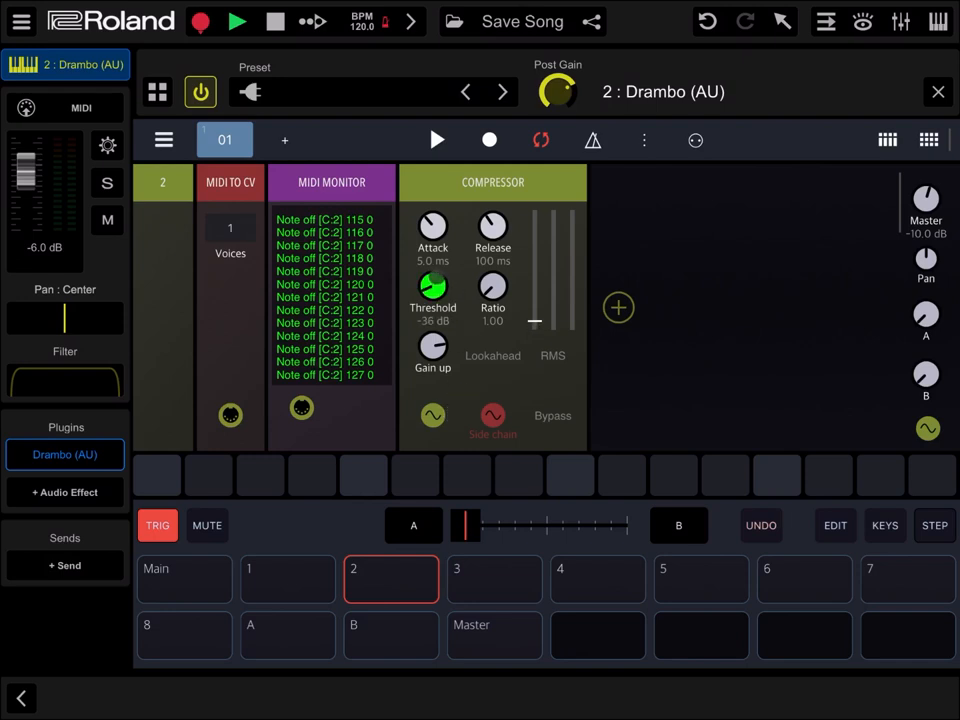
pyautogui.moveTo(432, 290); pyautogui.dragTo(435, 285)
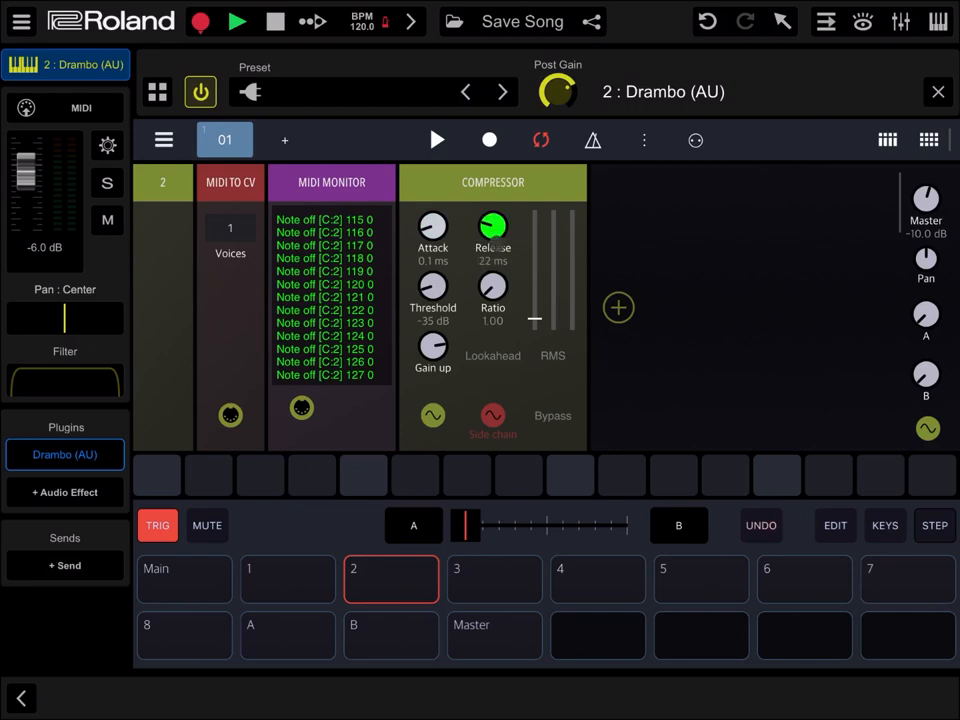
pyautogui.moveTo(492, 225); pyautogui.dragTo(510, 300)
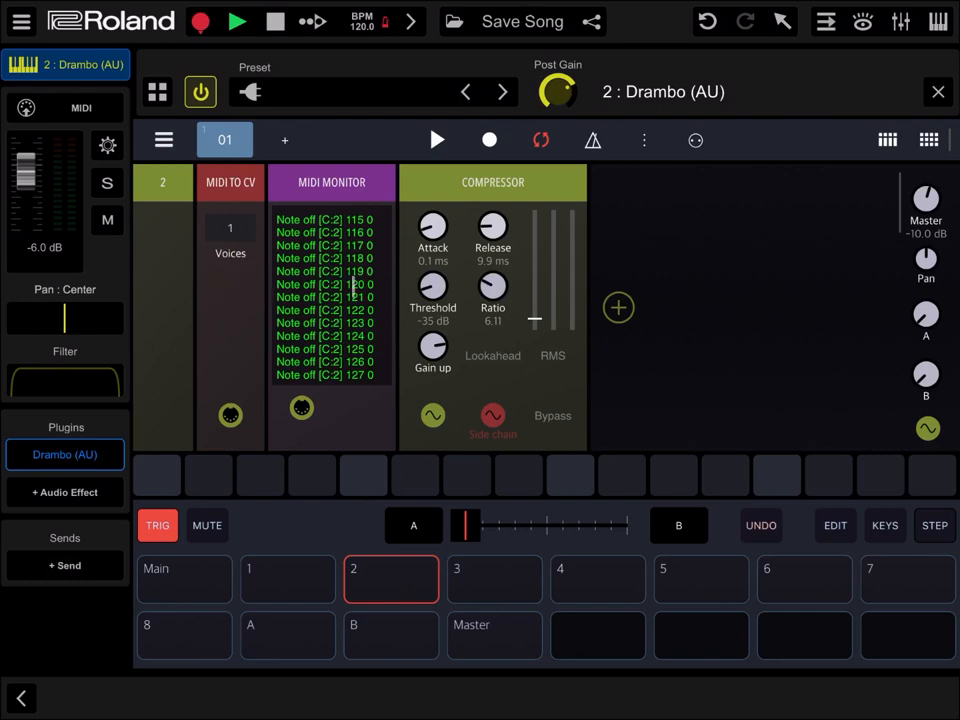
pyautogui.moveTo(534, 320); pyautogui.dragTo(550, 260)
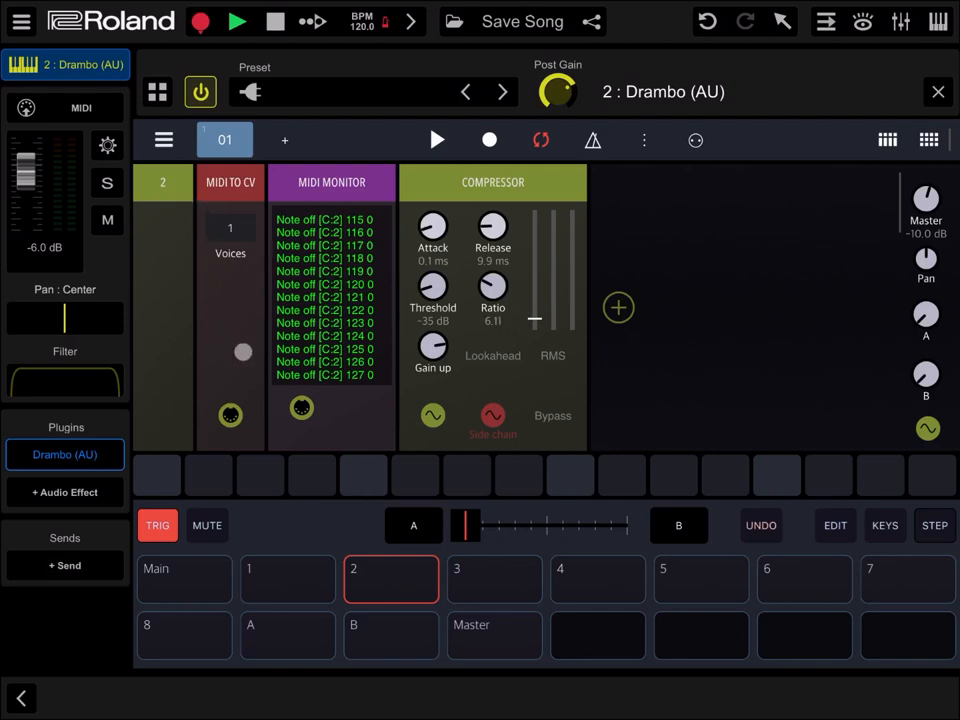
pyautogui.click(287, 579)
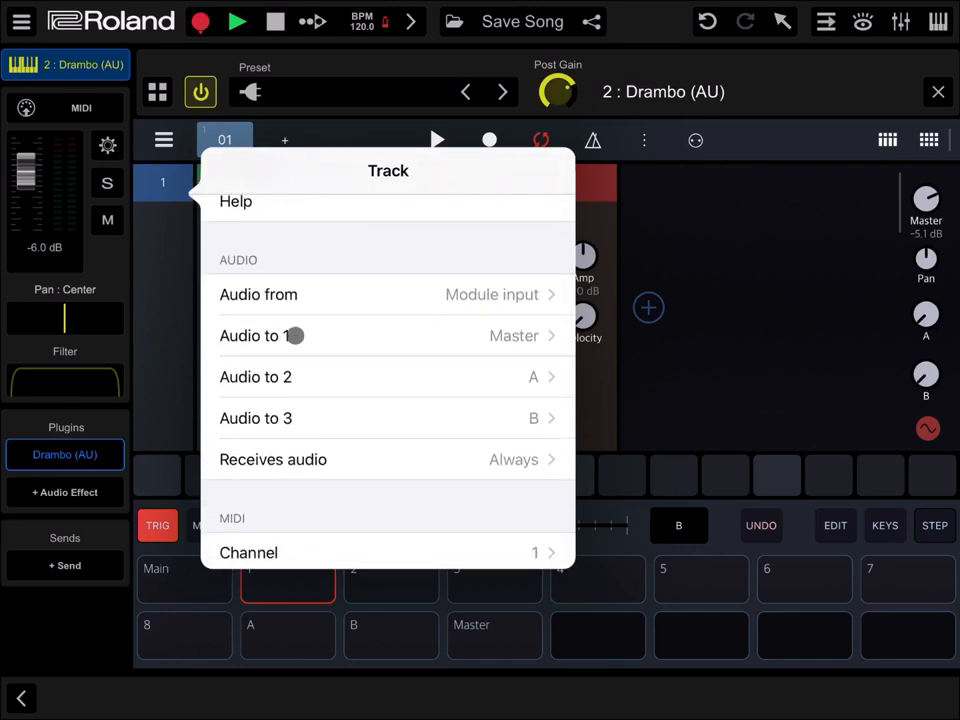
pyautogui.click(262, 335)
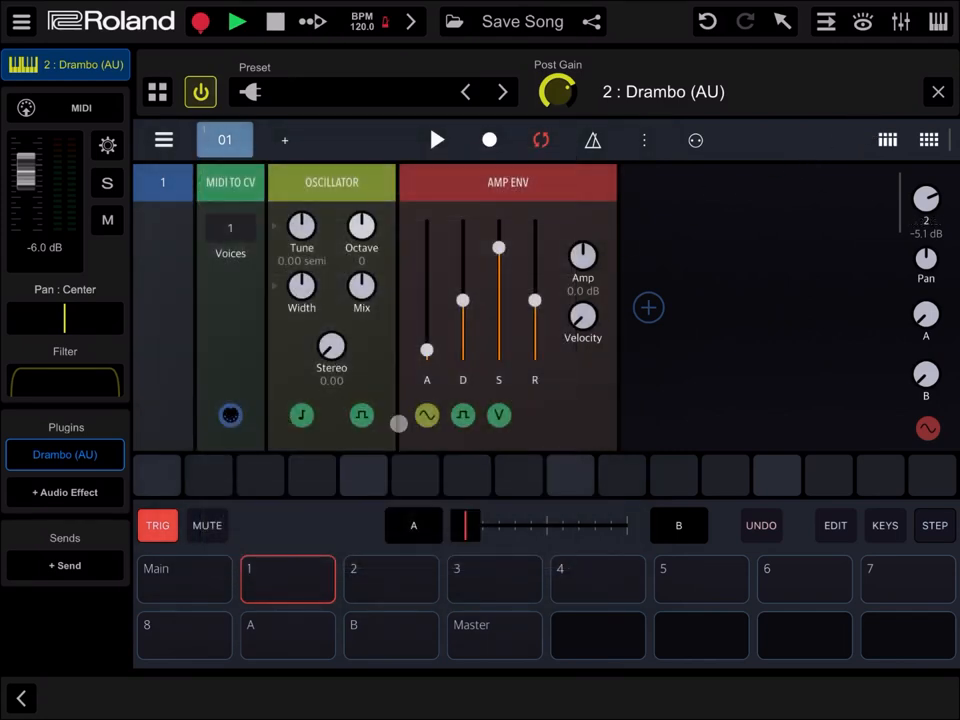
pyautogui.click(391, 579)
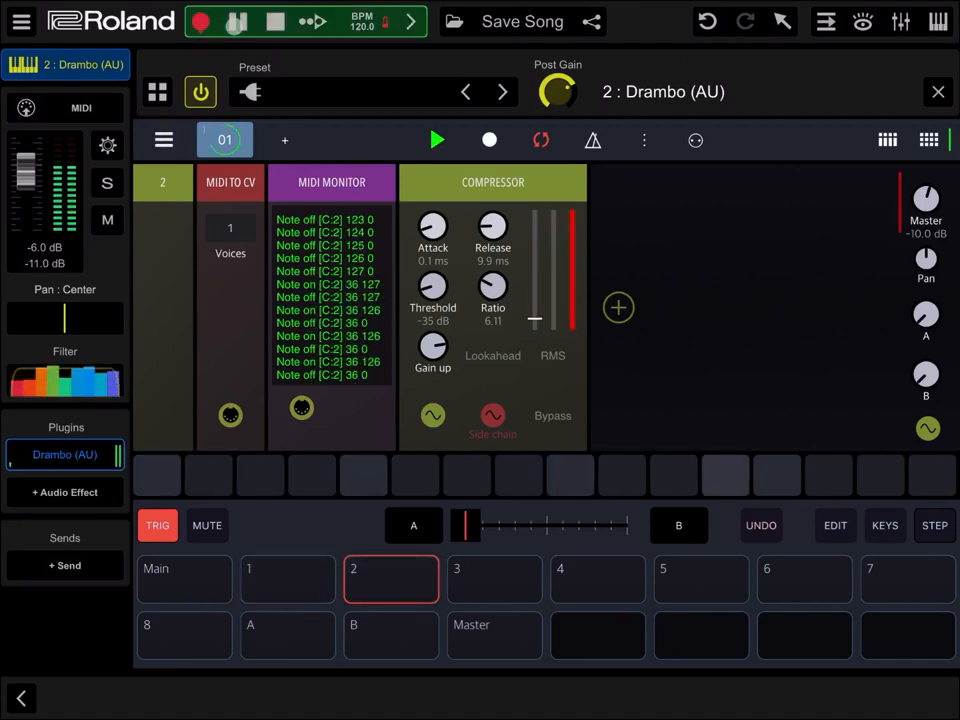
pyautogui.click(238, 21)
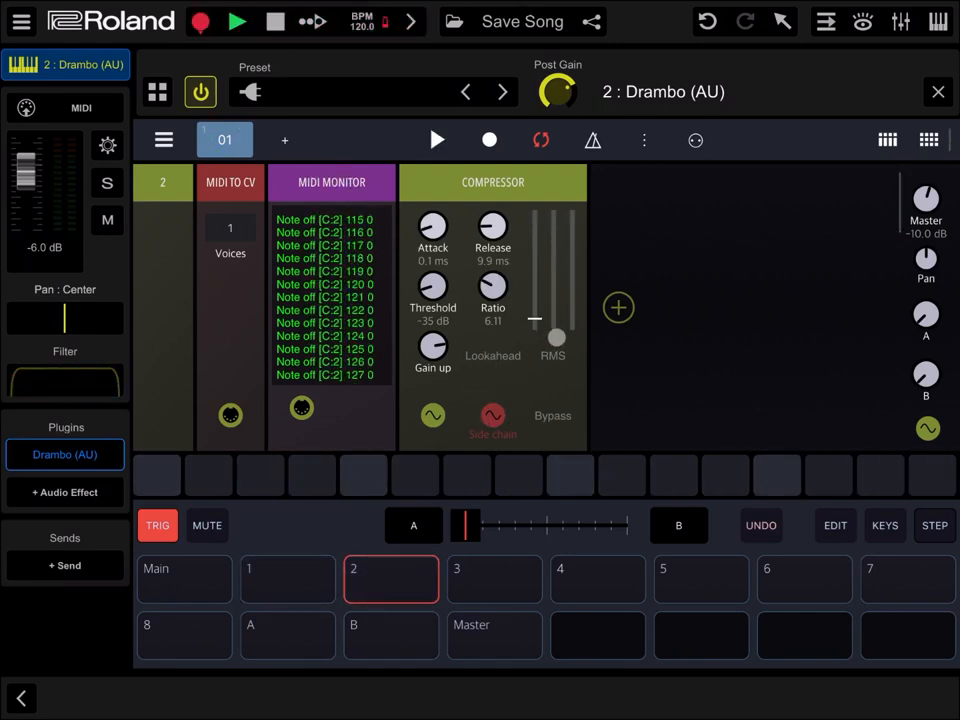
# Step: Add Kick 26 hits on steps 3 and 11 in the Drums step editor
pyautogui.click(292, 575)
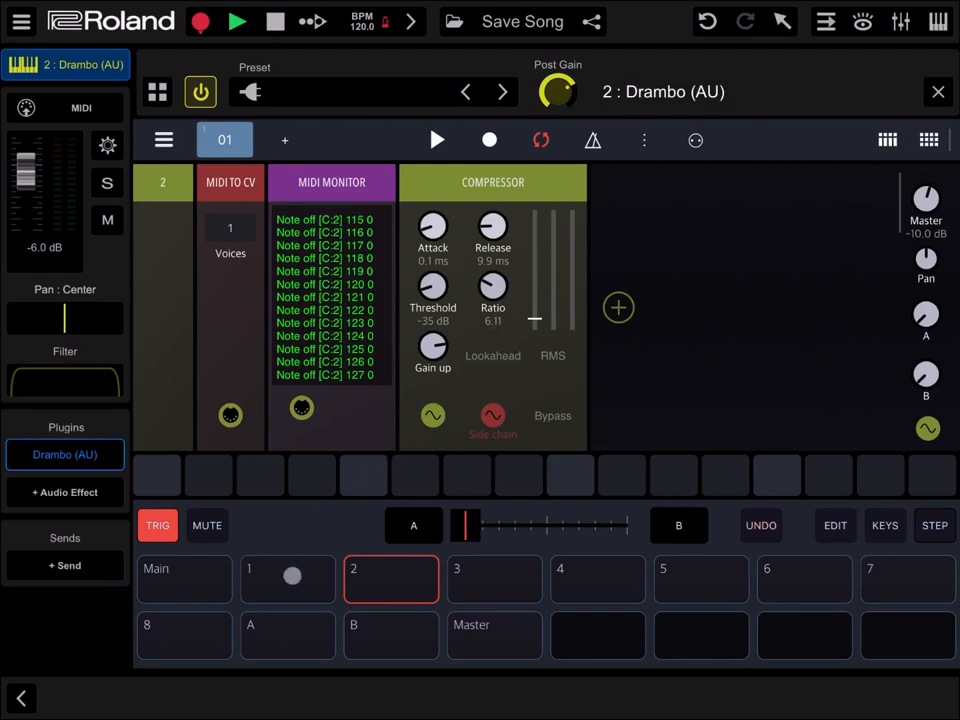
pyautogui.click(288, 578)
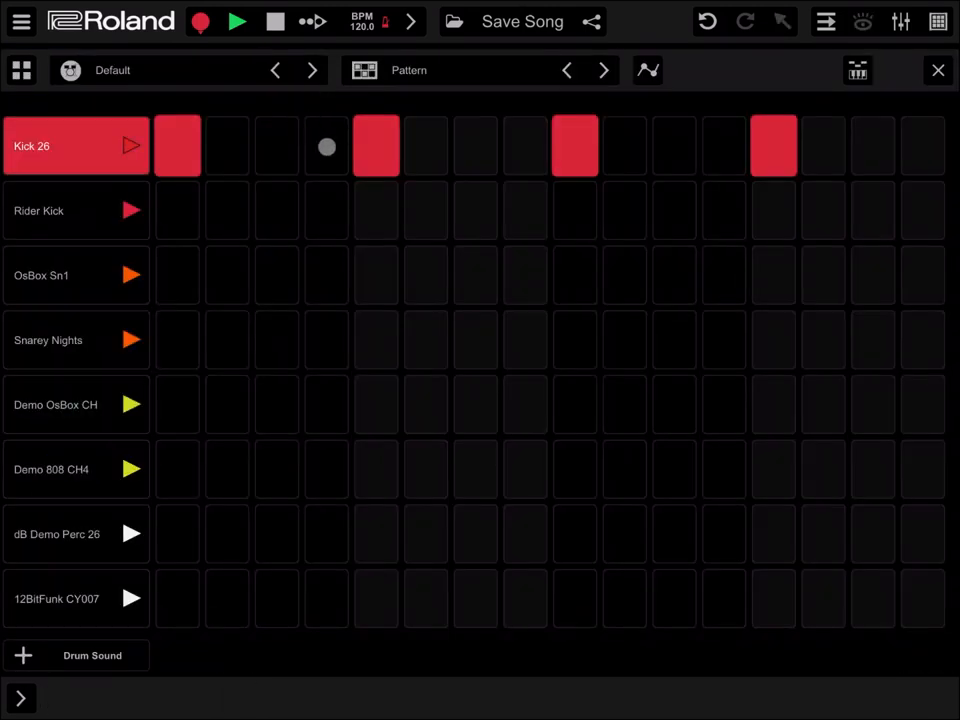
pyautogui.click(276, 145)
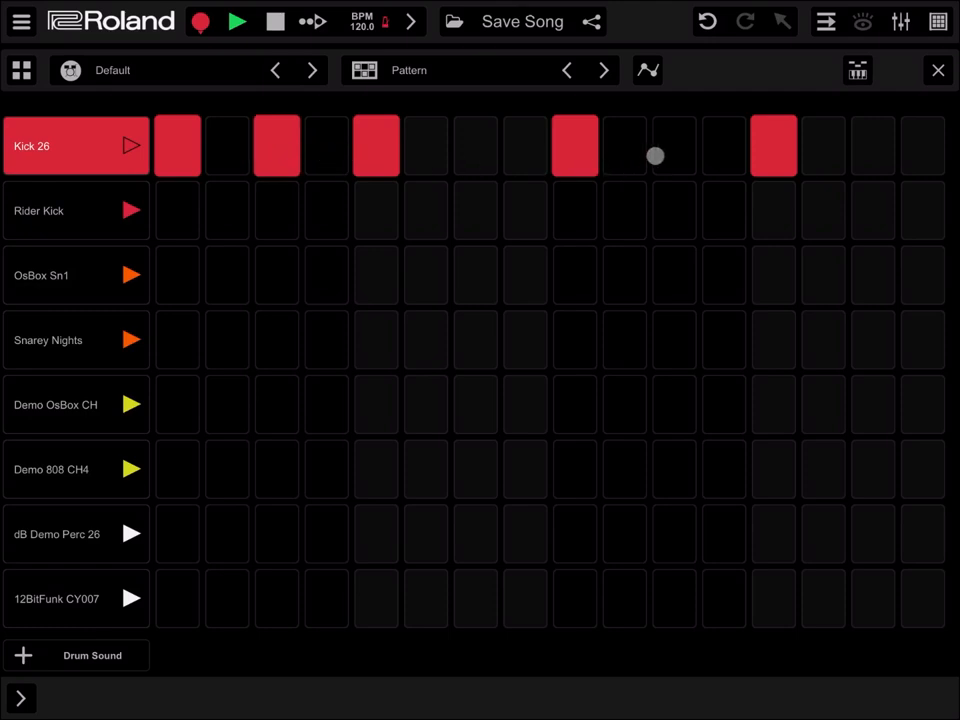
pyautogui.click(674, 145)
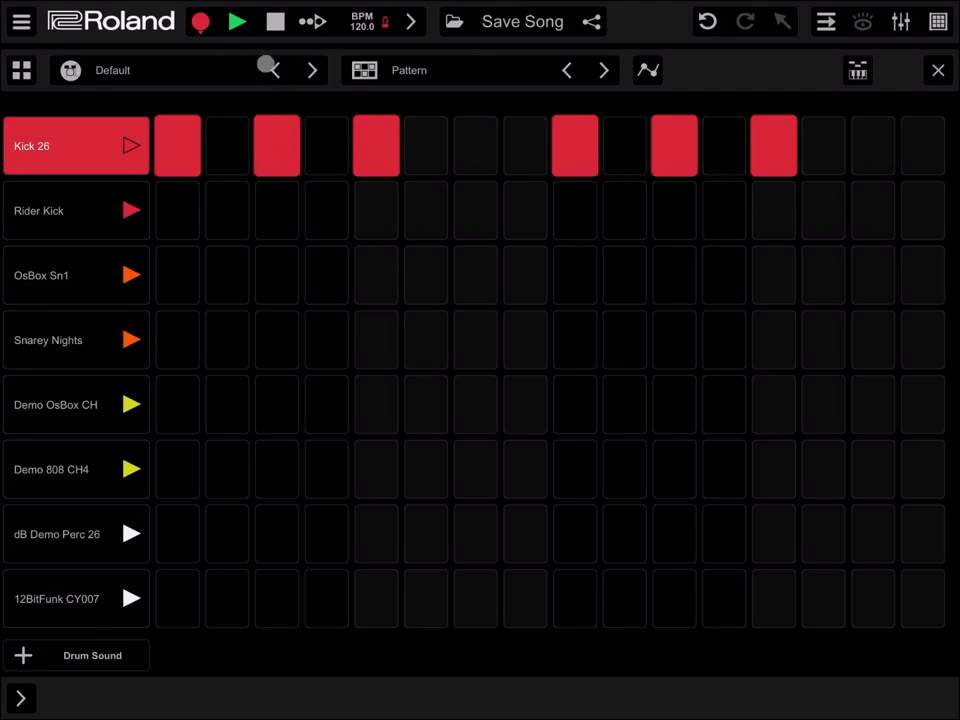
# Step: Play and stop the drum pattern, then return to the song arrangement
pyautogui.click(237, 21)
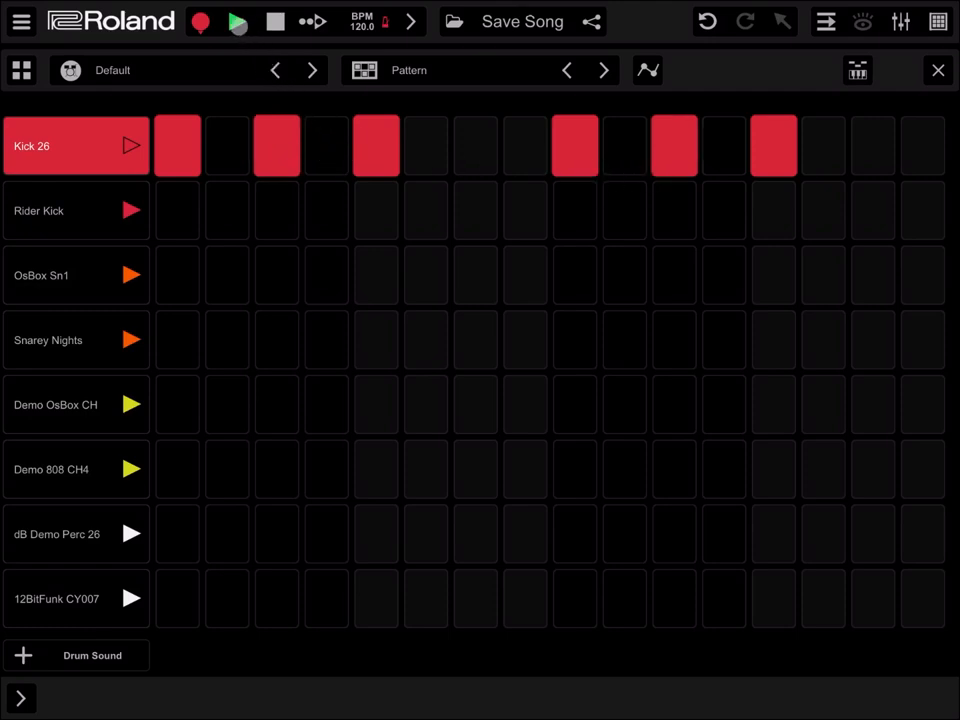
pyautogui.click(237, 21)
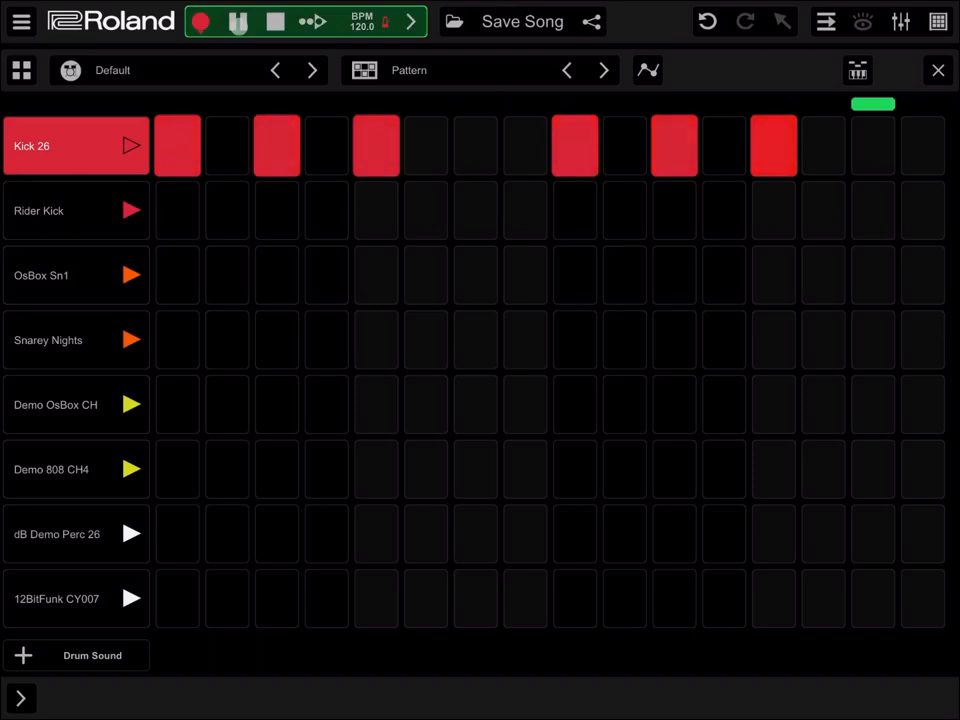
pyautogui.click(238, 21)
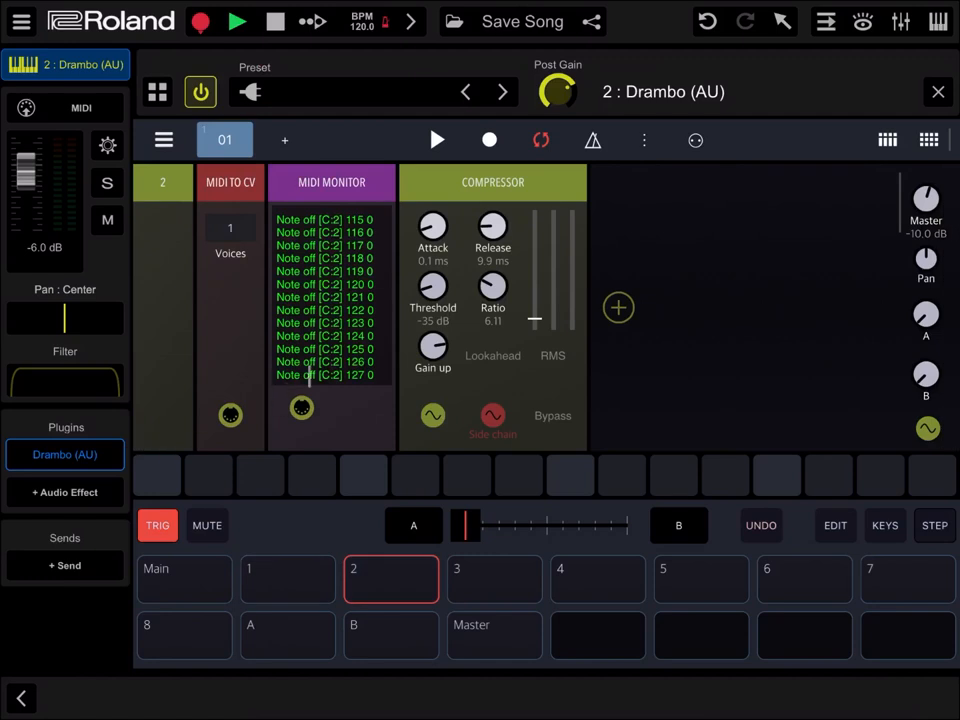
pyautogui.click(391, 590)
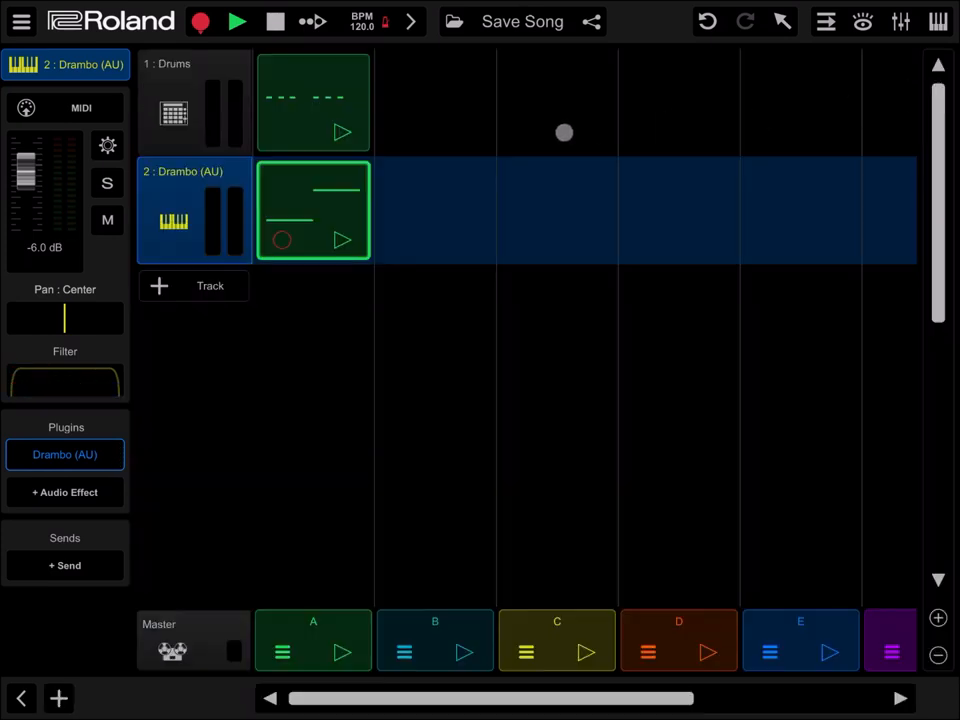
# Step: Leave the current song without saving and start a New Song from Home
pyautogui.click(20, 21)
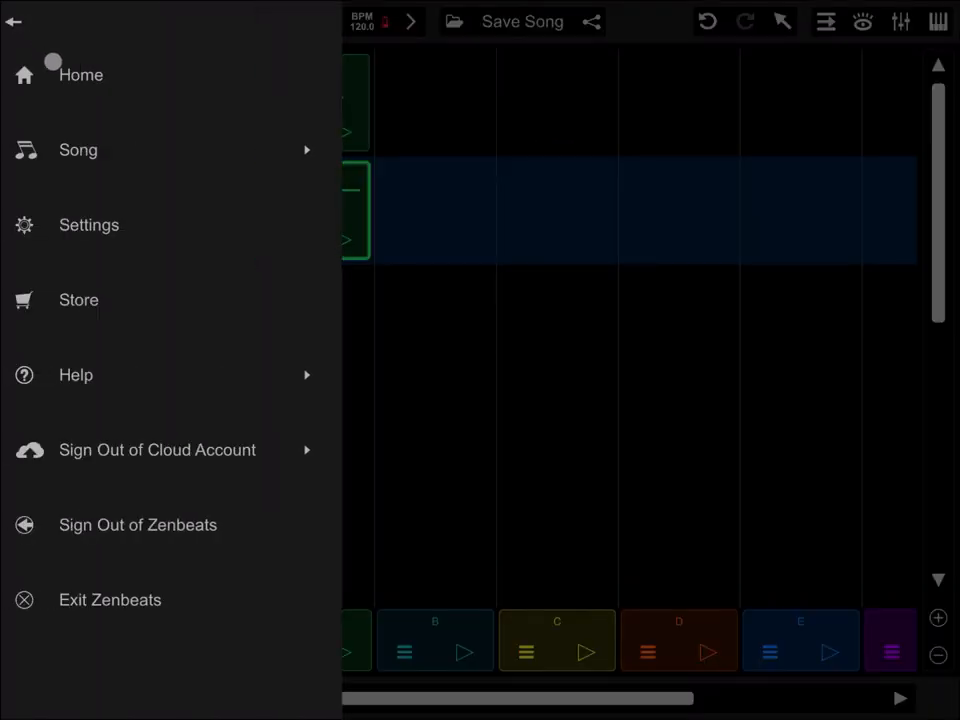
pyautogui.click(80, 74)
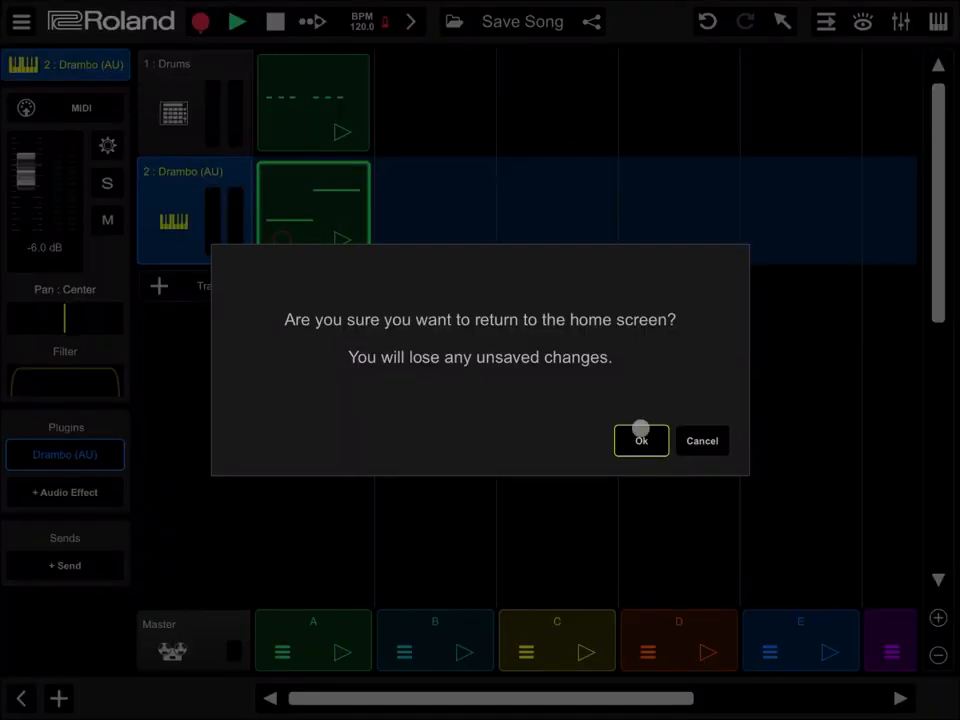
pyautogui.click(640, 440)
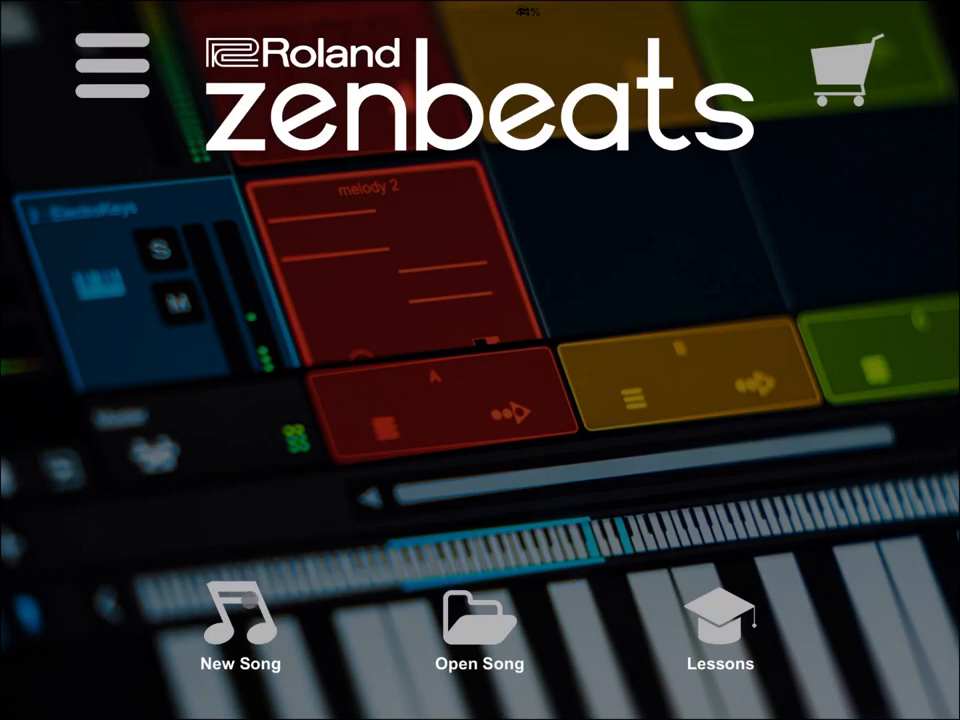
pyautogui.click(240, 620)
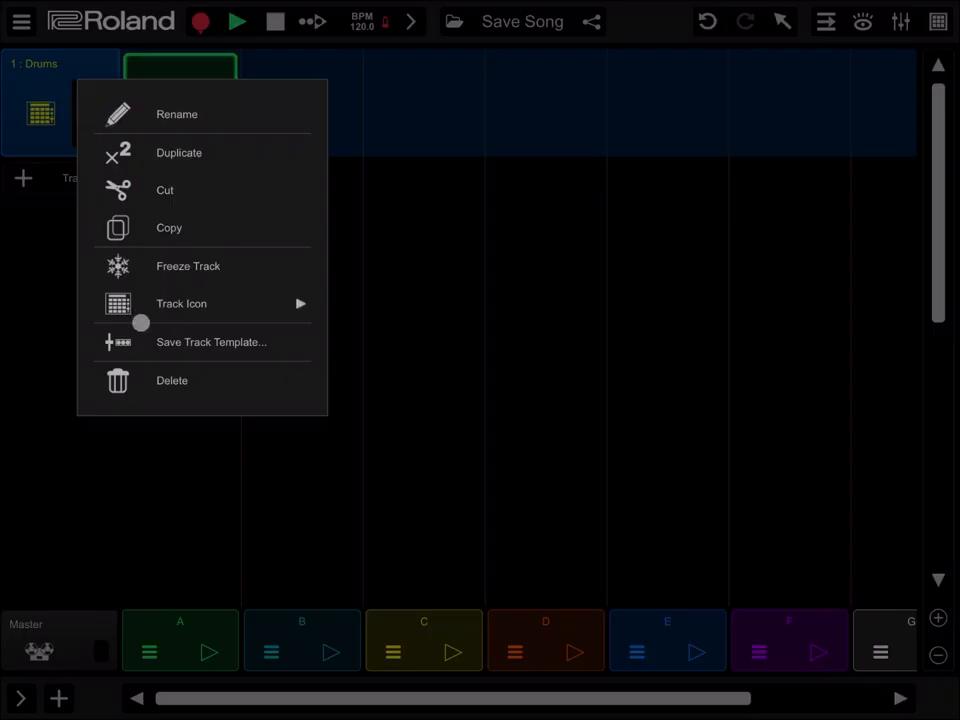
pyautogui.click(172, 380)
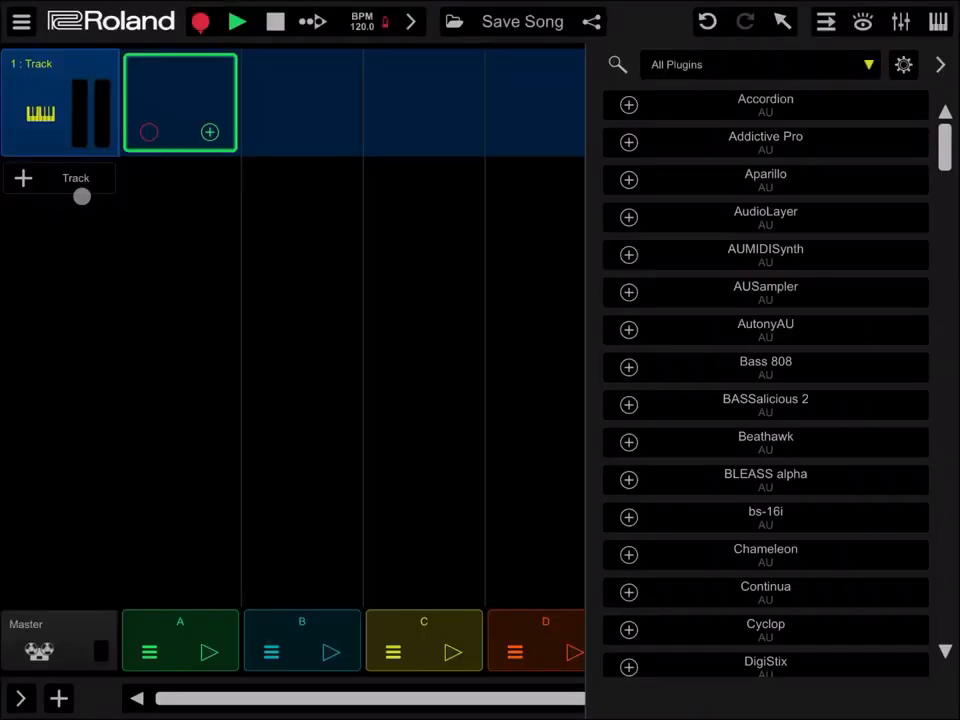
# Step: Filter the instrument list by category and load ElectroSynth's Double Saw preset
pyautogui.click(757, 64)
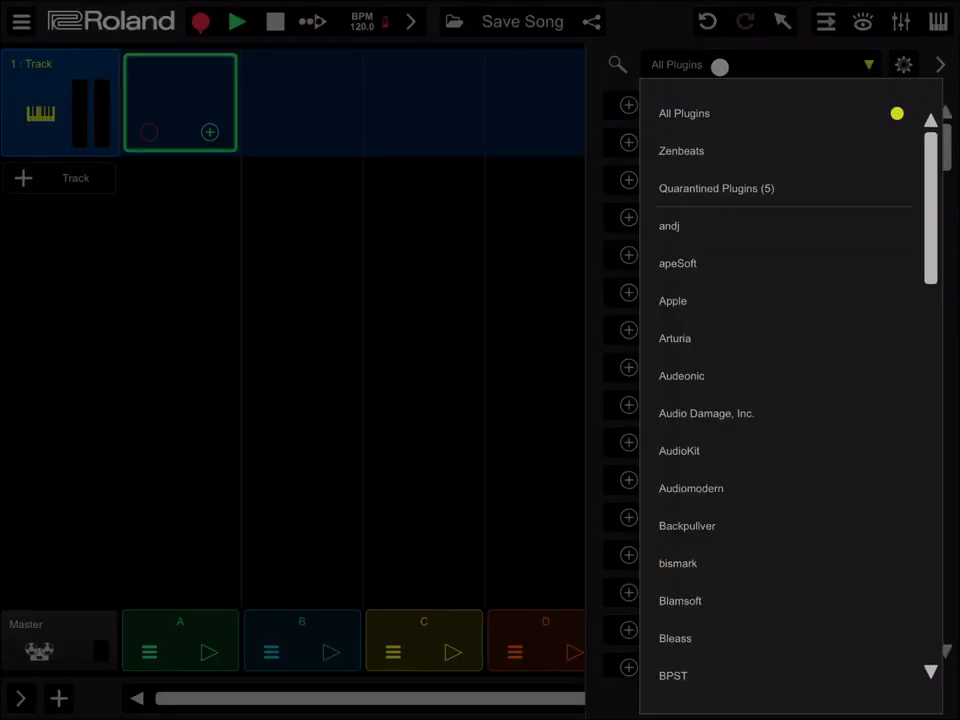
pyautogui.click(681, 150)
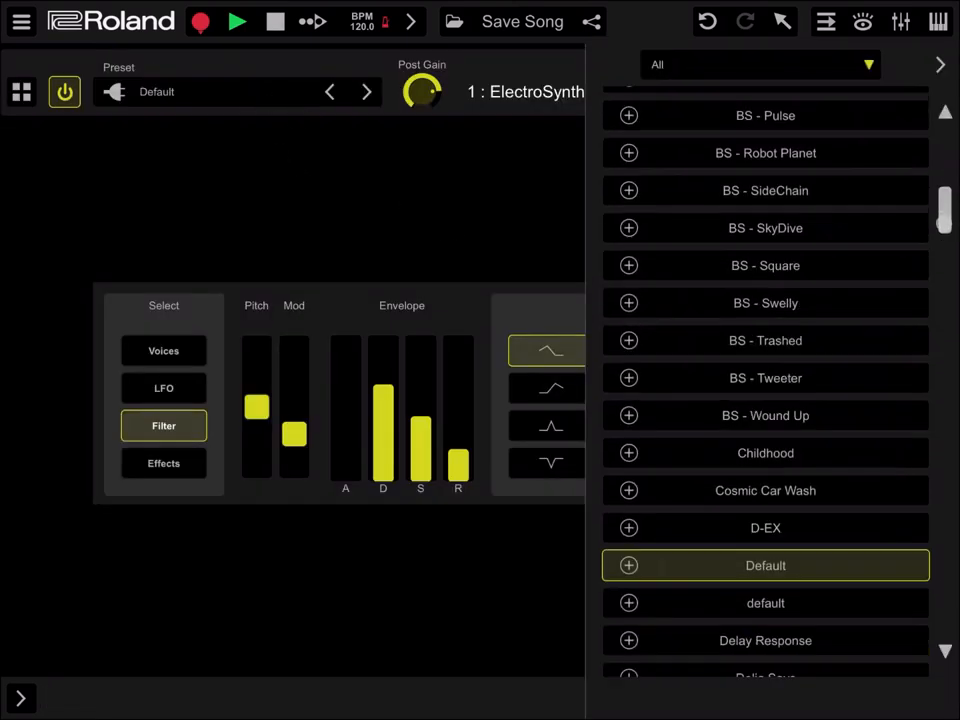
pyautogui.click(765, 332)
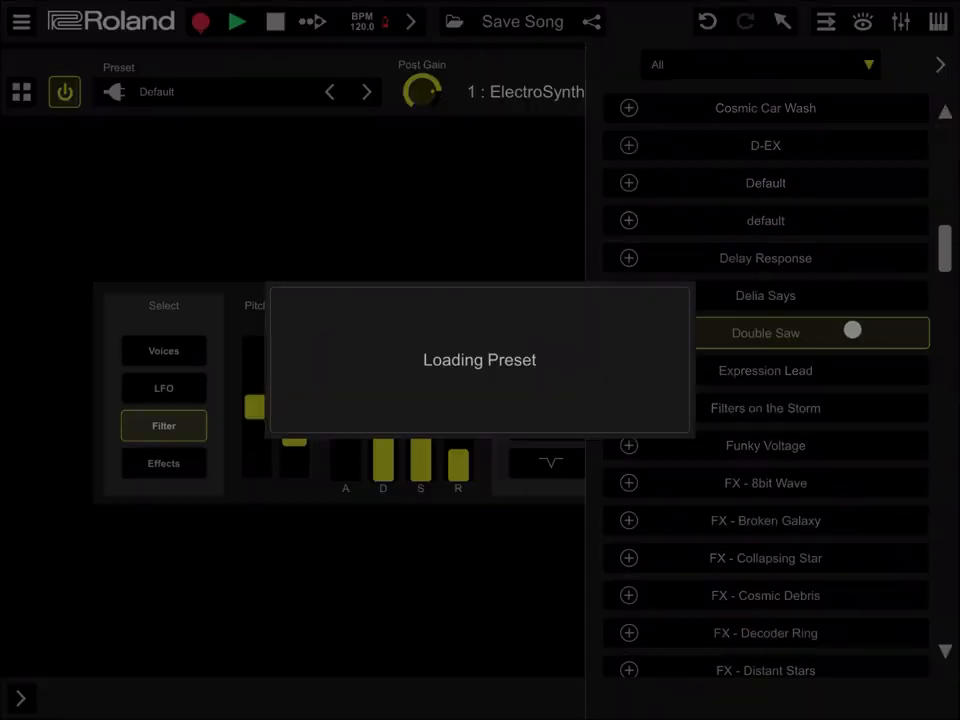
pyautogui.click(765, 332)
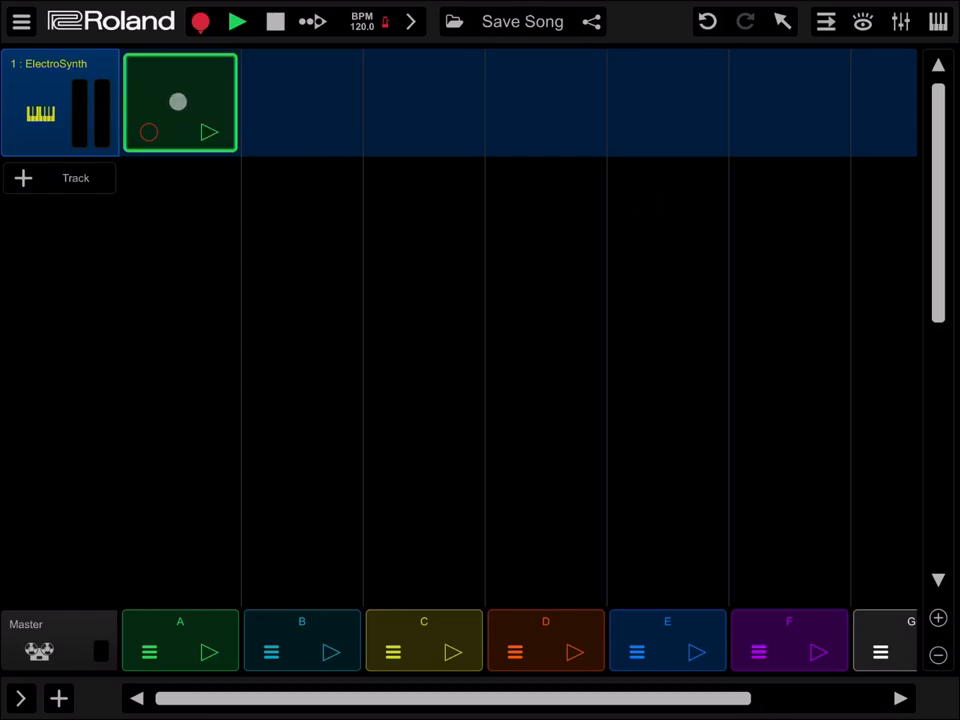
# Step: Draw two notes in the ElectroSynth clip's piano roll and play them back
pyautogui.doubleClick(180, 102)
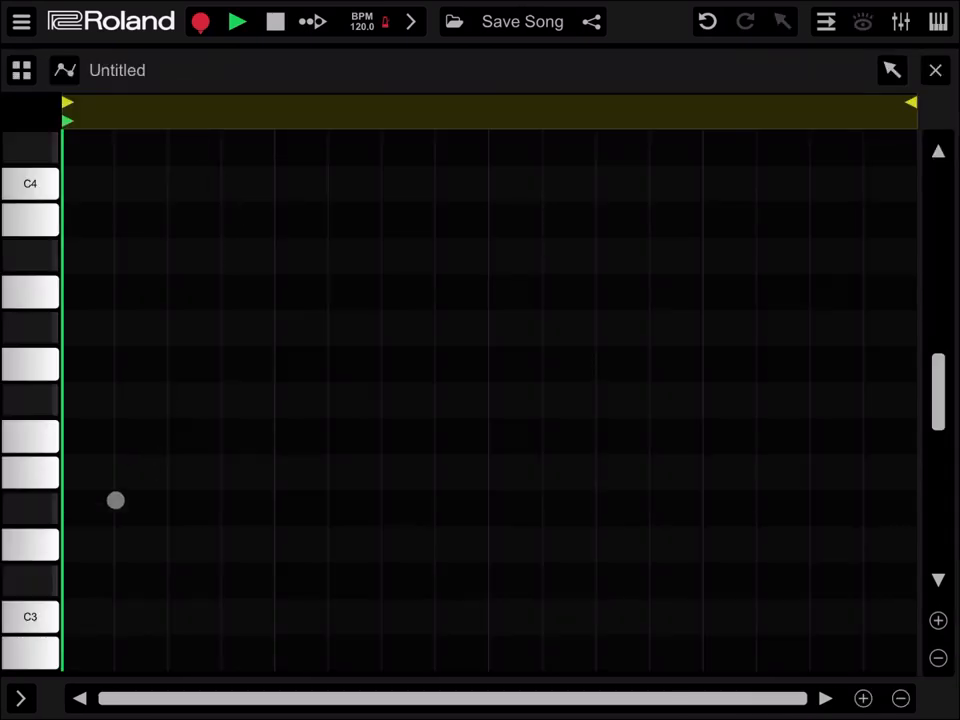
pyautogui.click(890, 70)
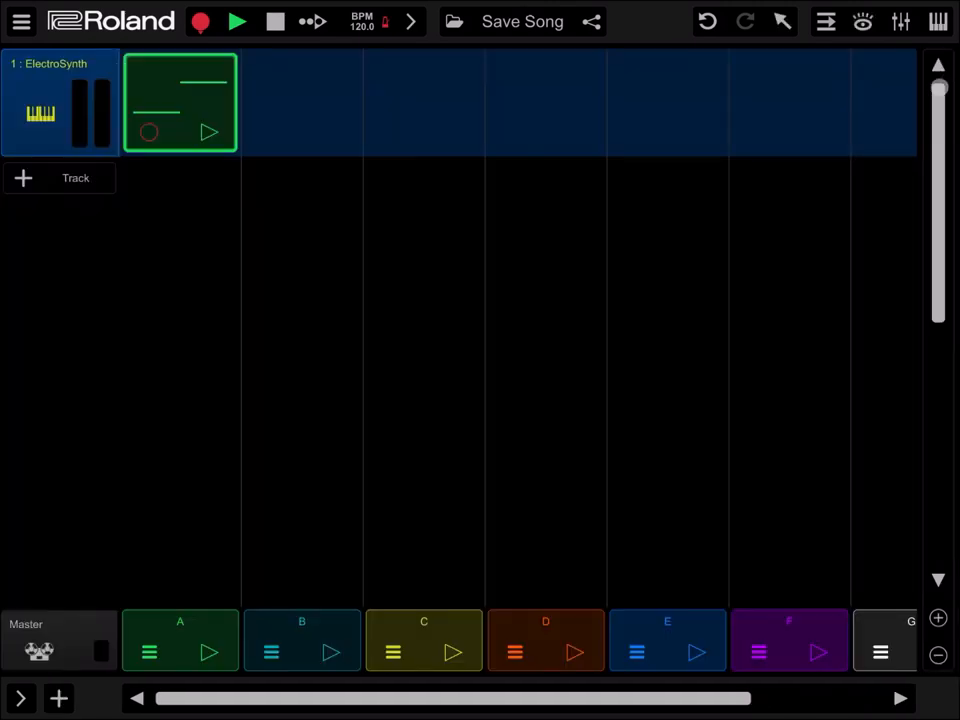
pyautogui.click(237, 21)
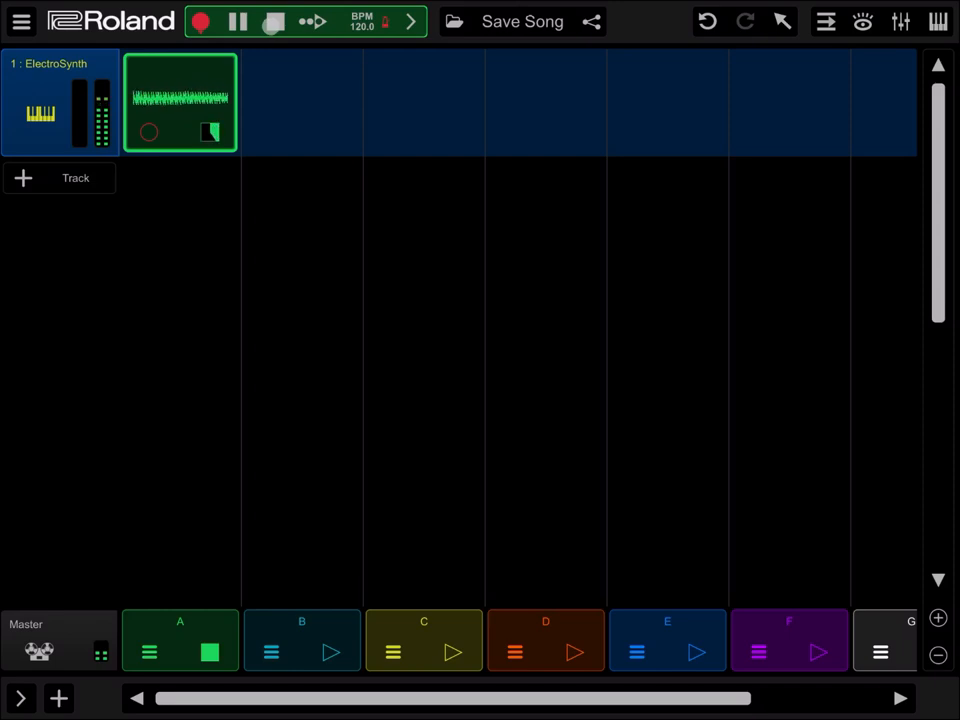
pyautogui.click(238, 21)
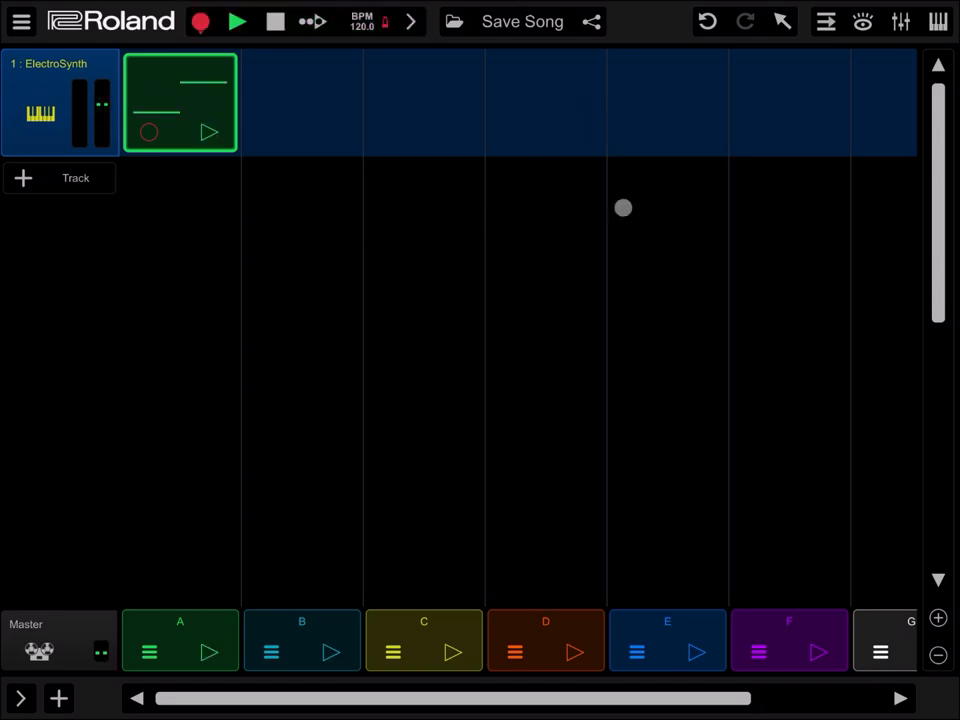
# Step: Bring up the track settings panel and play the clip again
pyautogui.click(899, 21)
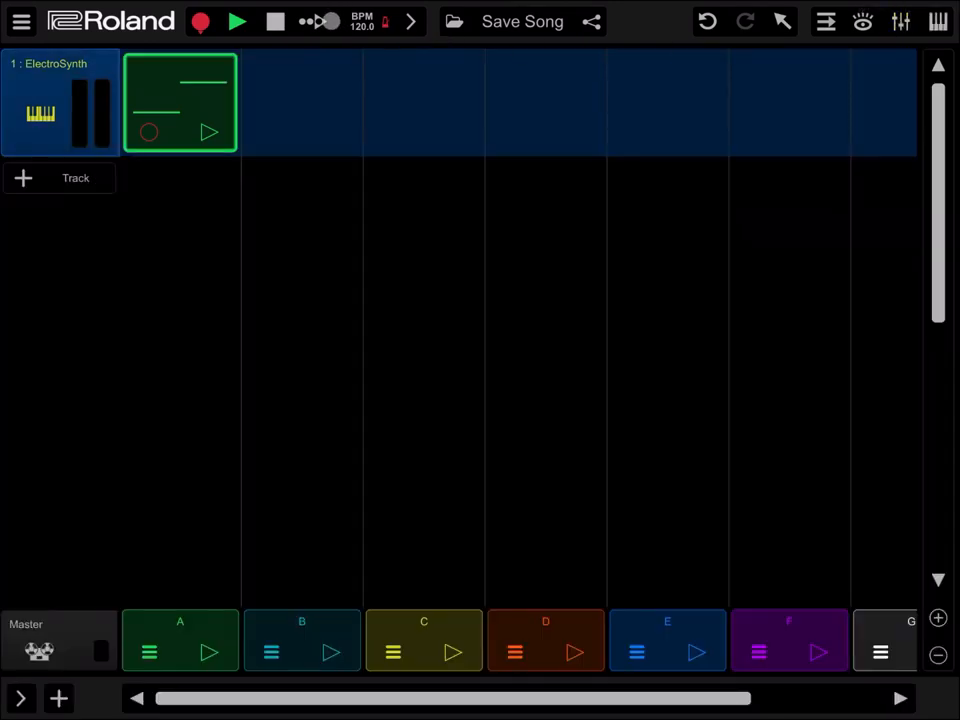
pyautogui.click(237, 21)
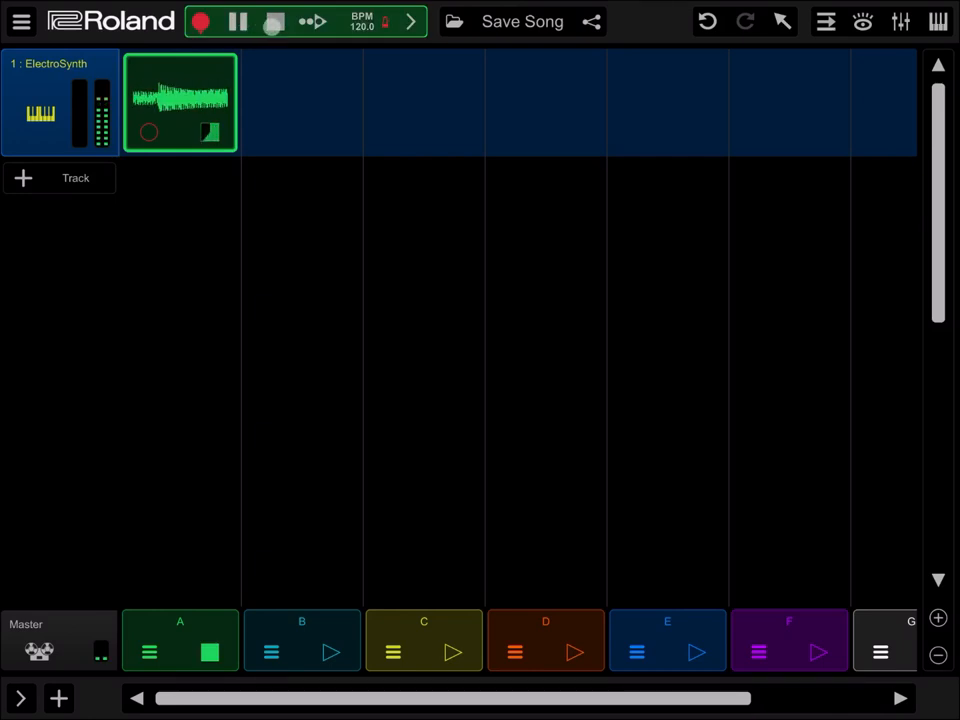
pyautogui.click(238, 21)
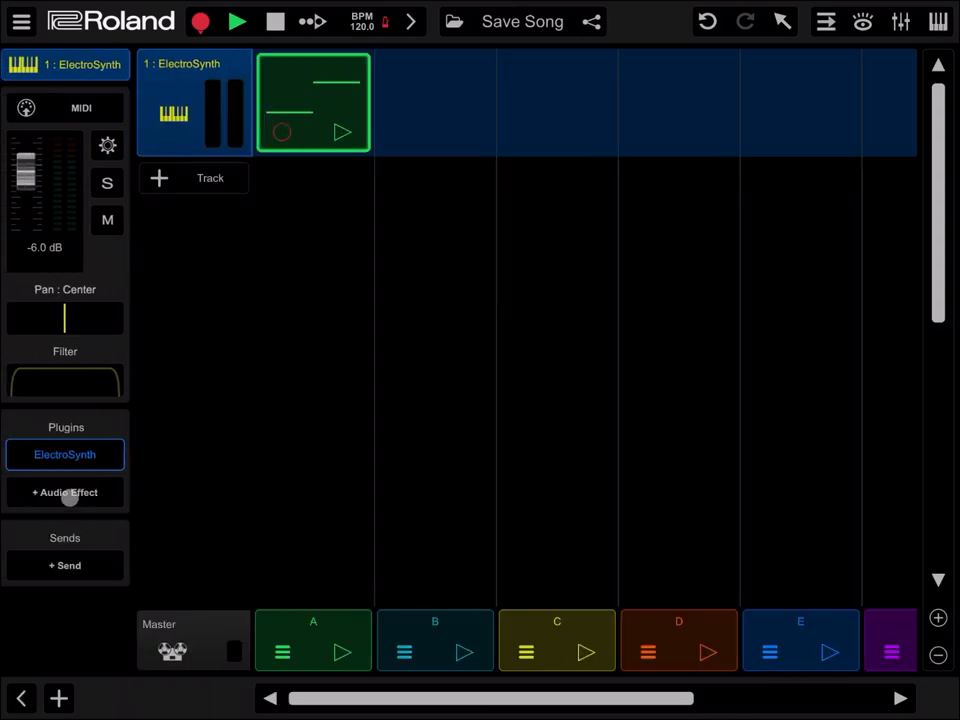
# Step: Load Drambo (Fx) (AU) from All Plugins as an audio effect on ElectroSynth
pyautogui.click(65, 492)
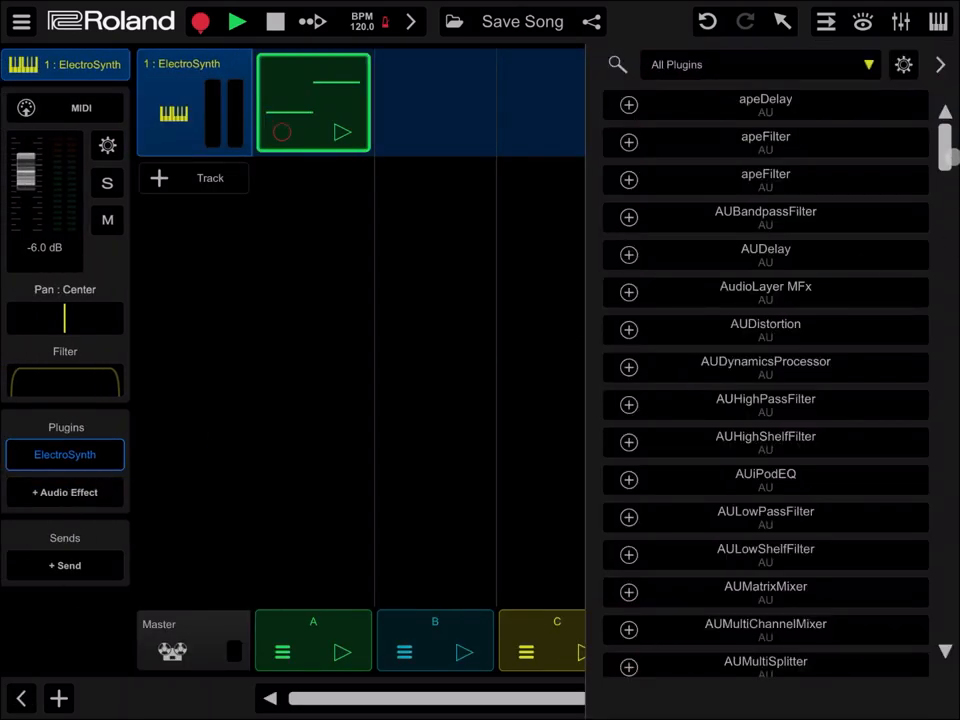
pyautogui.scroll(-3)
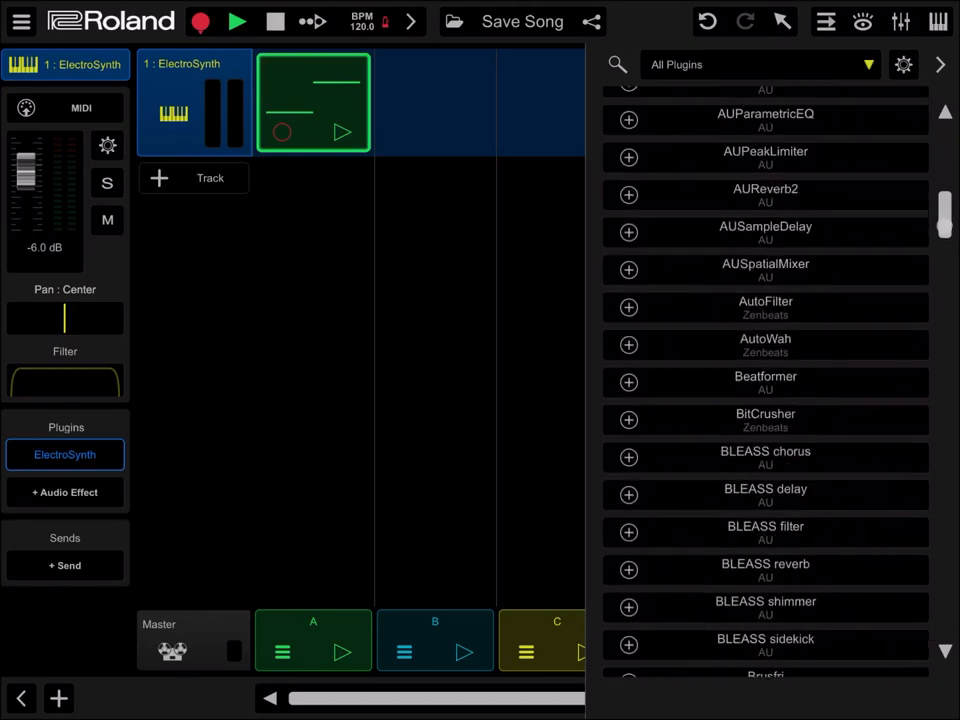
pyautogui.scroll(-3)
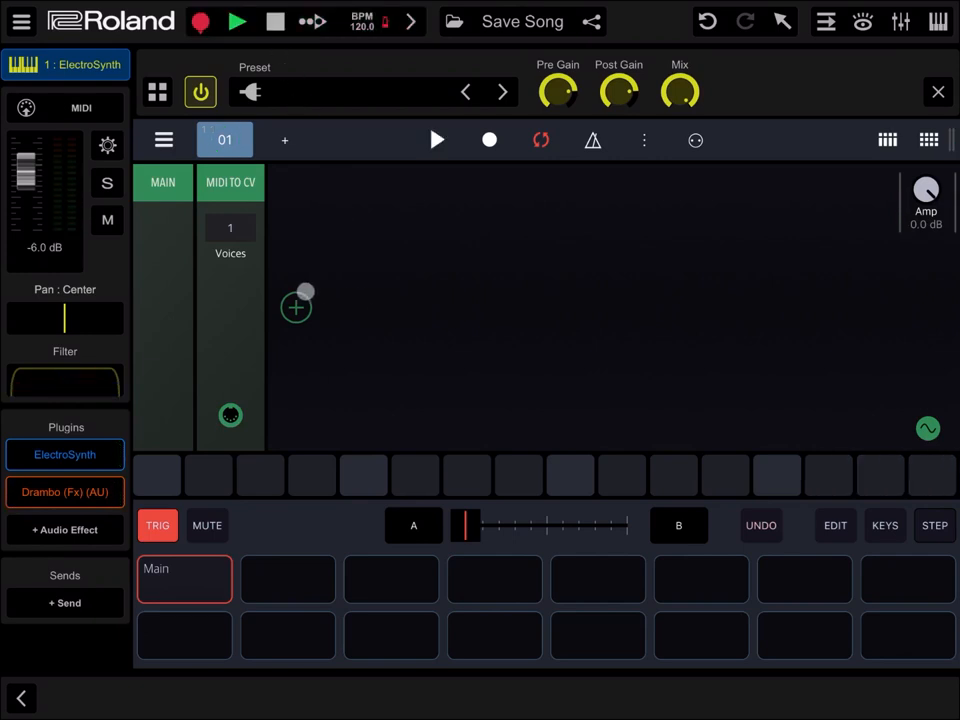
# Step: Add a Compressor module after MIDI to CV in the Drambo rack
pyautogui.click(296, 307)
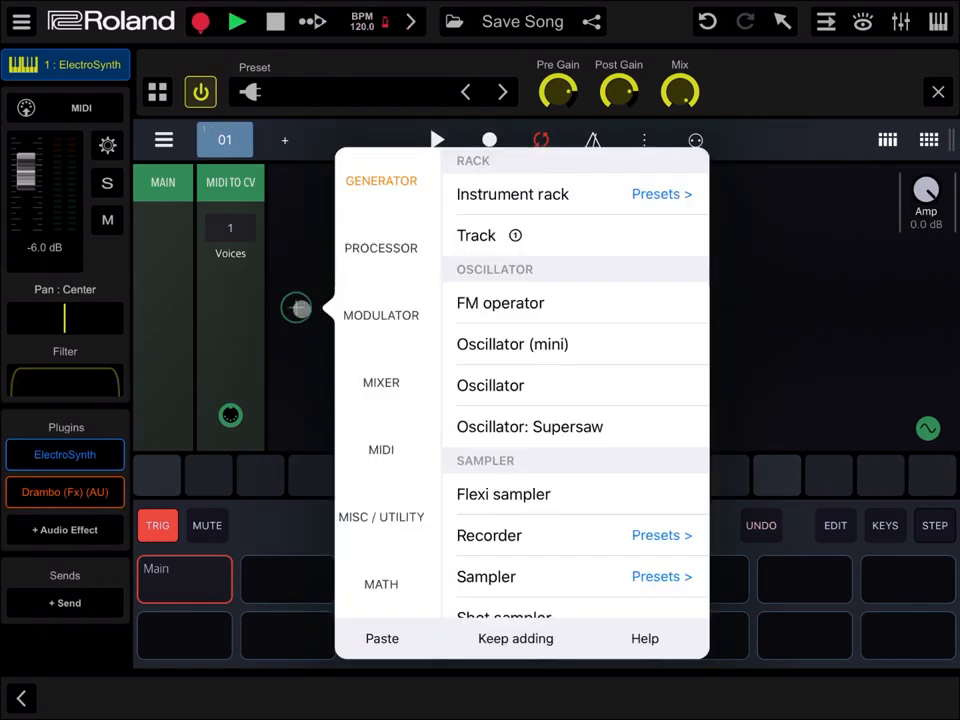
pyautogui.click(381, 248)
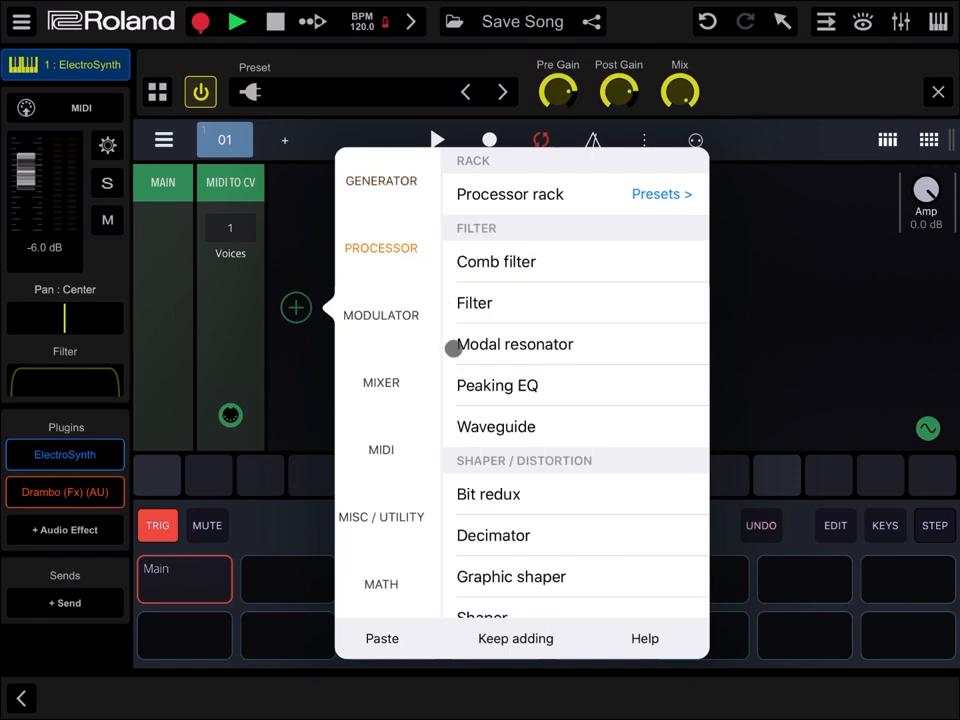
pyautogui.scroll(-3)
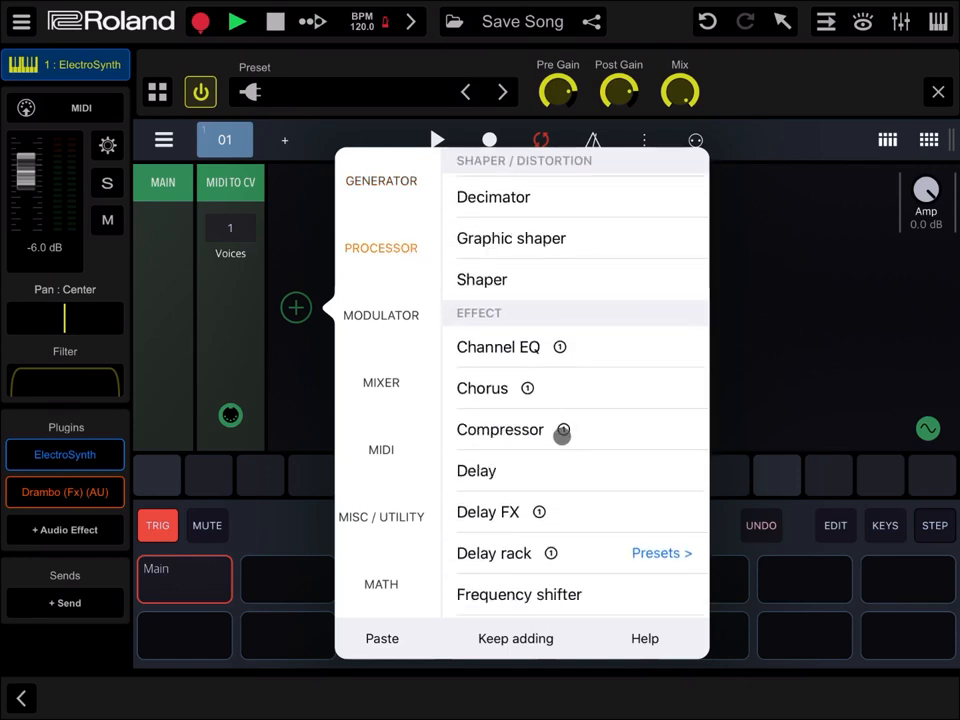
pyautogui.click(500, 429)
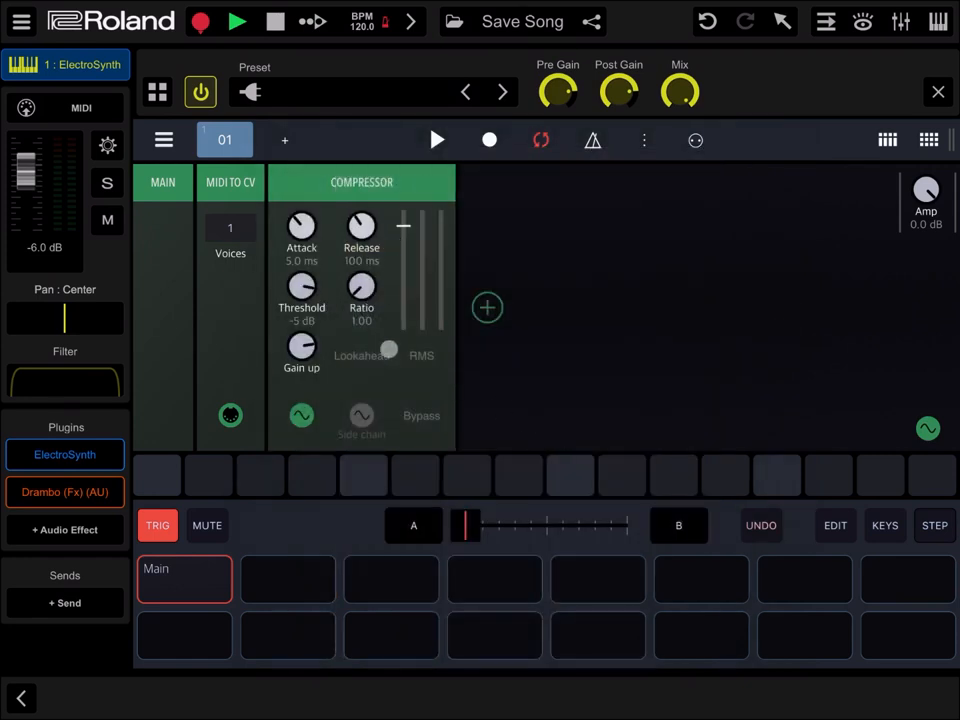
# Step: Enable side chain; set threshold -38 dB, ratio 5.55, attack 0 ms, release 11 ms
pyautogui.click(230, 415)
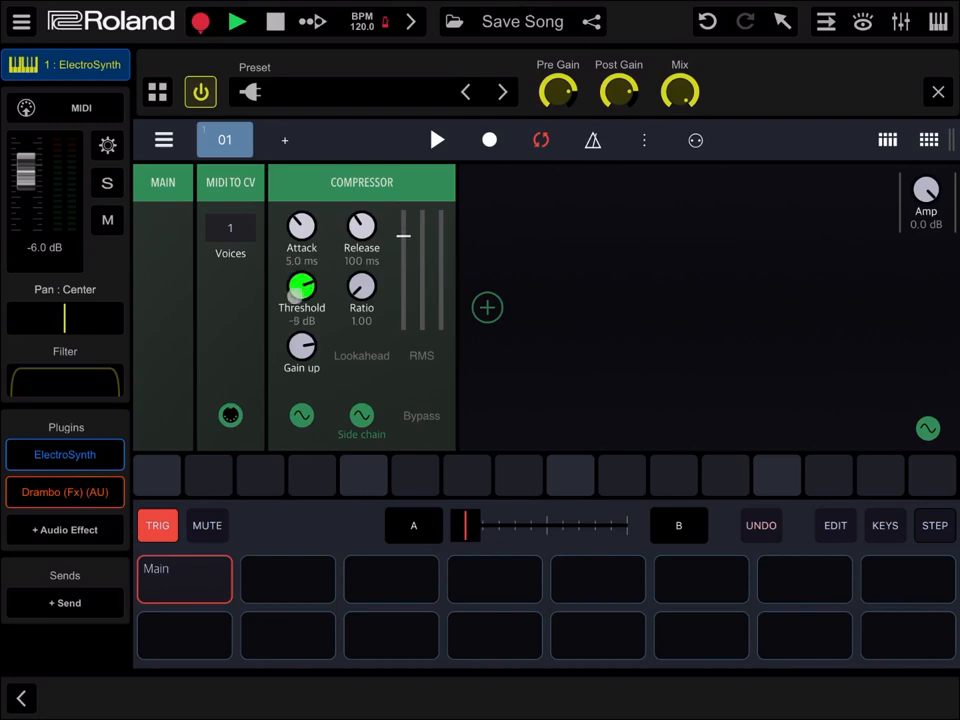
pyautogui.moveTo(301, 288); pyautogui.dragTo(301, 340)
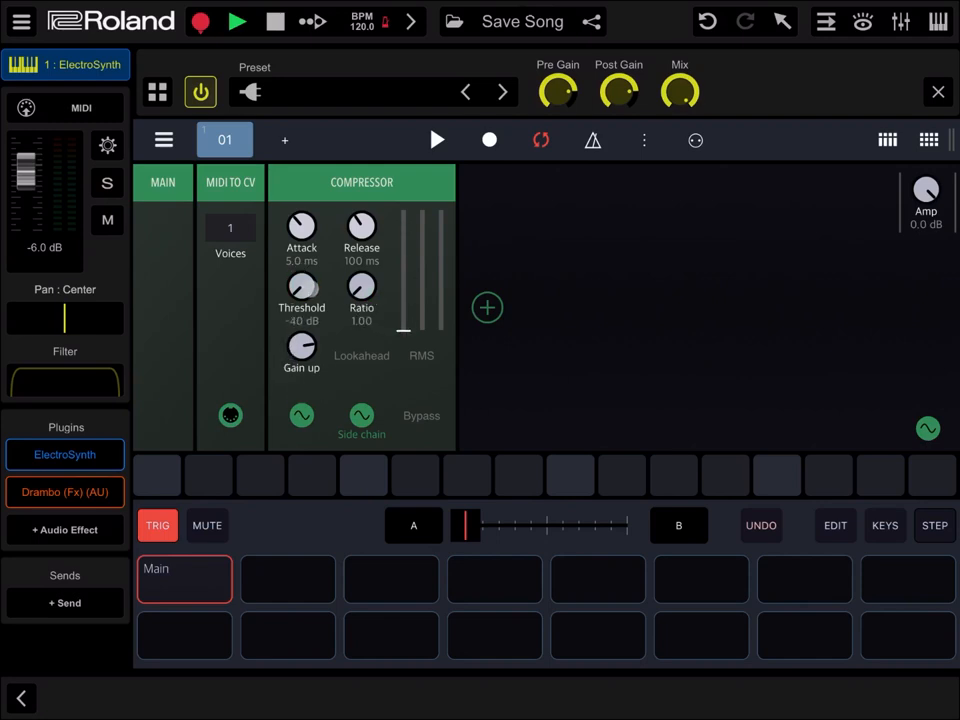
pyautogui.moveTo(301, 290); pyautogui.dragTo(301, 280)
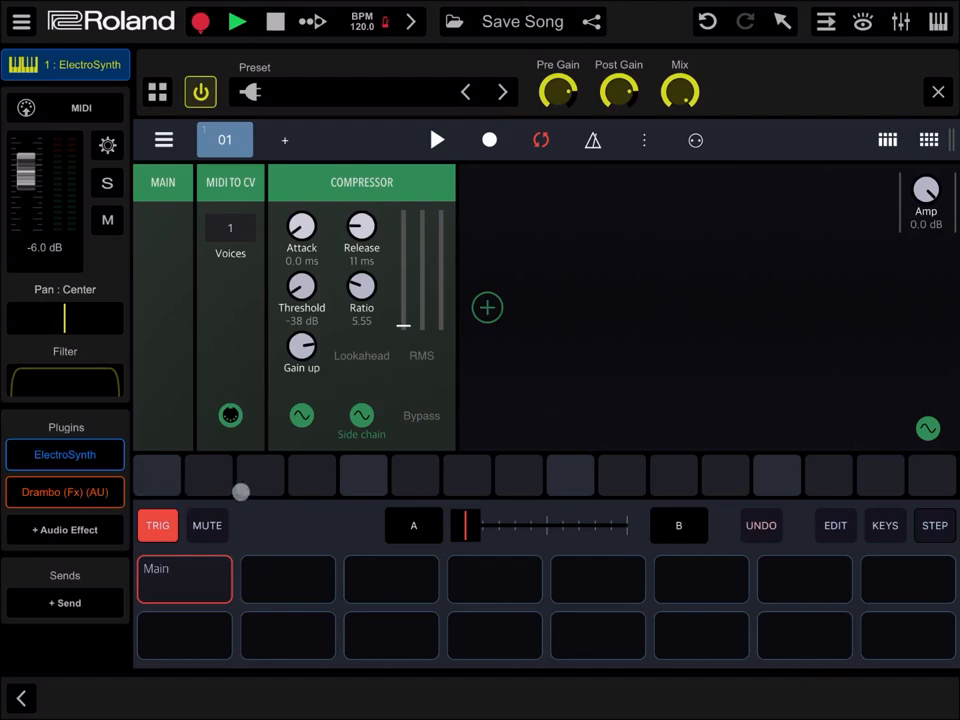
# Step: Place C2 triggers on Drambo steps 1, 5, 9 and 13, then close Drambo
pyautogui.moveTo(241, 491); pyautogui.dragTo(585, 488)
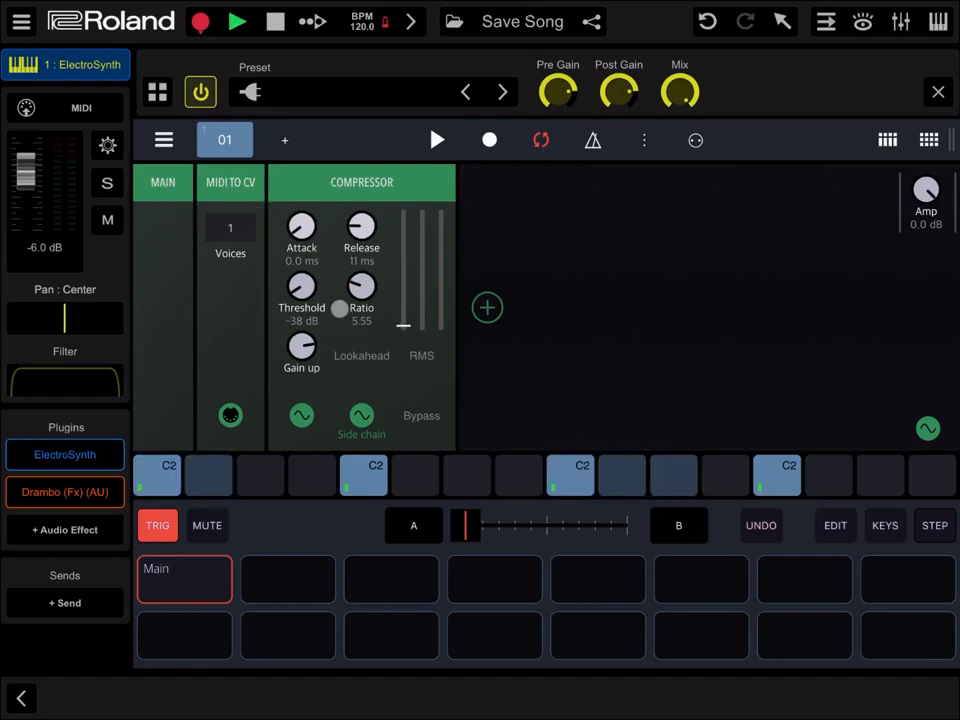
pyautogui.click(237, 21)
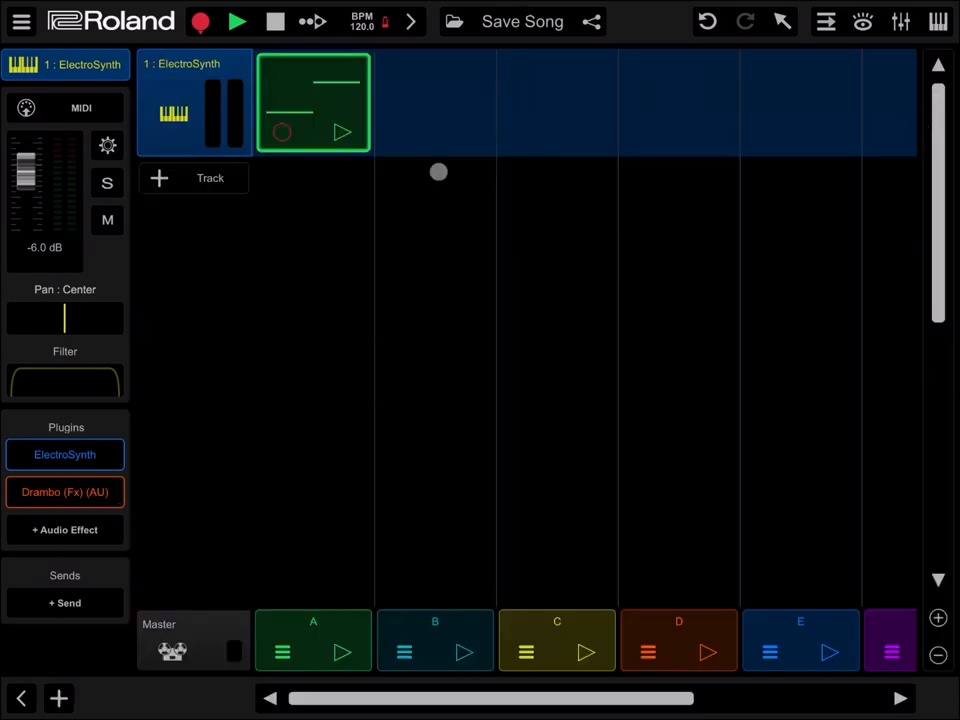
# Step: Add notes after bar one and extend the clip loop end to 2.00
pyautogui.doubleClick(313, 100)
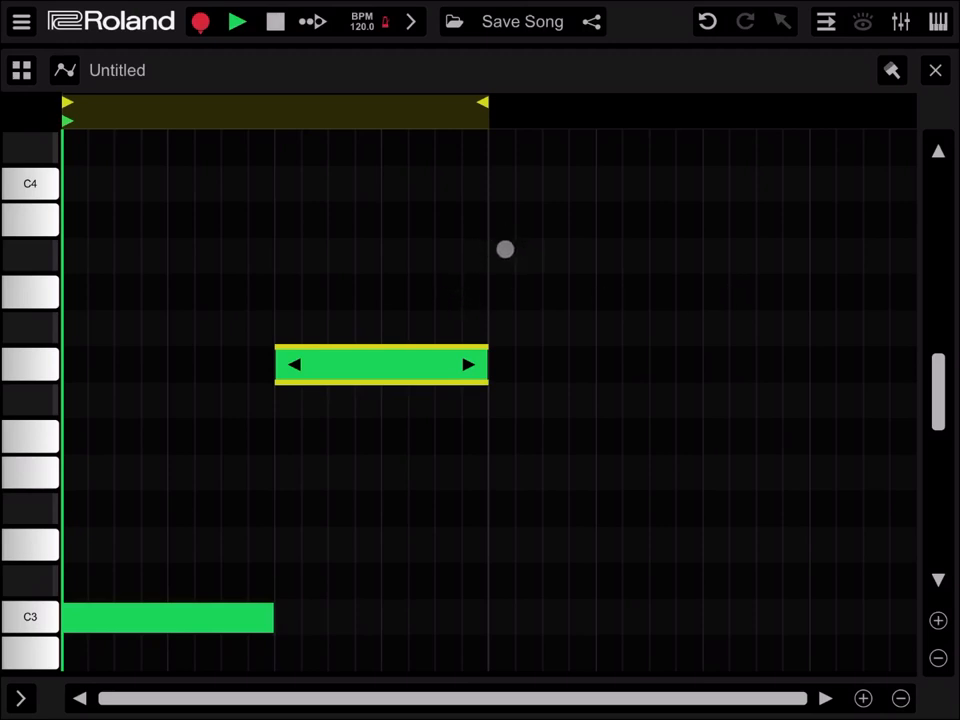
pyautogui.moveTo(505, 249); pyautogui.dragTo(695, 256)
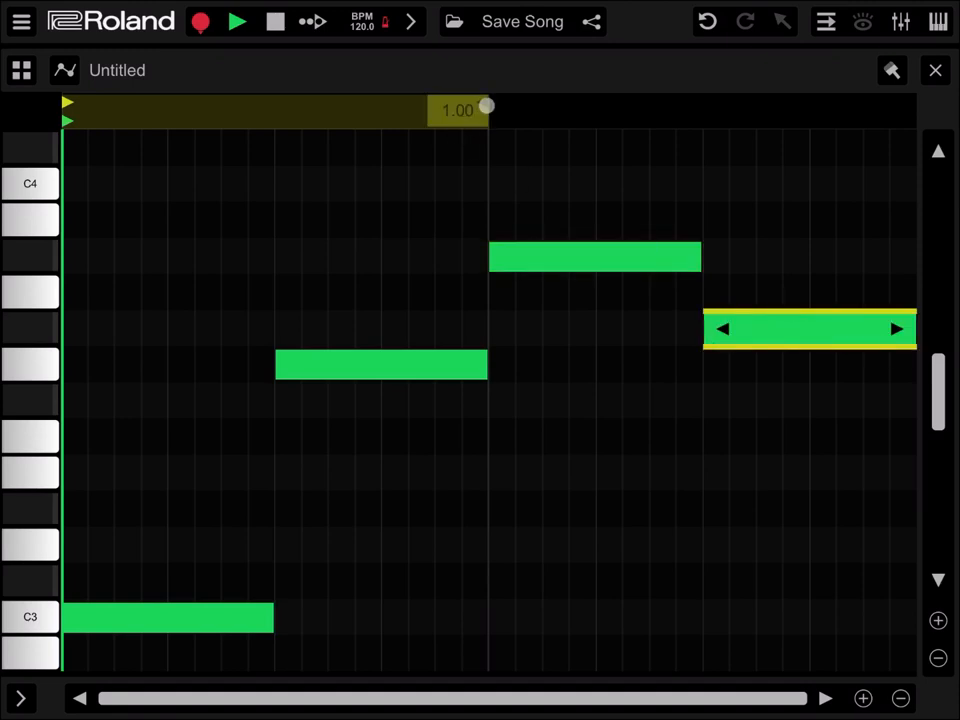
pyautogui.moveTo(487, 110); pyautogui.dragTo(220, 127)
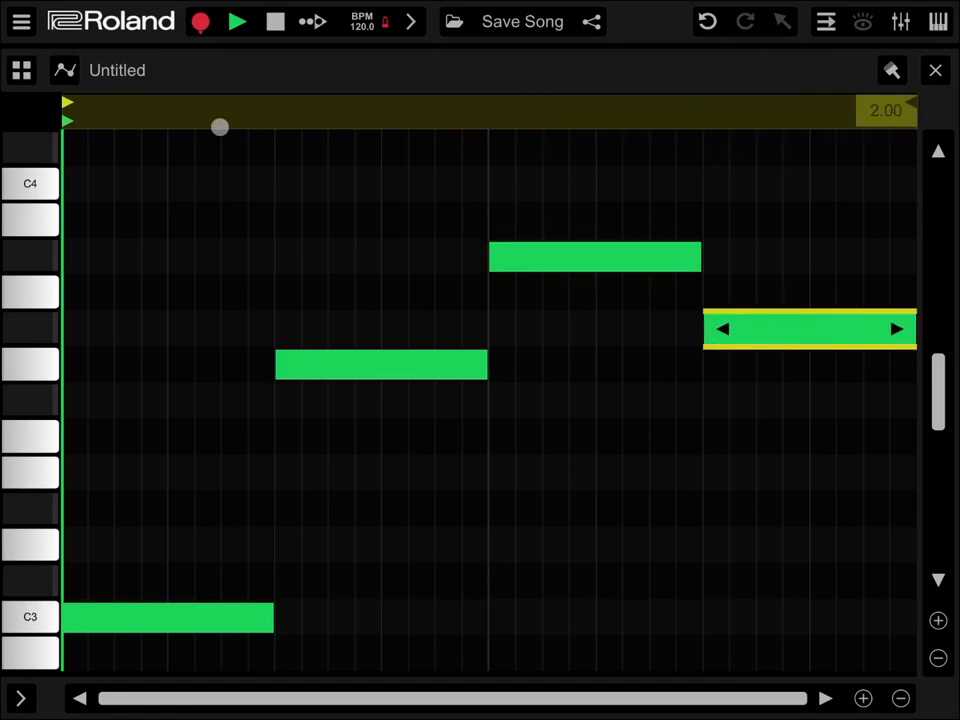
pyautogui.click(237, 21)
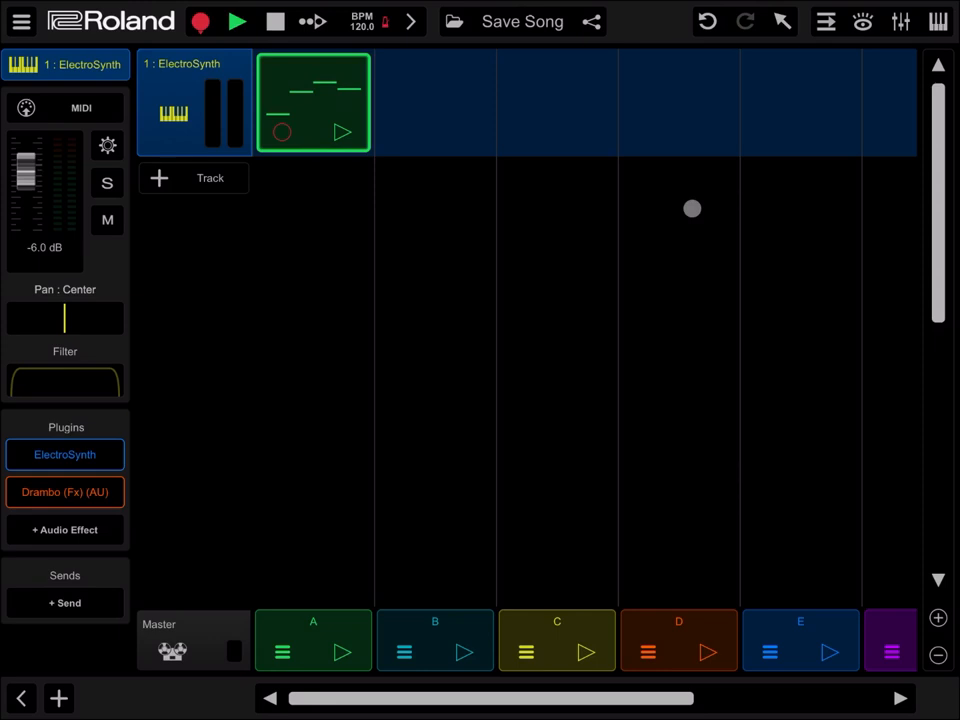
pyautogui.moveTo(692, 208)
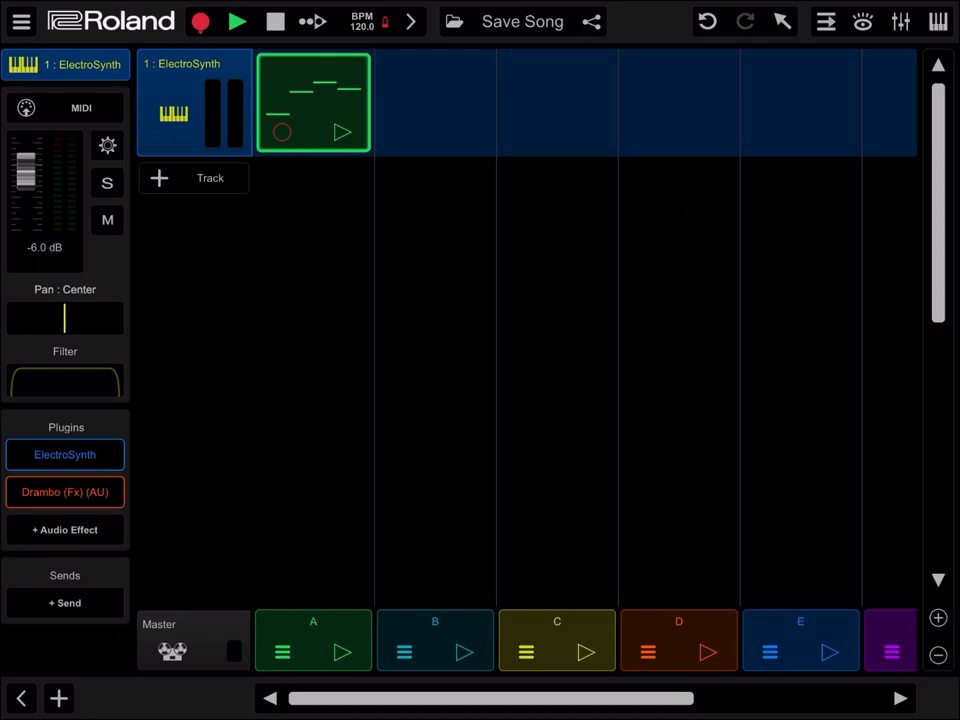